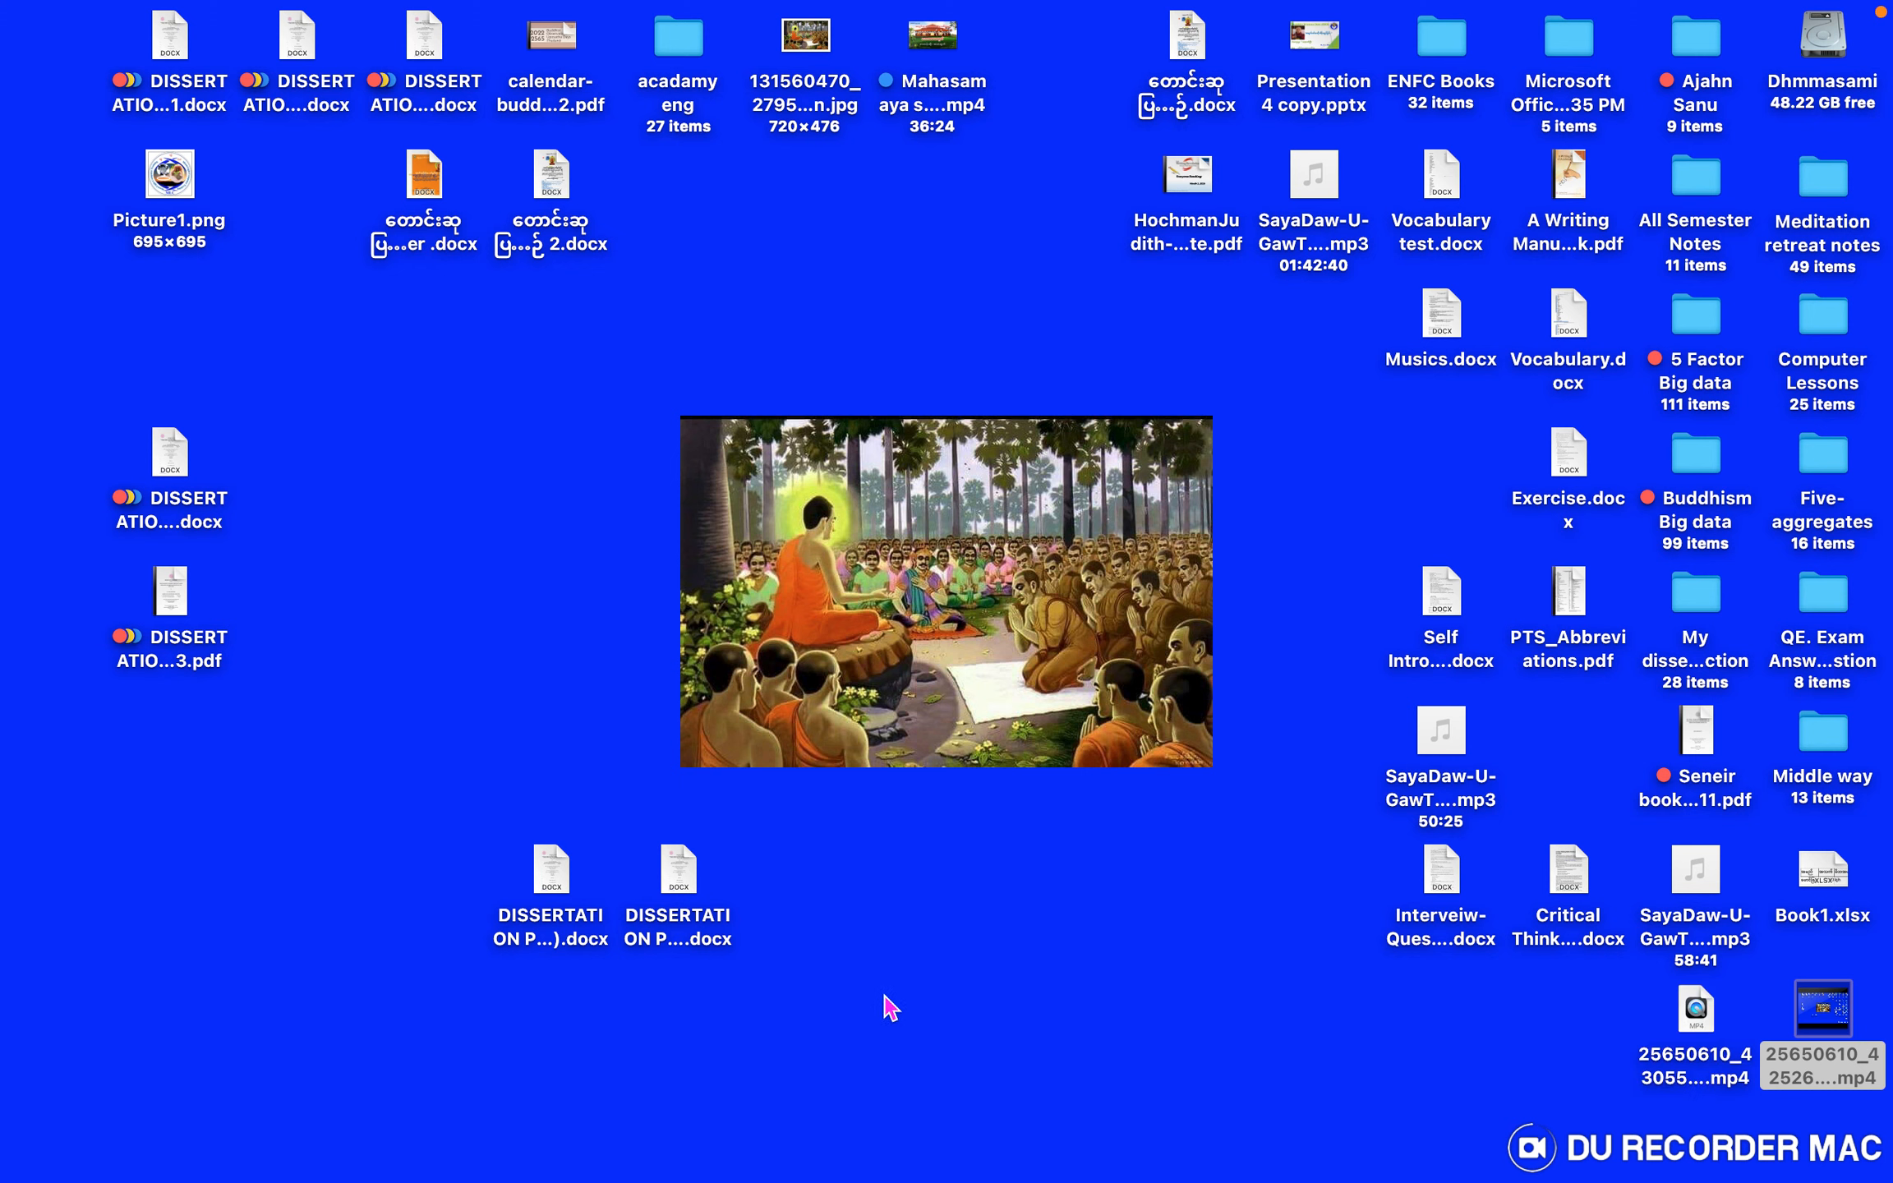
{"action": "mouse_move", "coordinate": [986, 963]}
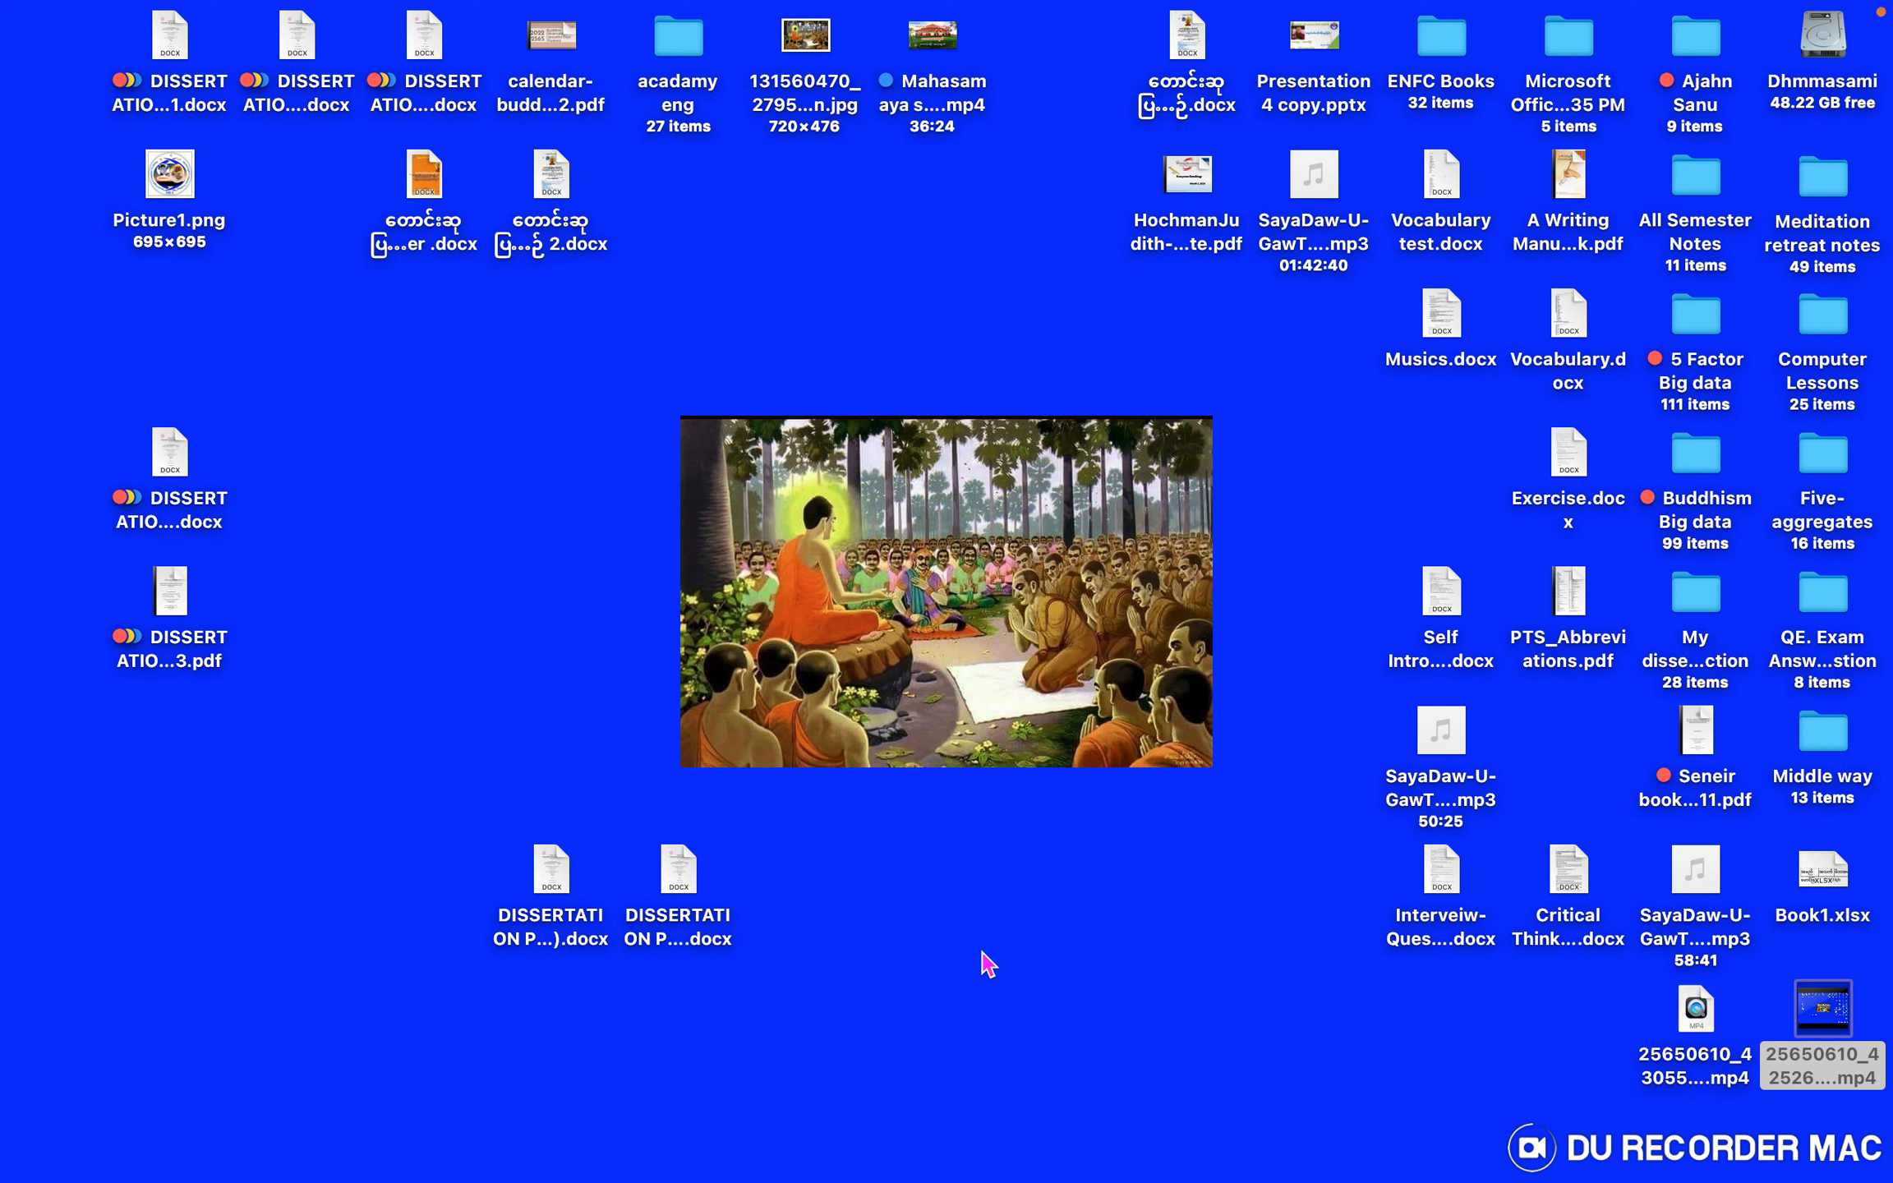
{"action": "mouse_move", "coordinate": [1237, 350]}
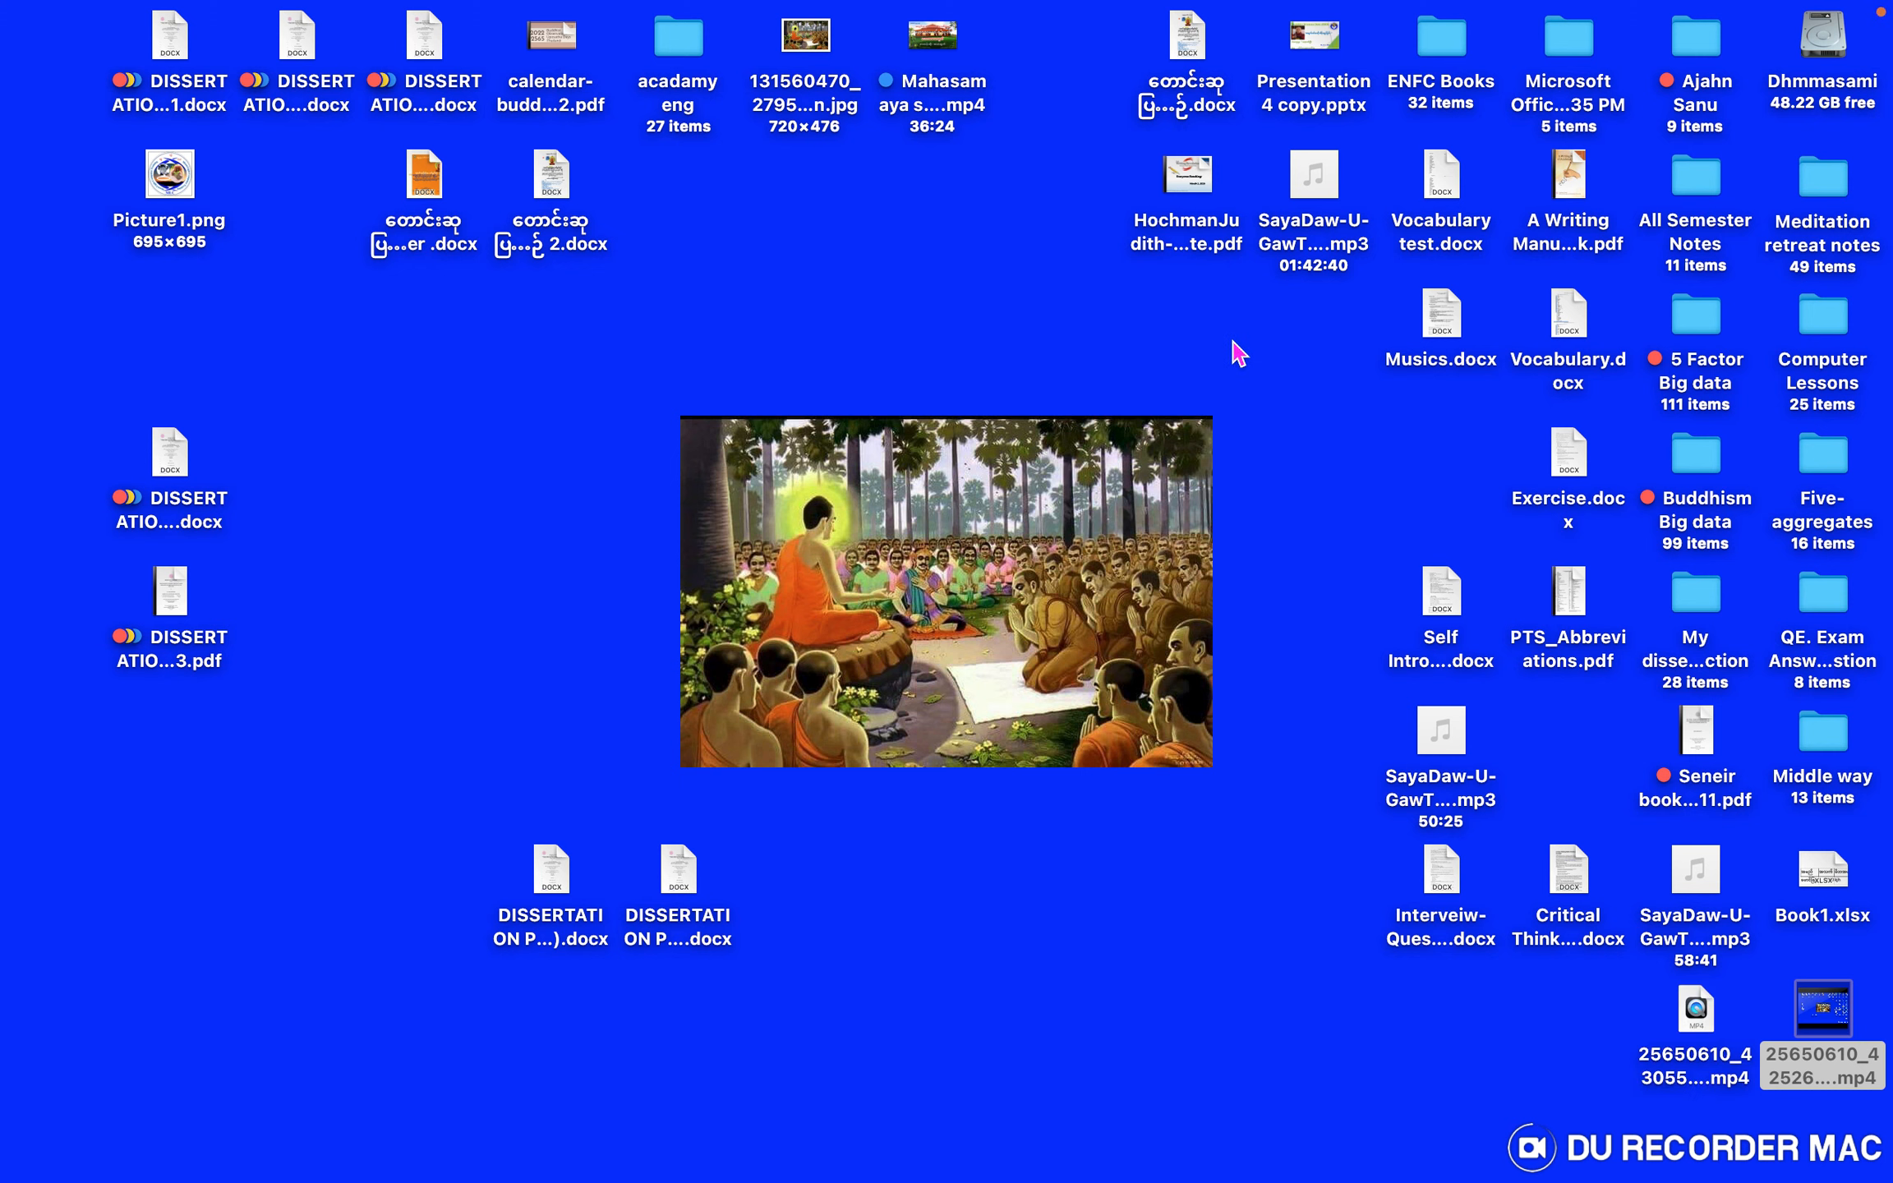
{"action": "mouse_move", "coordinate": [1084, 13]}
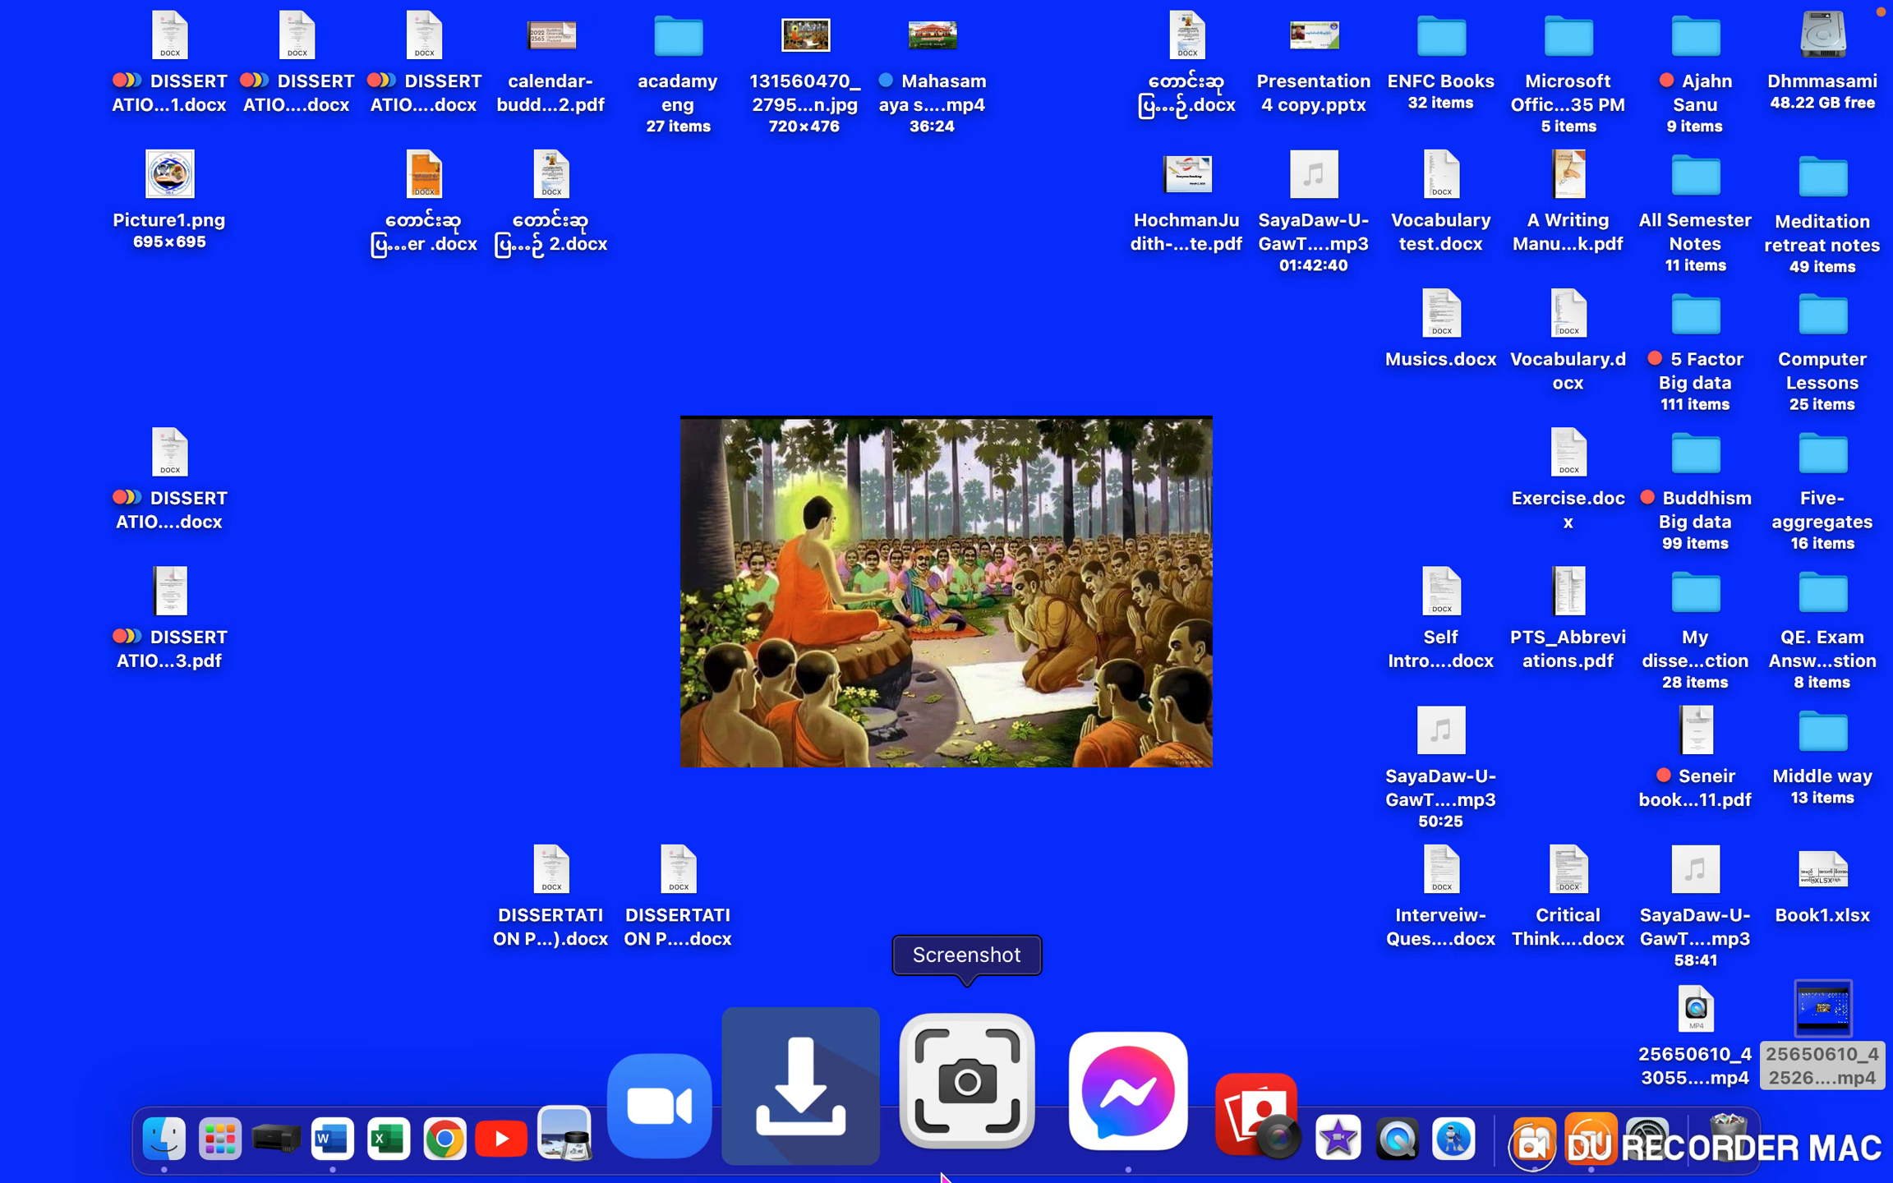
{"action": "mouse_move", "coordinate": [861, 1081]}
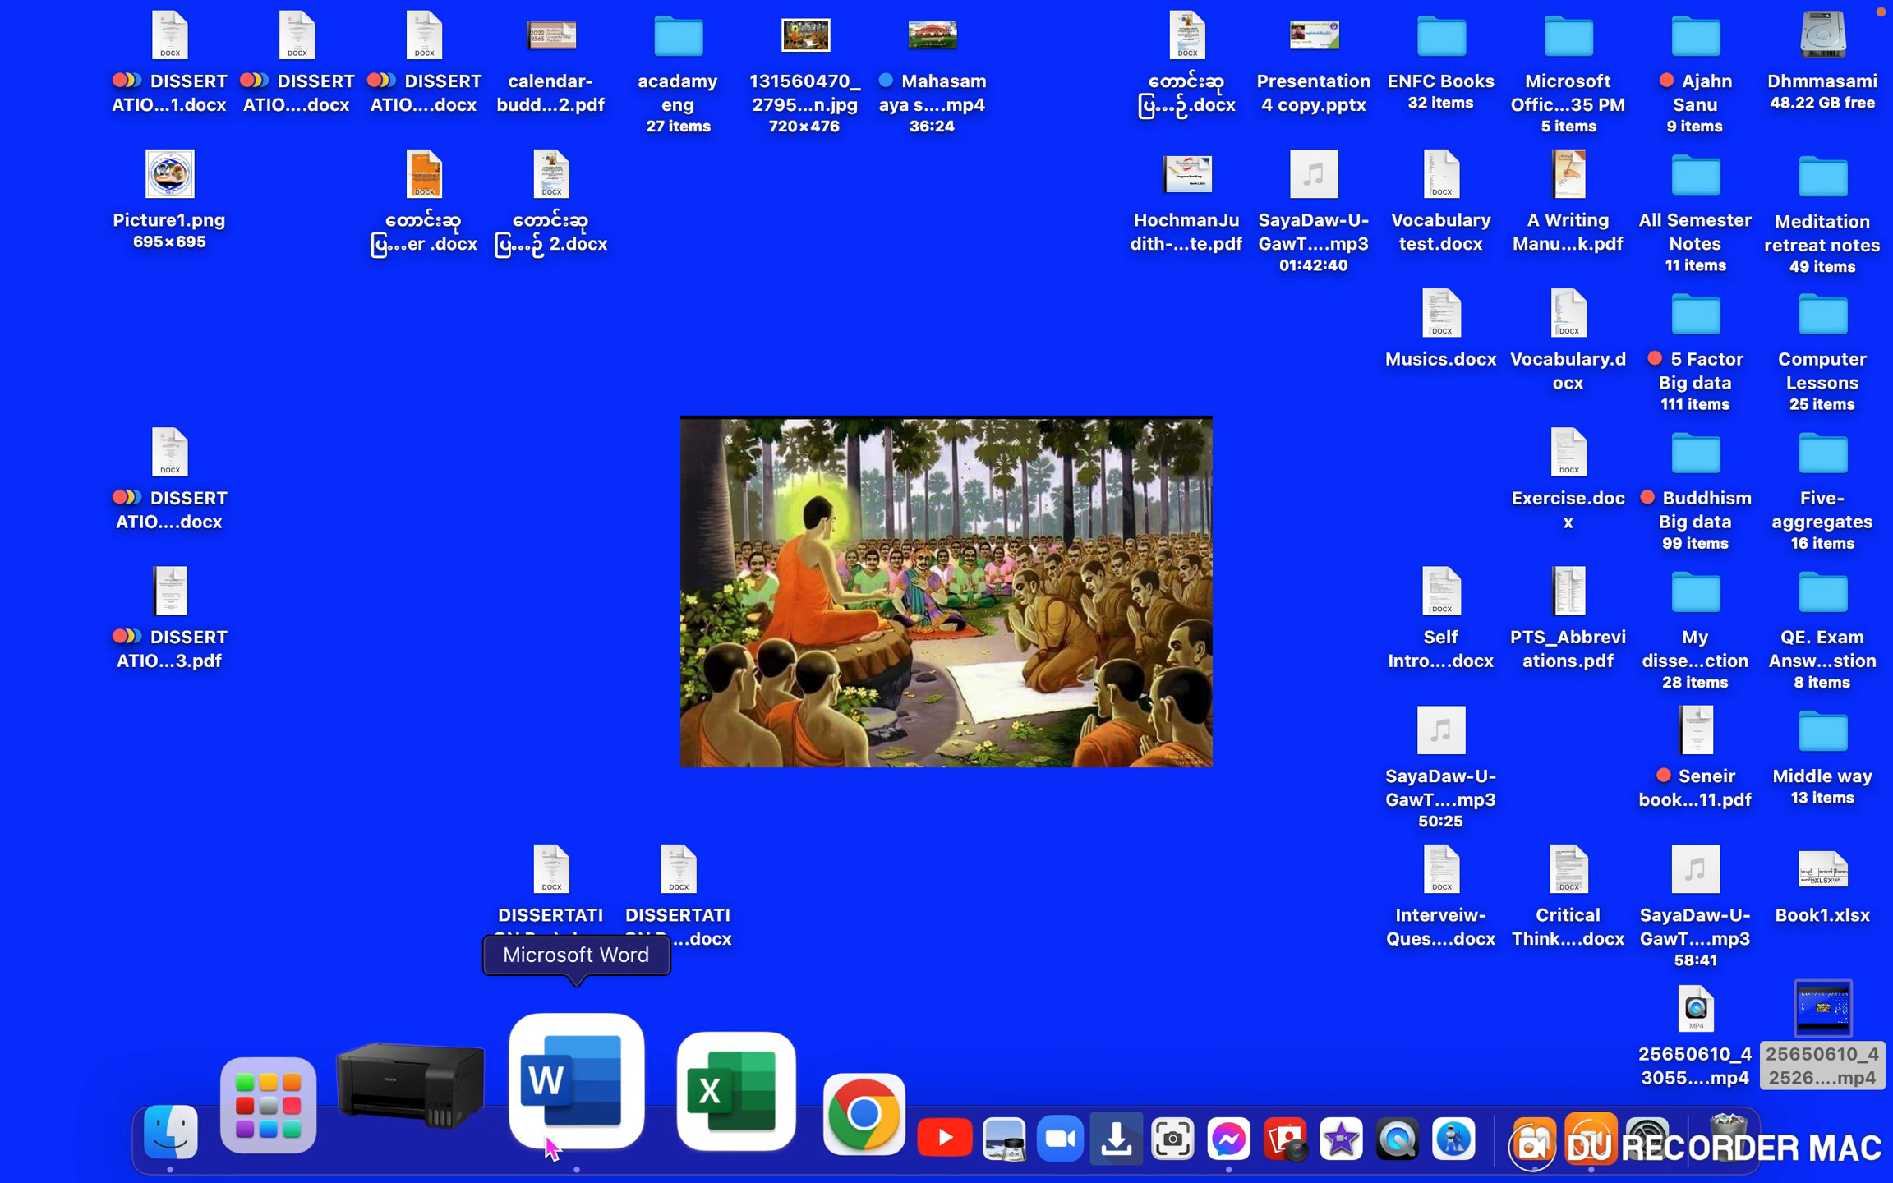
{"action": "mouse_move", "coordinate": [862, 861]}
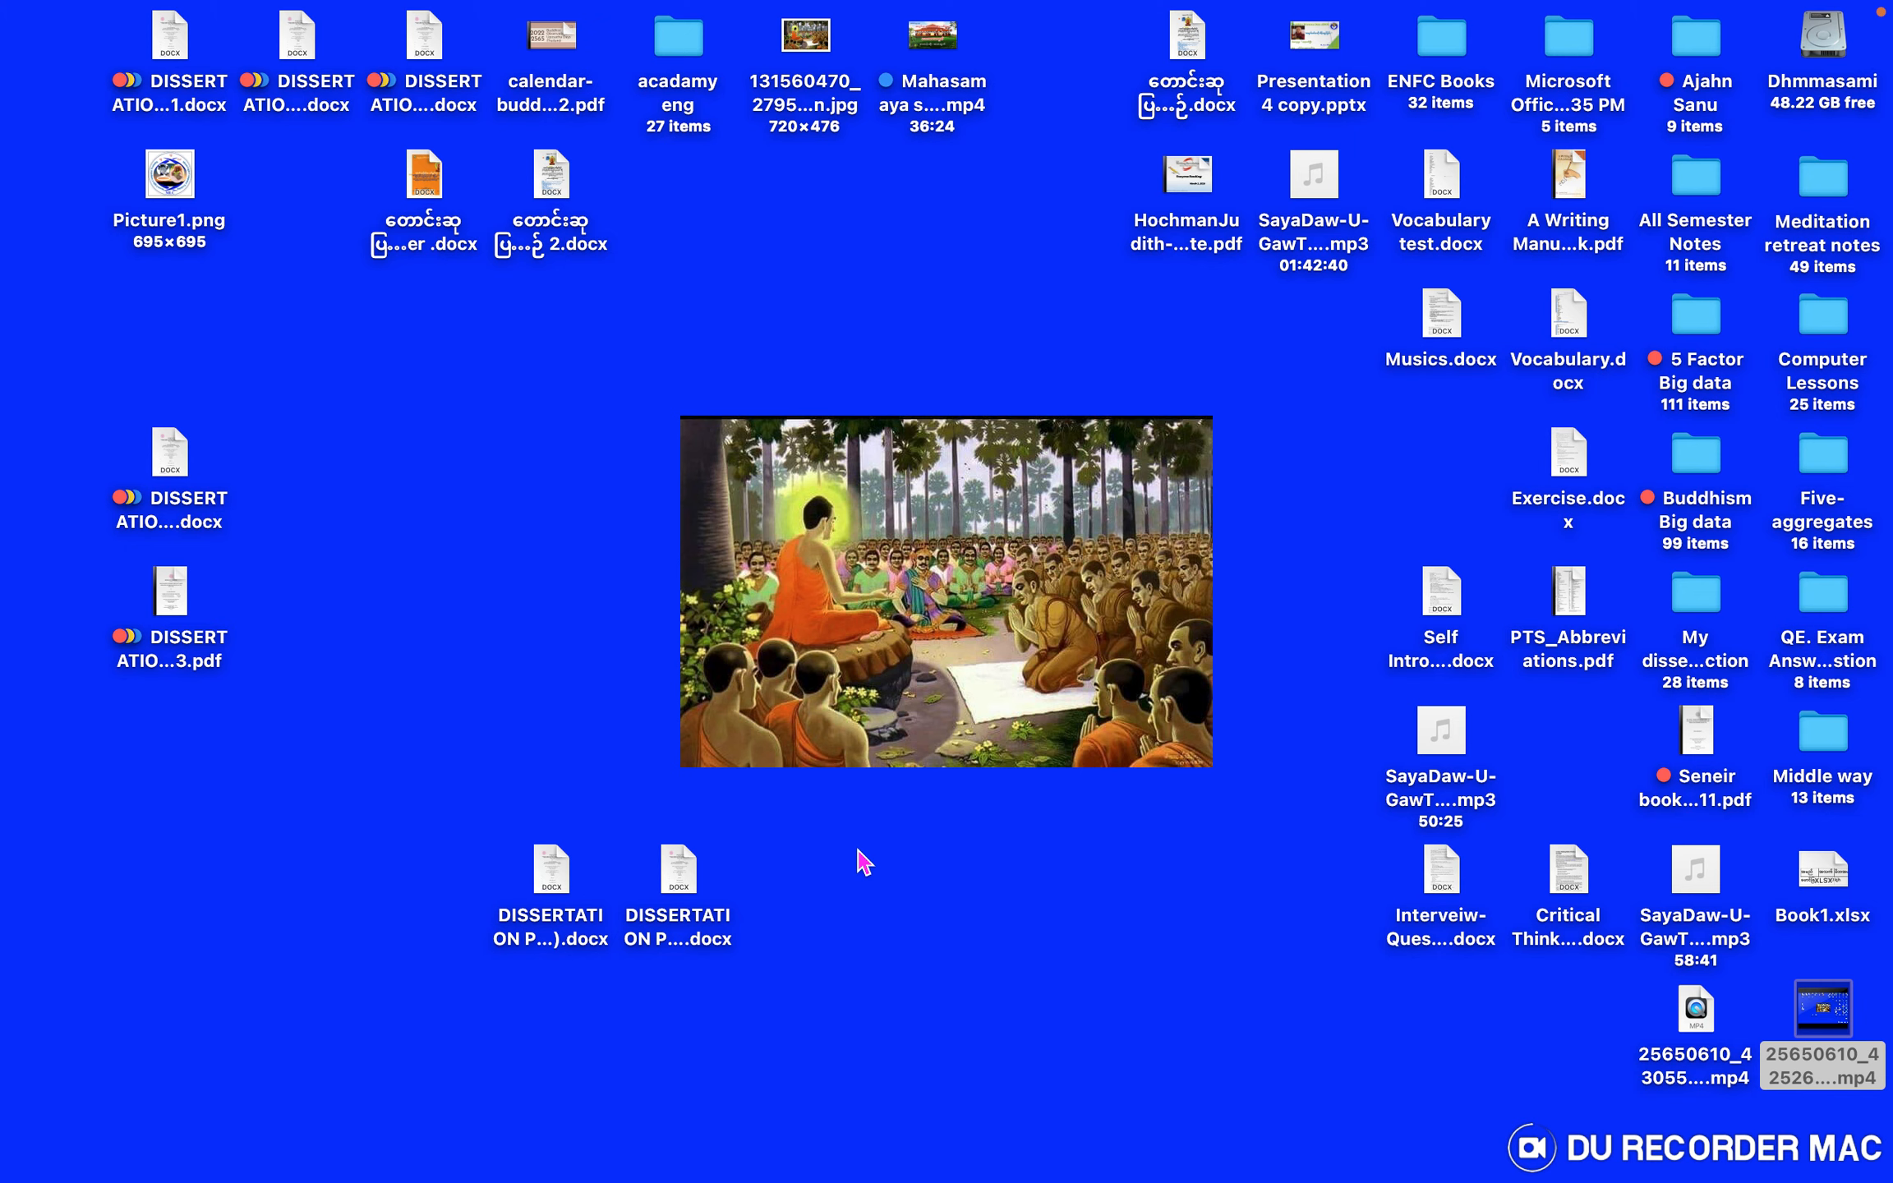
{"action": "mouse_move", "coordinate": [999, 1081]}
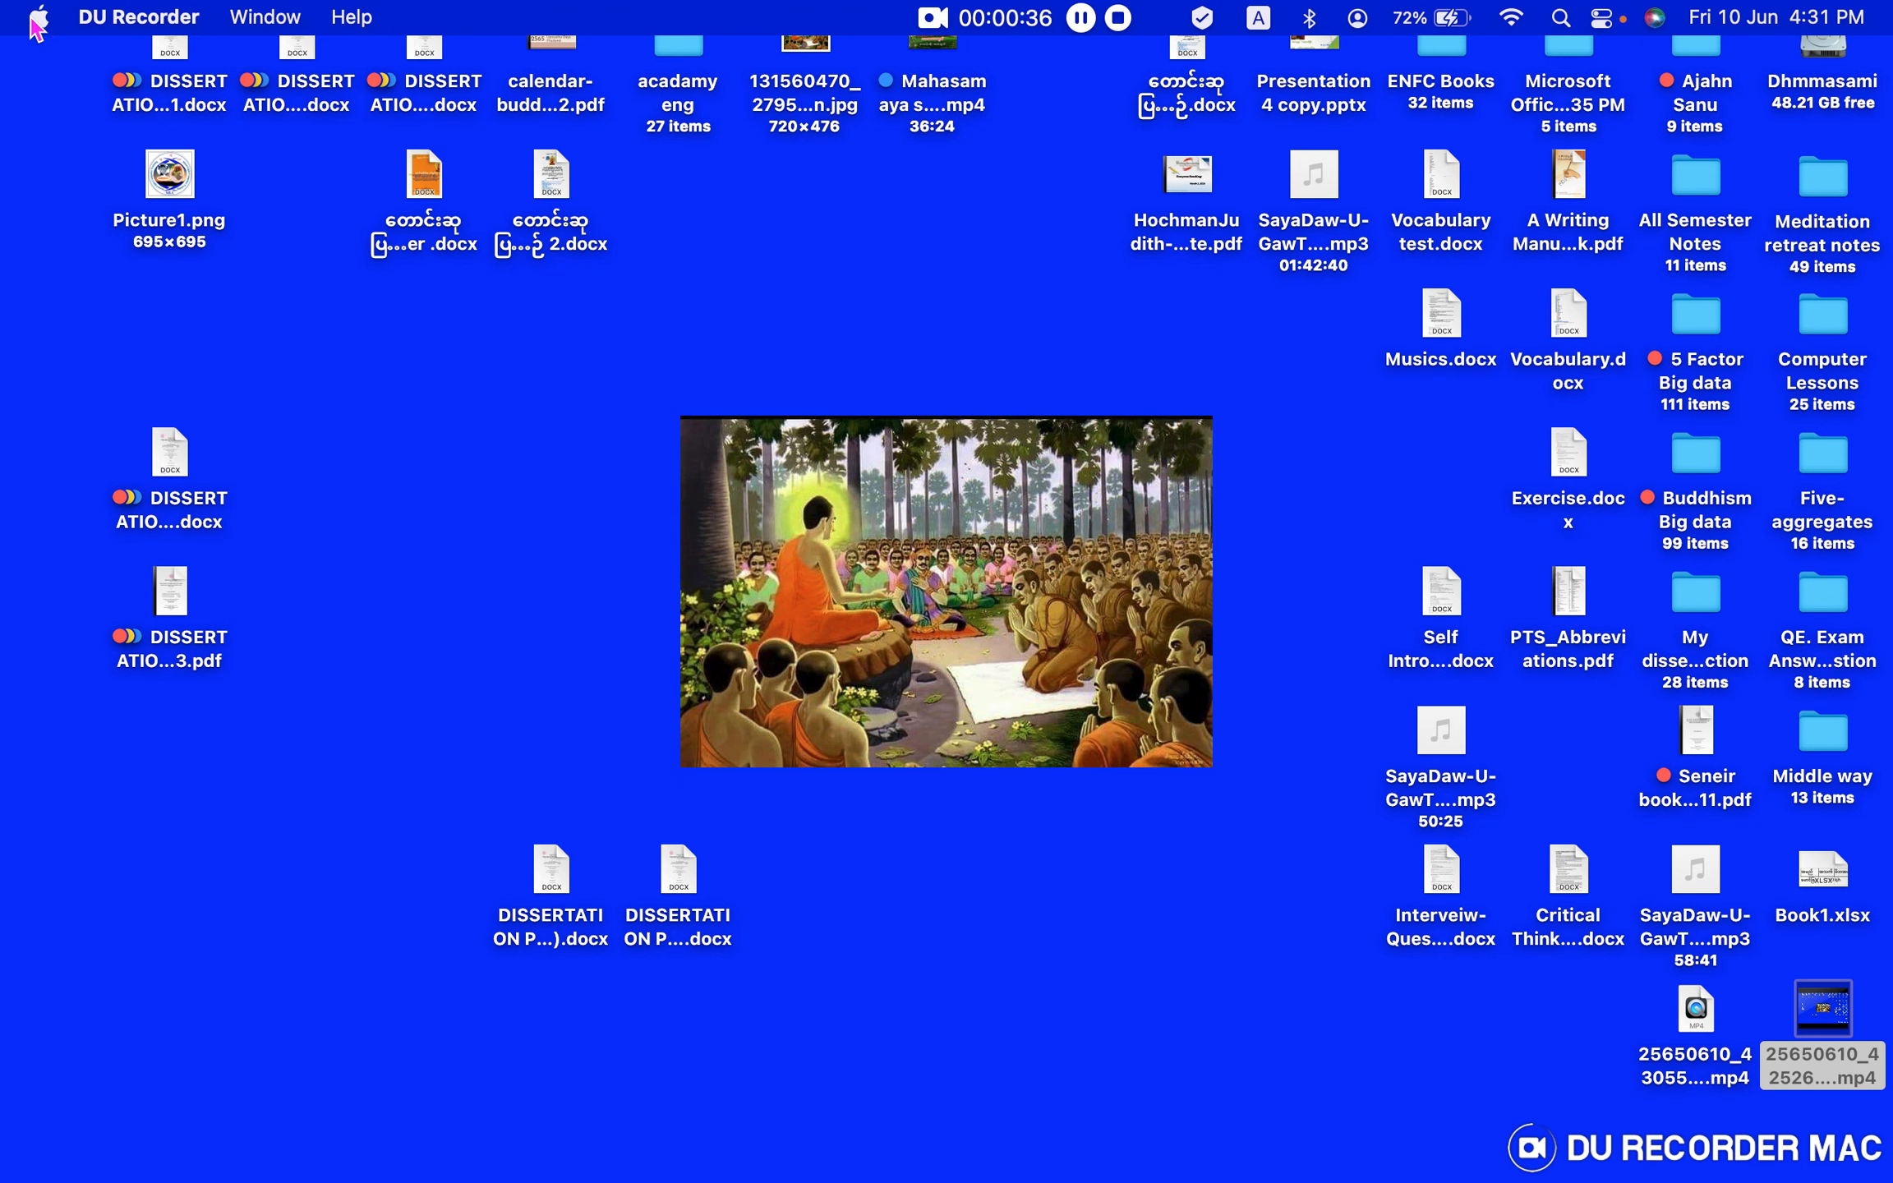
Launch System Preferences from the Apple menu over the Finder desktop
{"action": "left_click", "coordinate": [40, 20]}
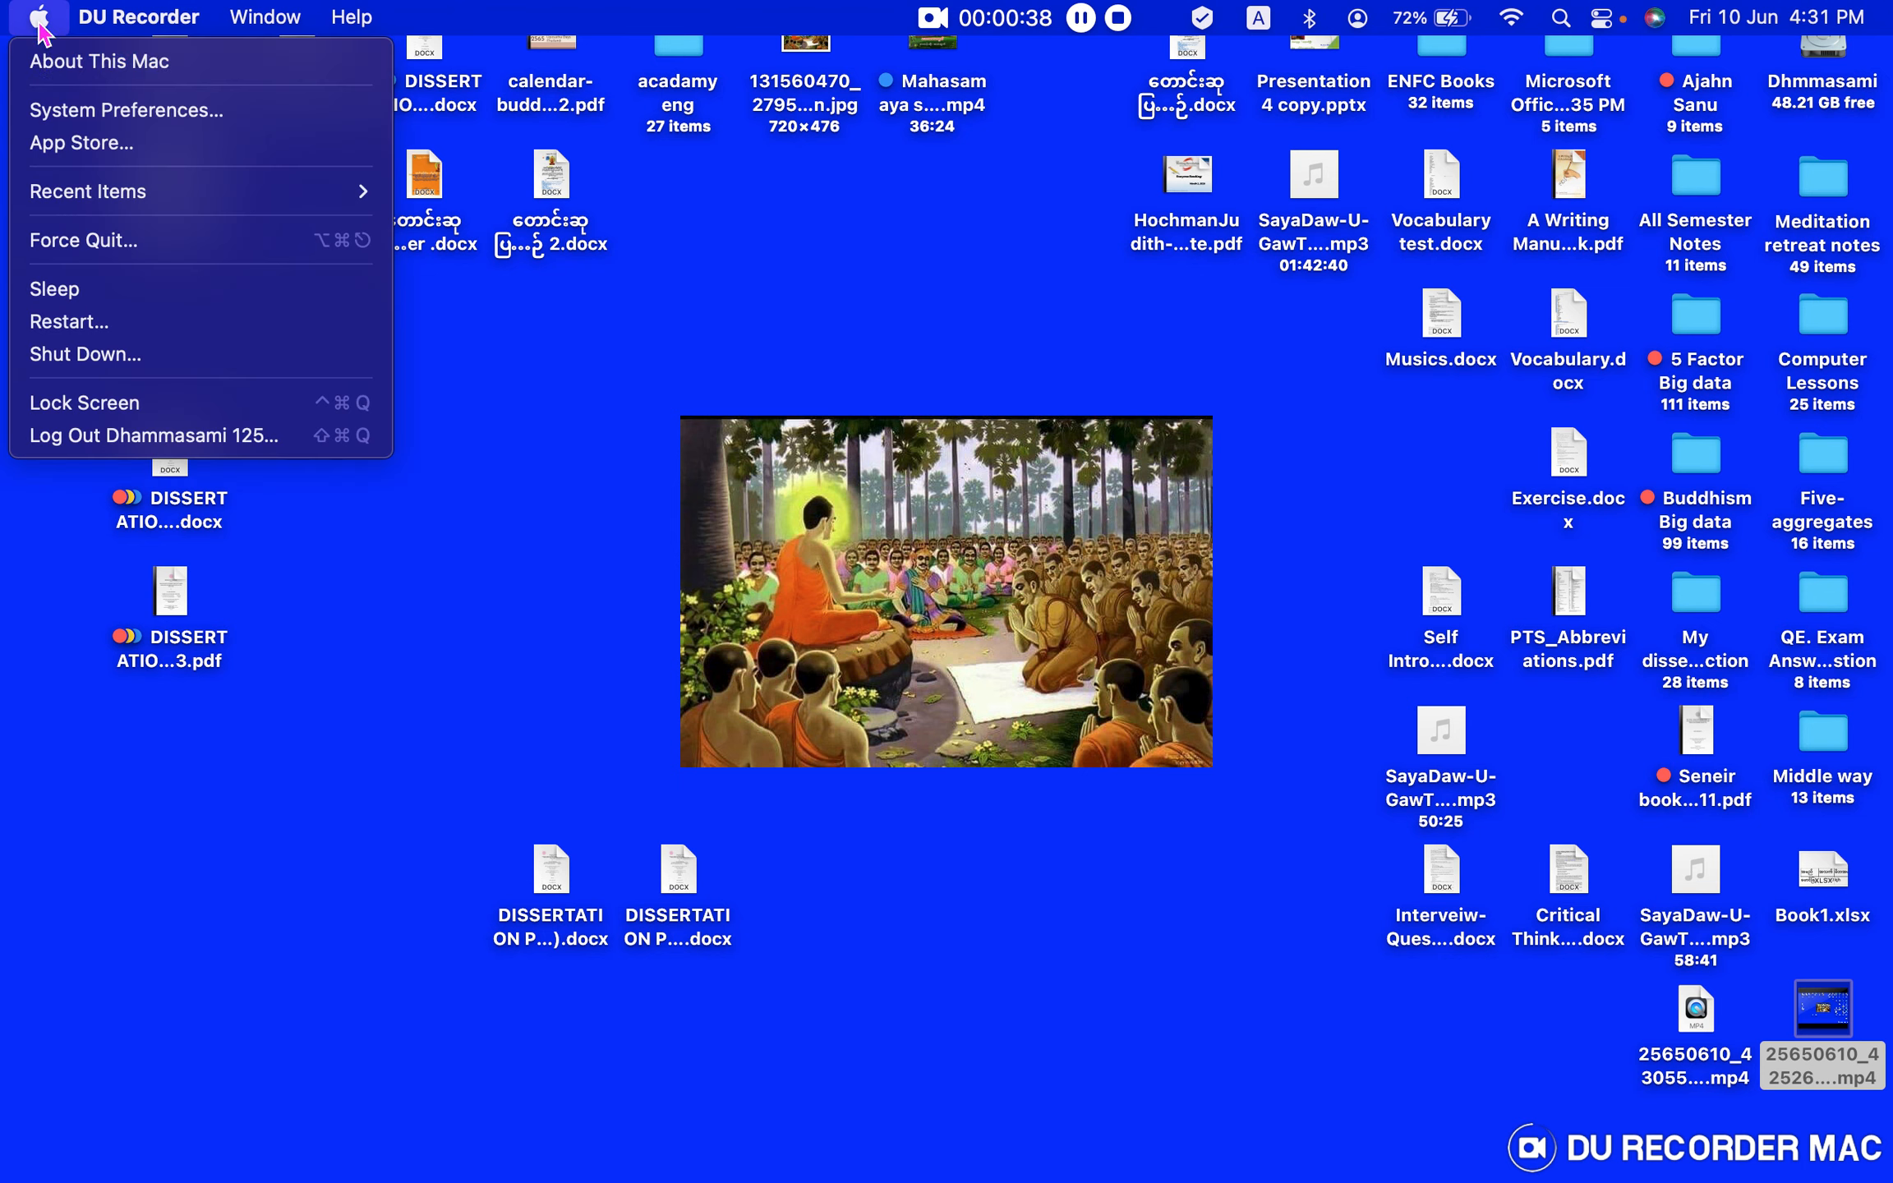
{"action": "mouse_move", "coordinate": [125, 110]}
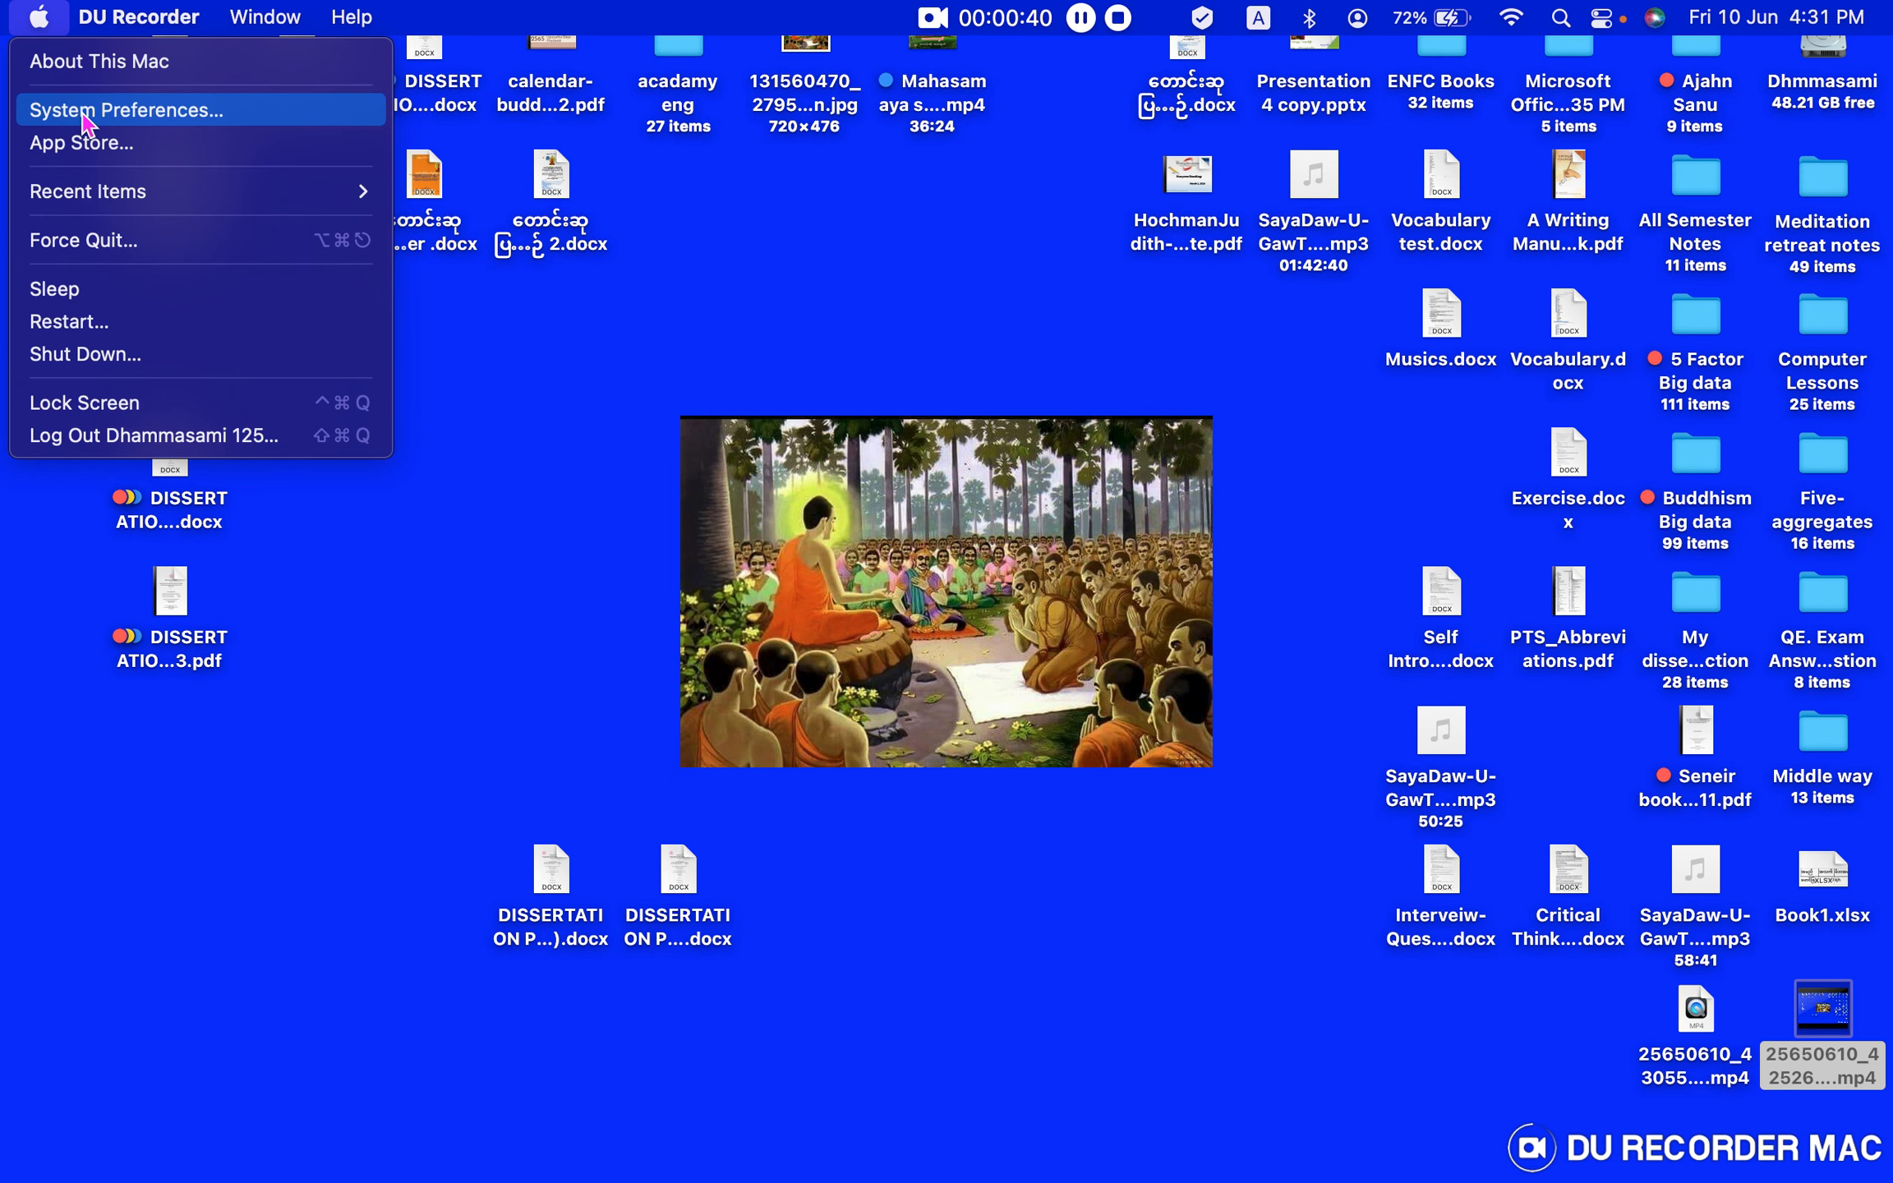
{"action": "mouse_move", "coordinate": [193, 115]}
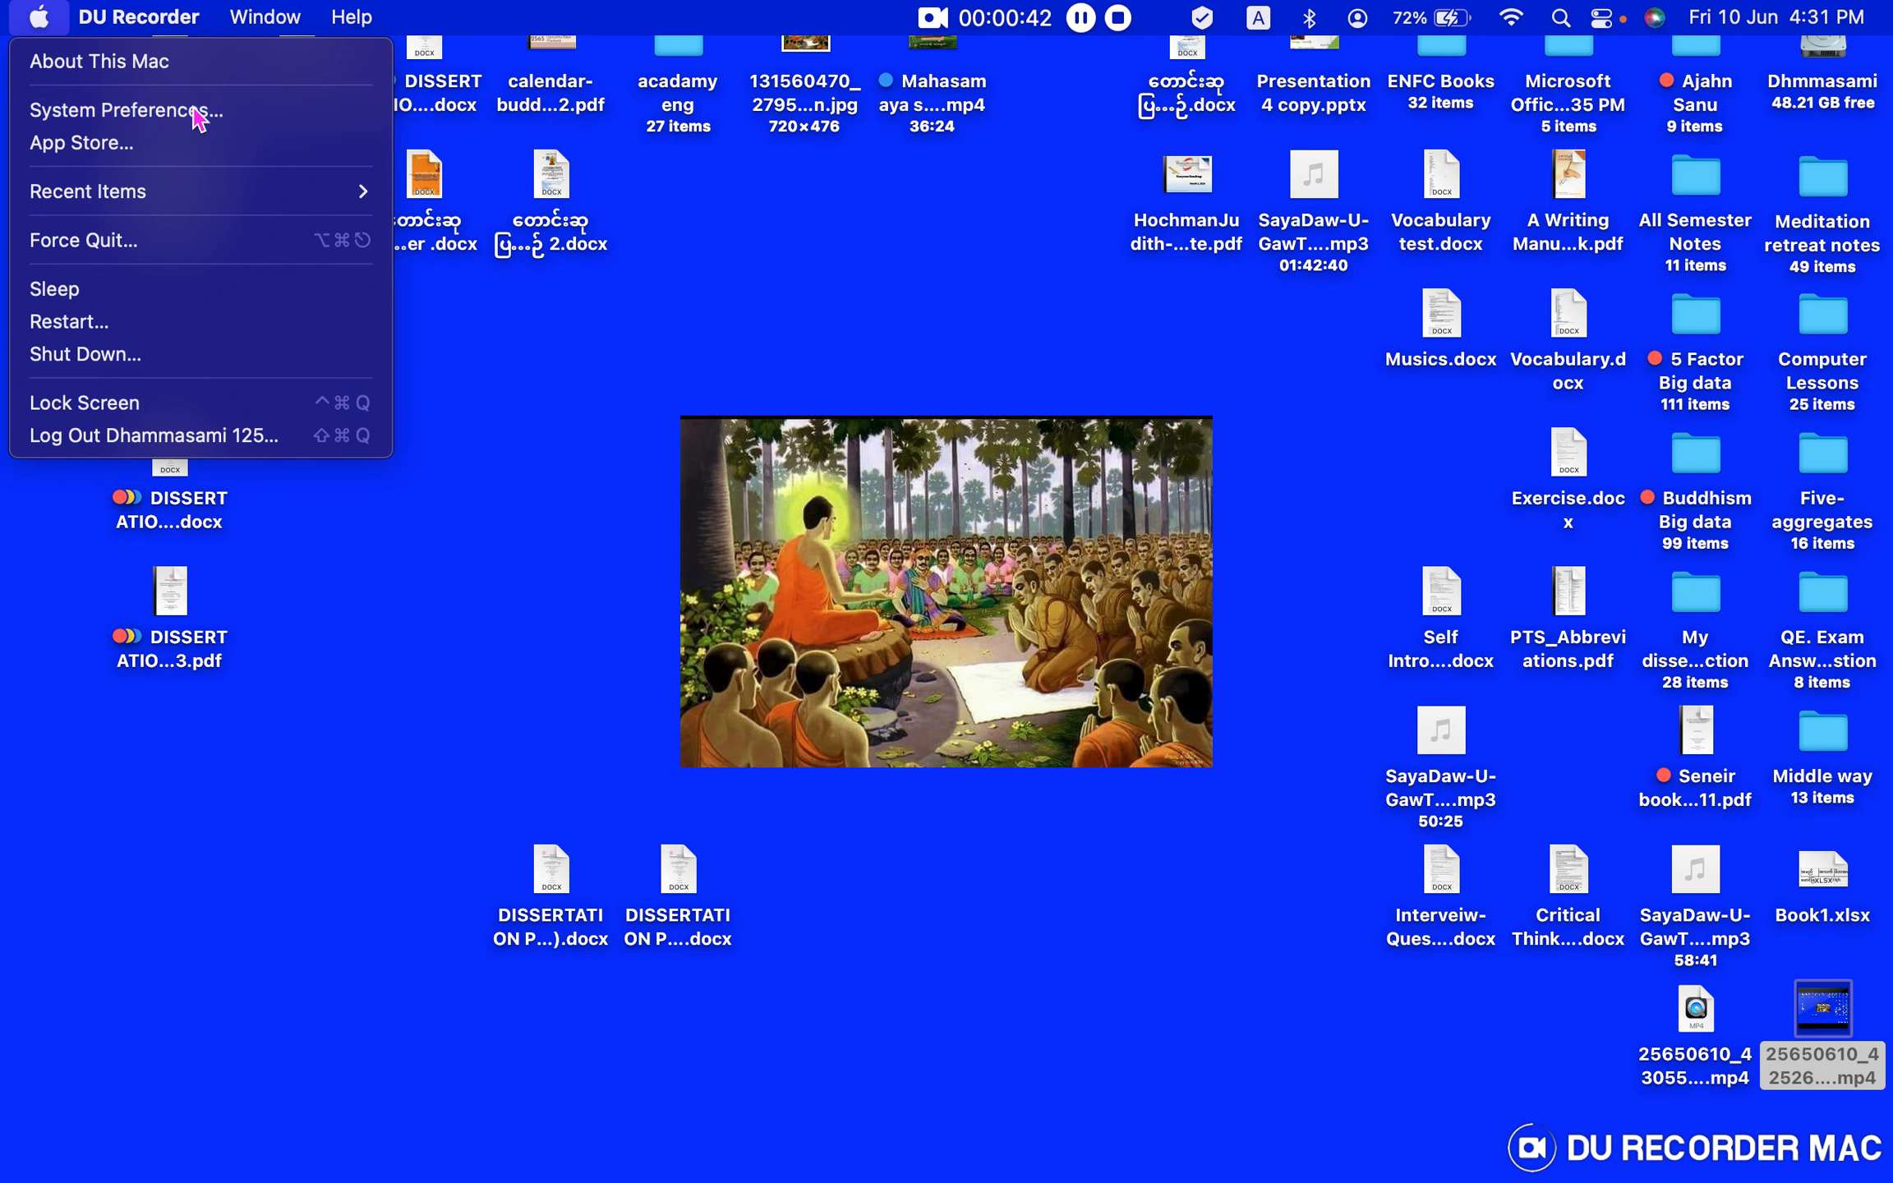
{"action": "left_click", "coordinate": [124, 110]}
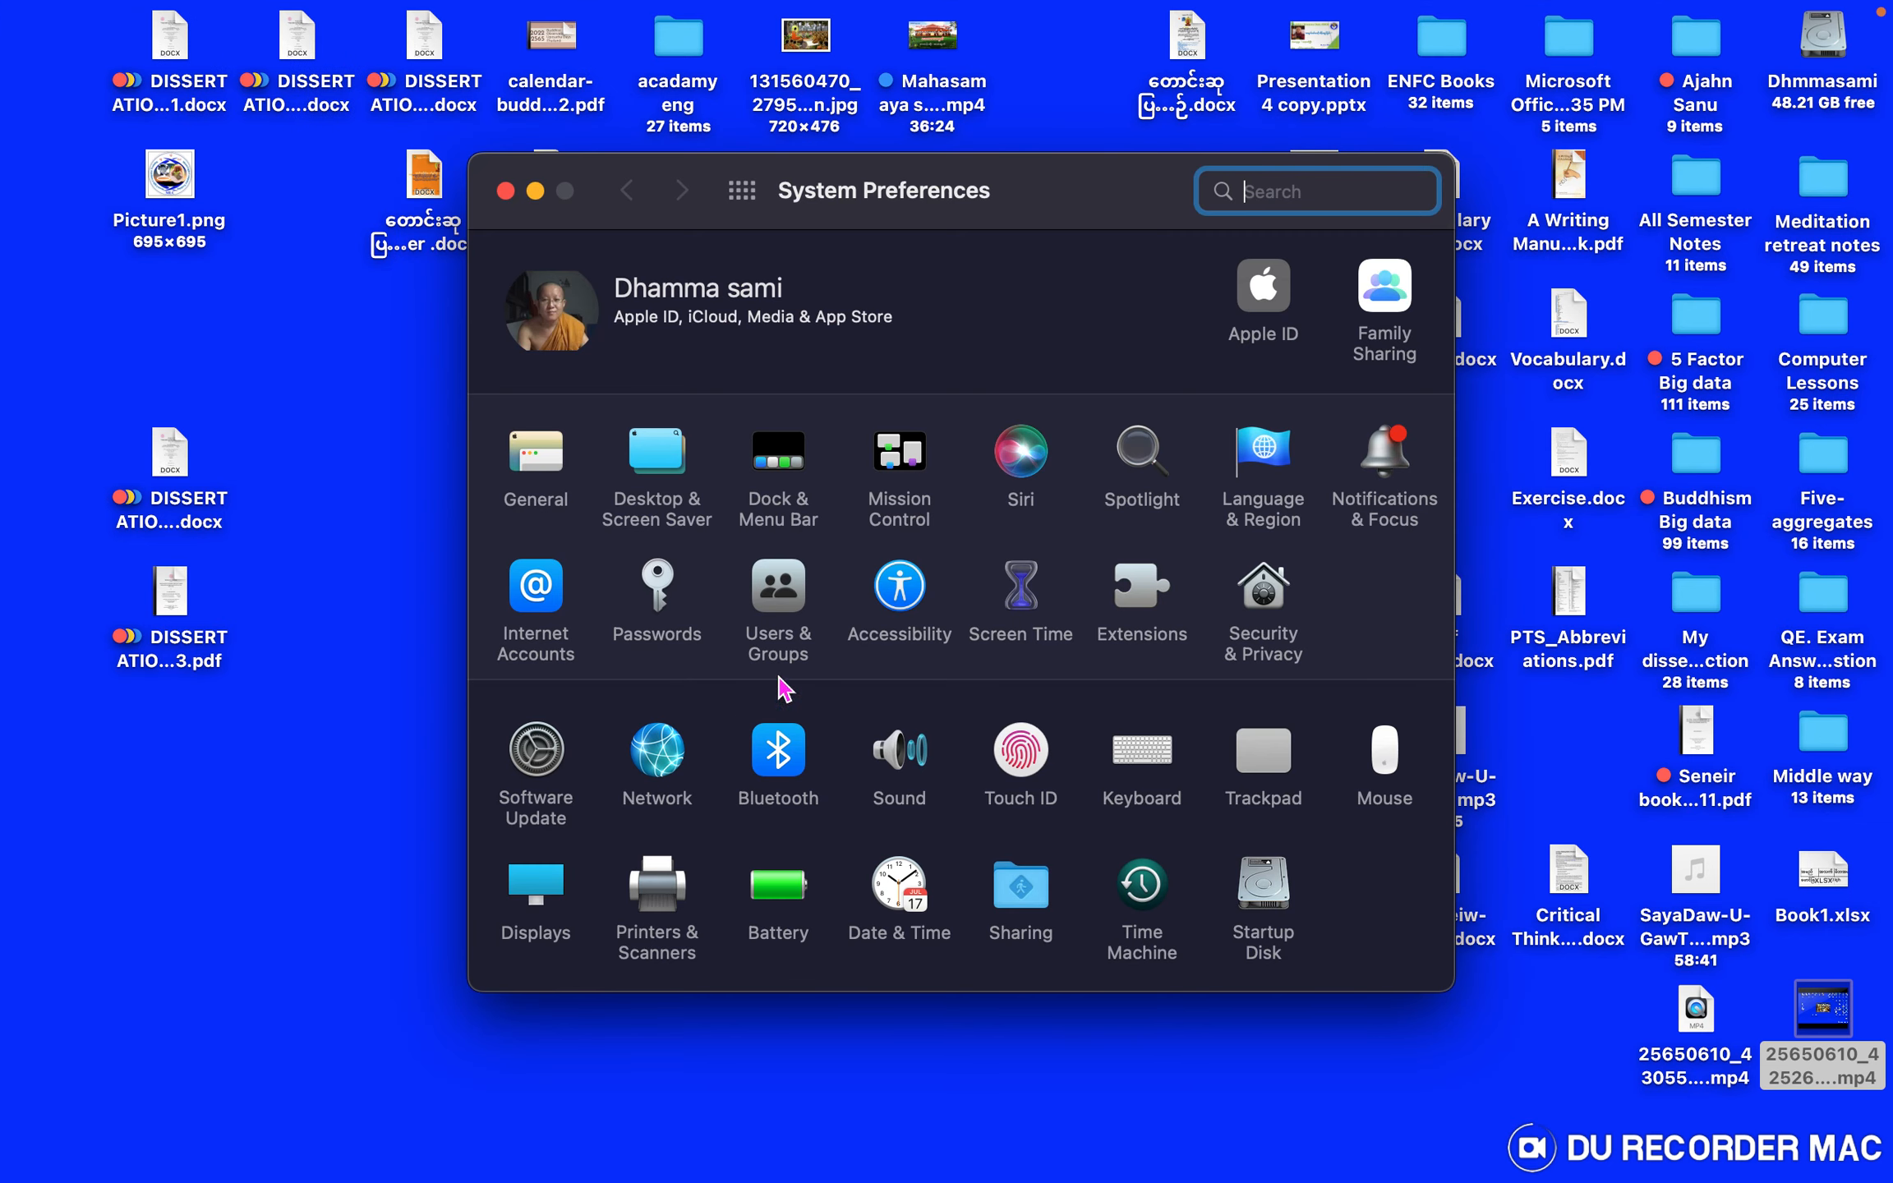
{"action": "mouse_move", "coordinate": [787, 479]}
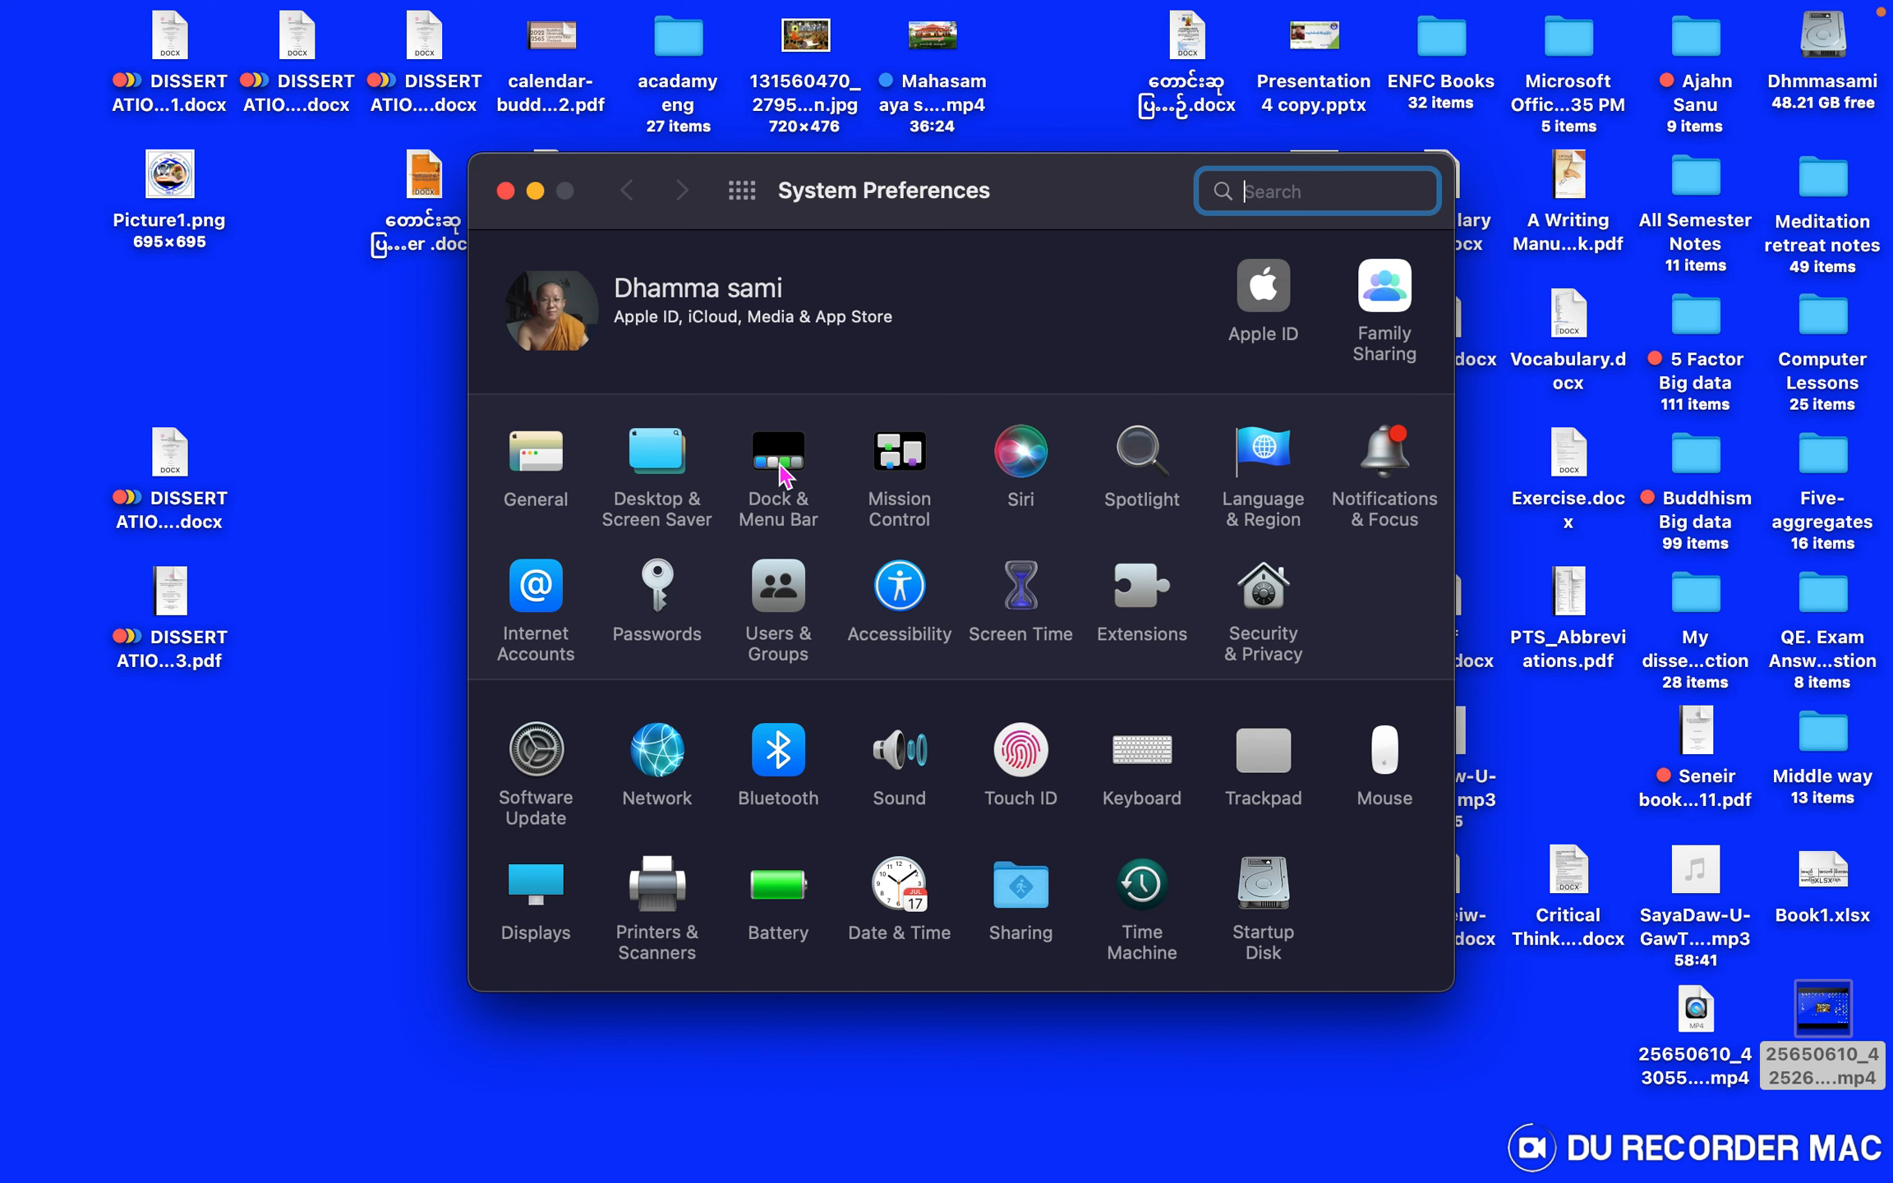
{"action": "mouse_move", "coordinate": [787, 465]}
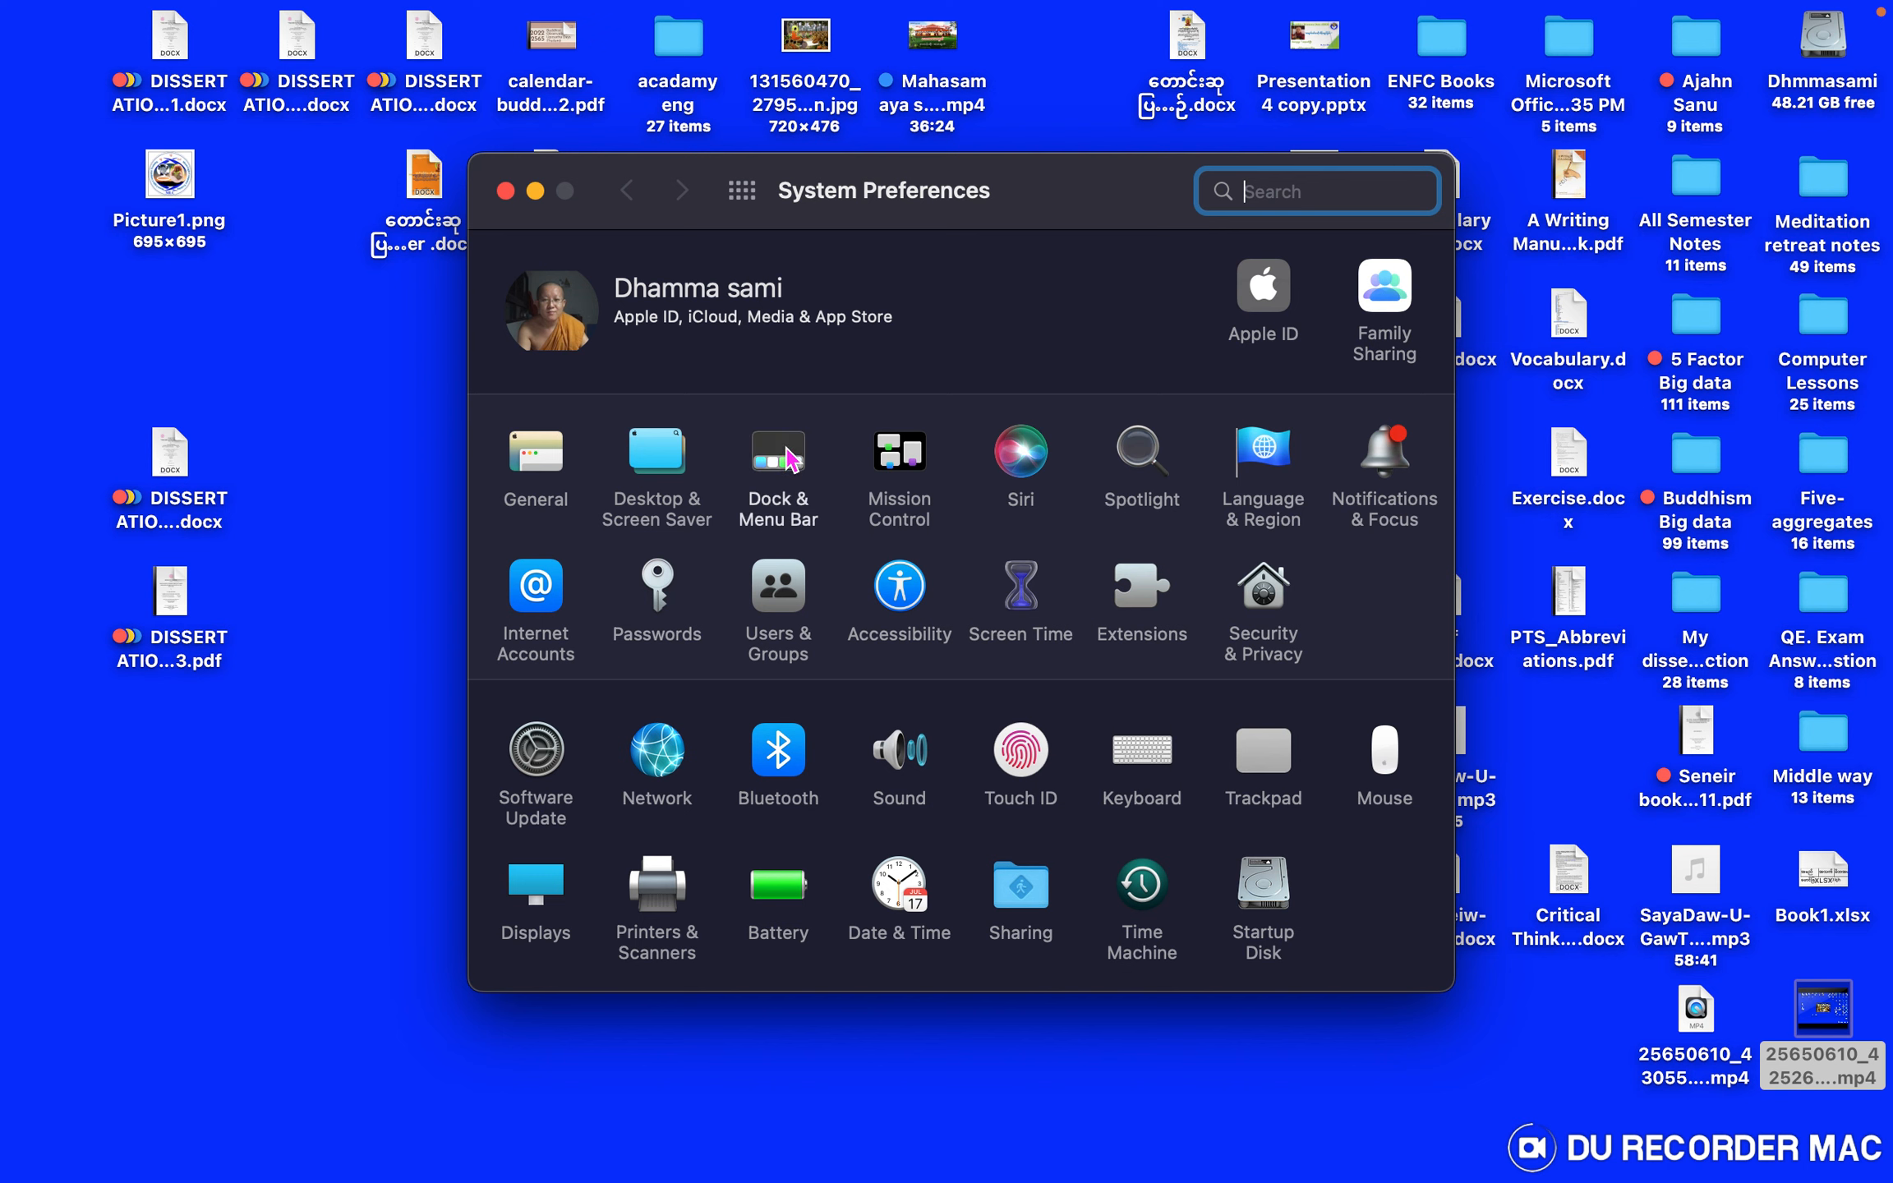
Show the Dock & Menu Bar pane with its size, position and auto-hide options
{"action": "left_click", "coordinate": [777, 462]}
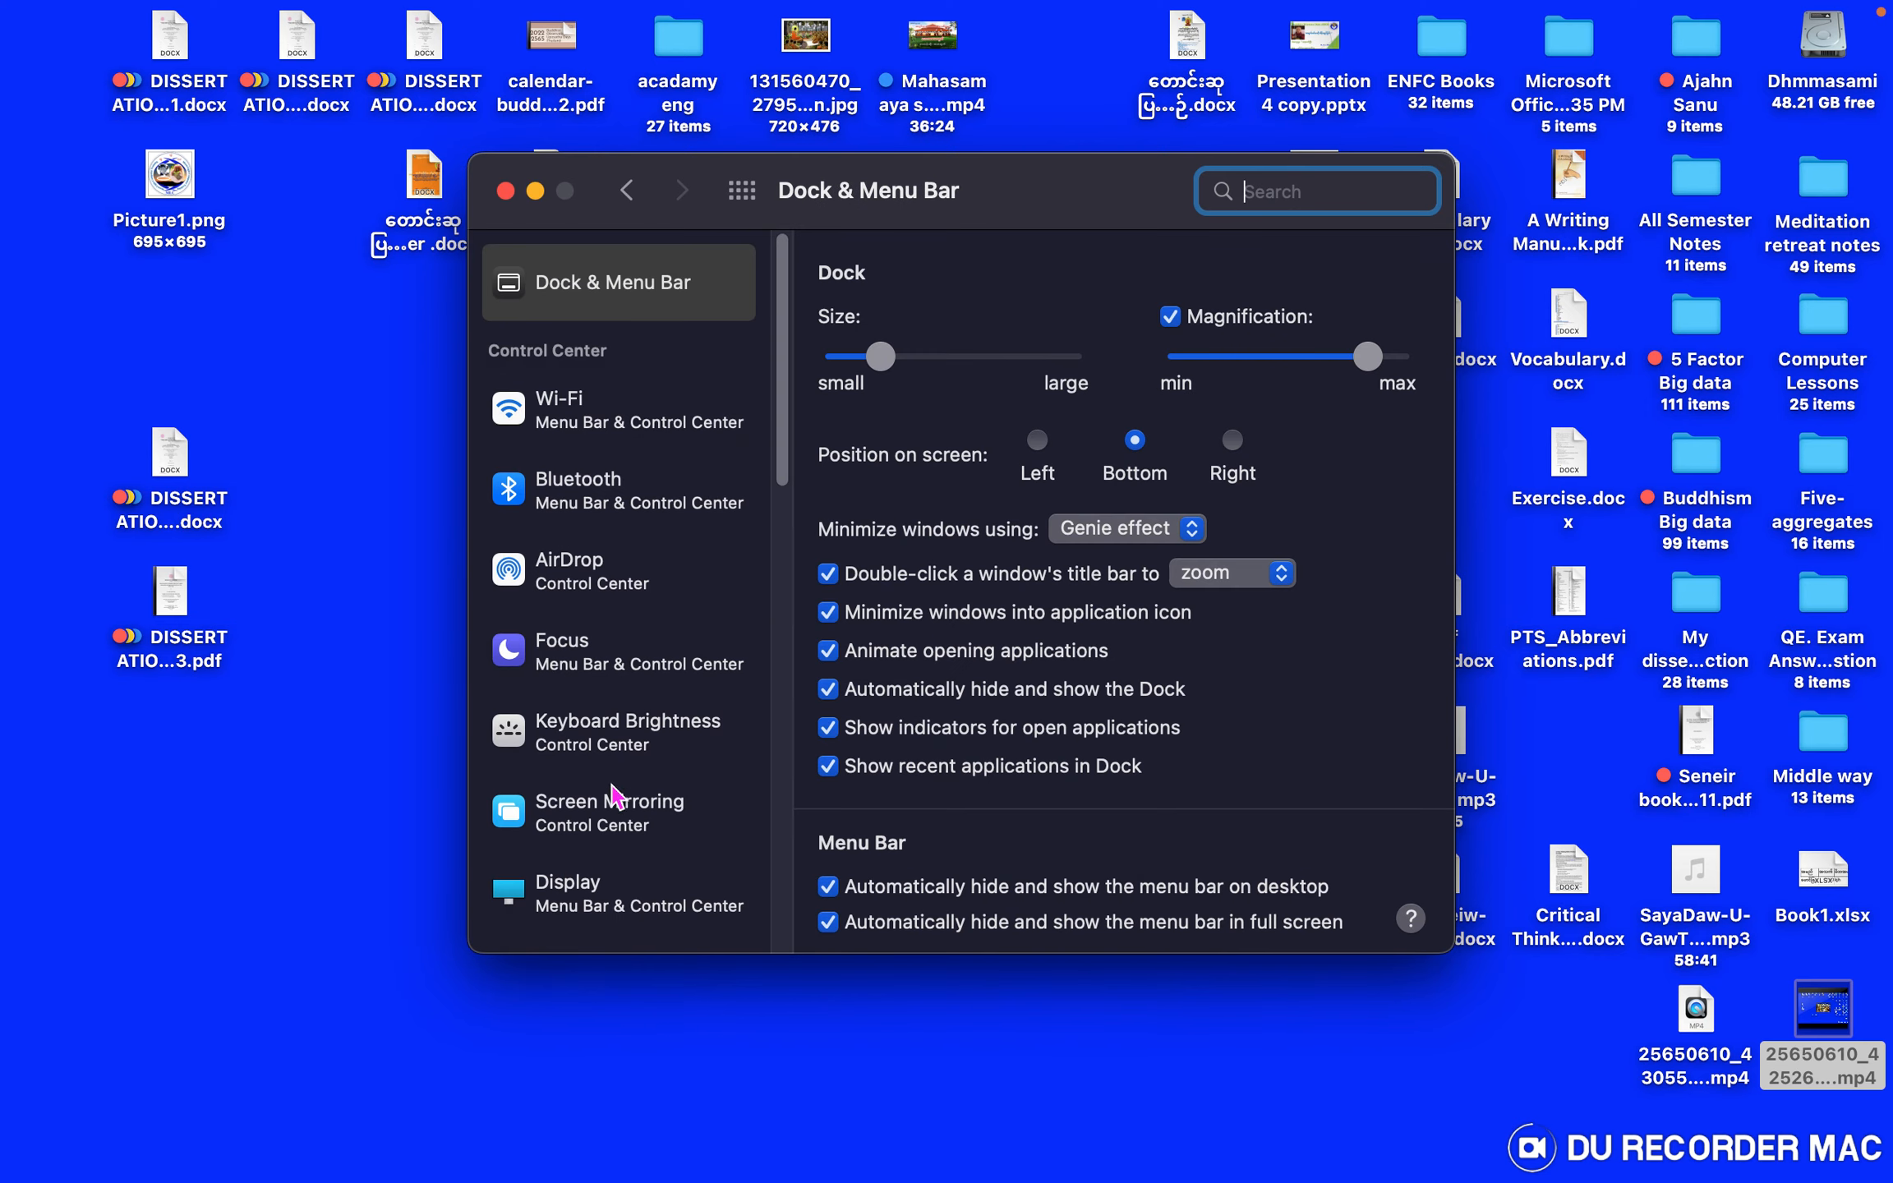
{"action": "mouse_move", "coordinate": [962, 797]}
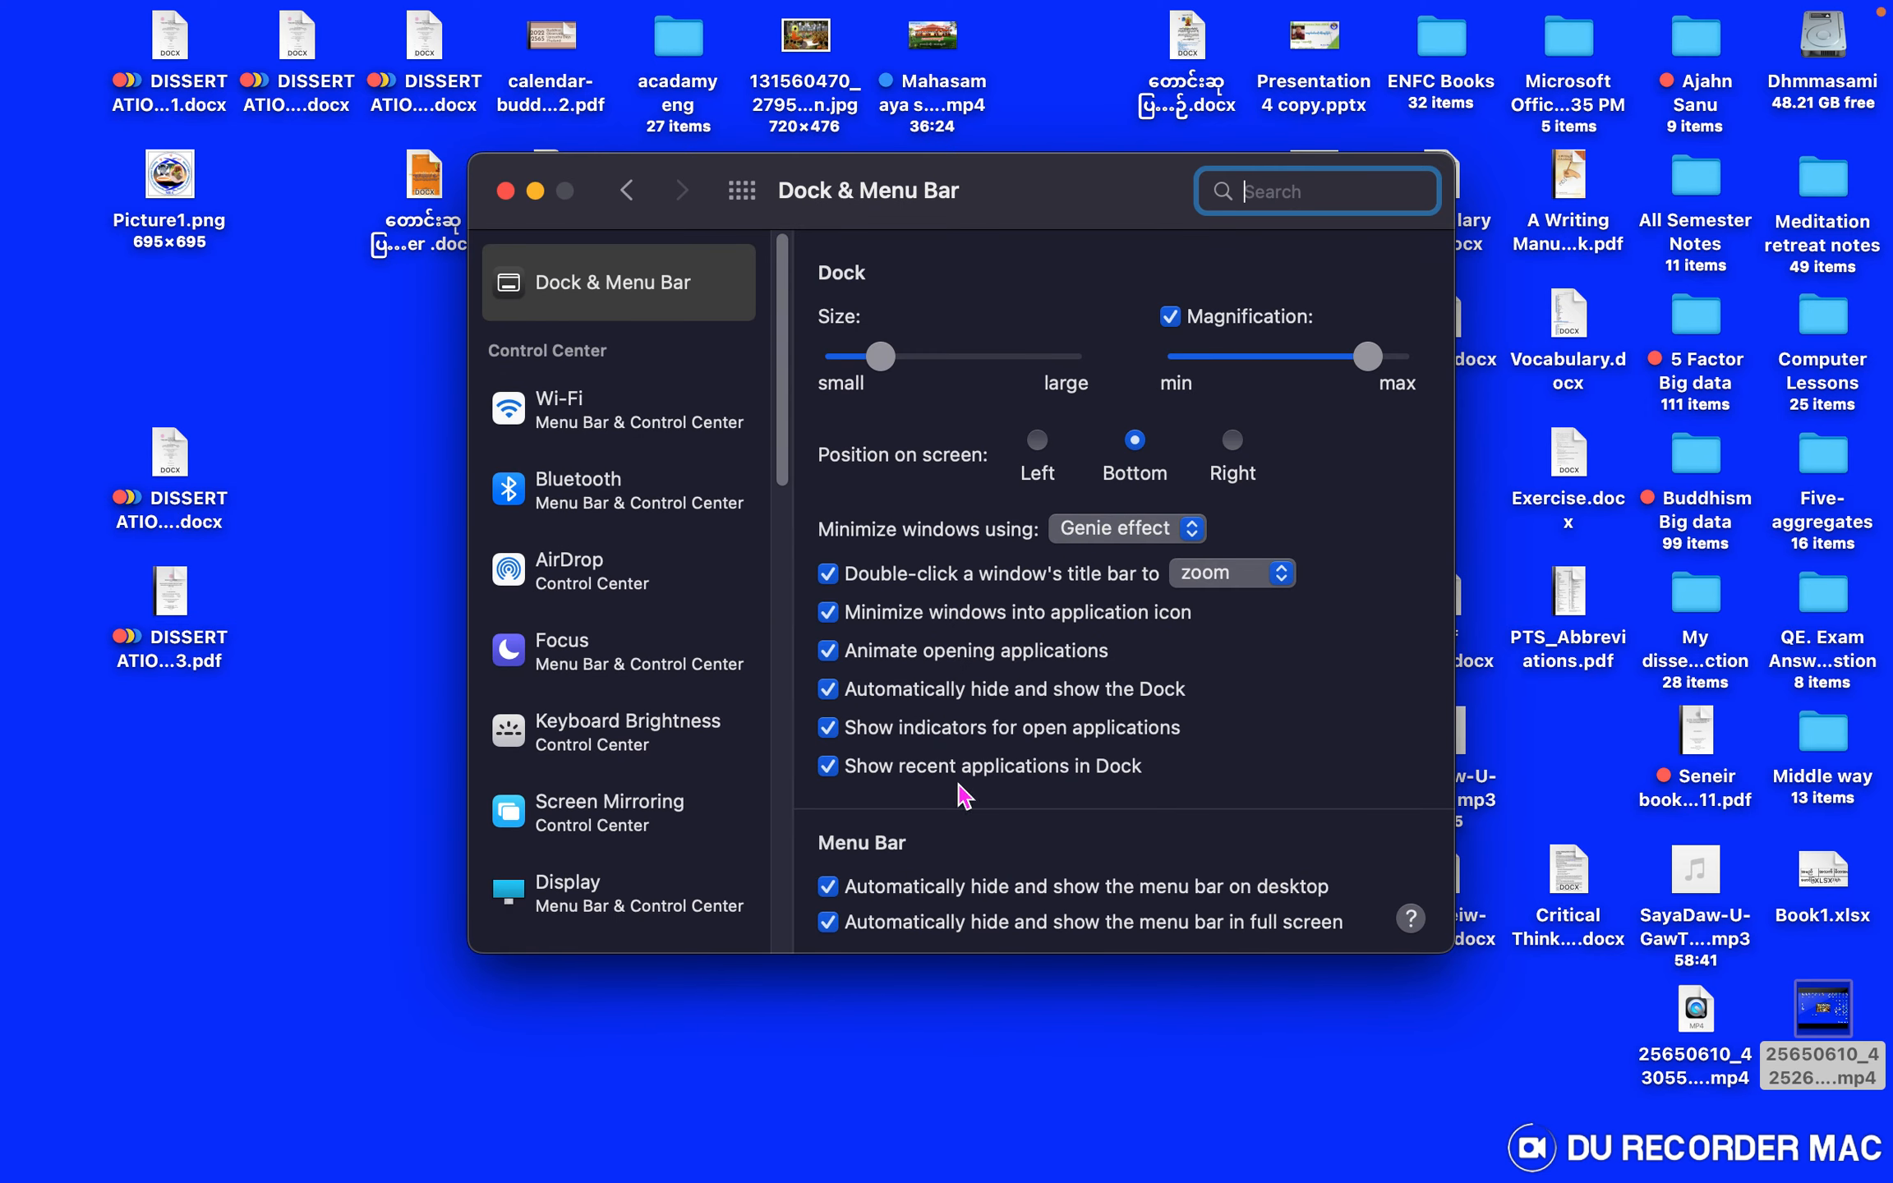
{"action": "mouse_move", "coordinate": [936, 770]}
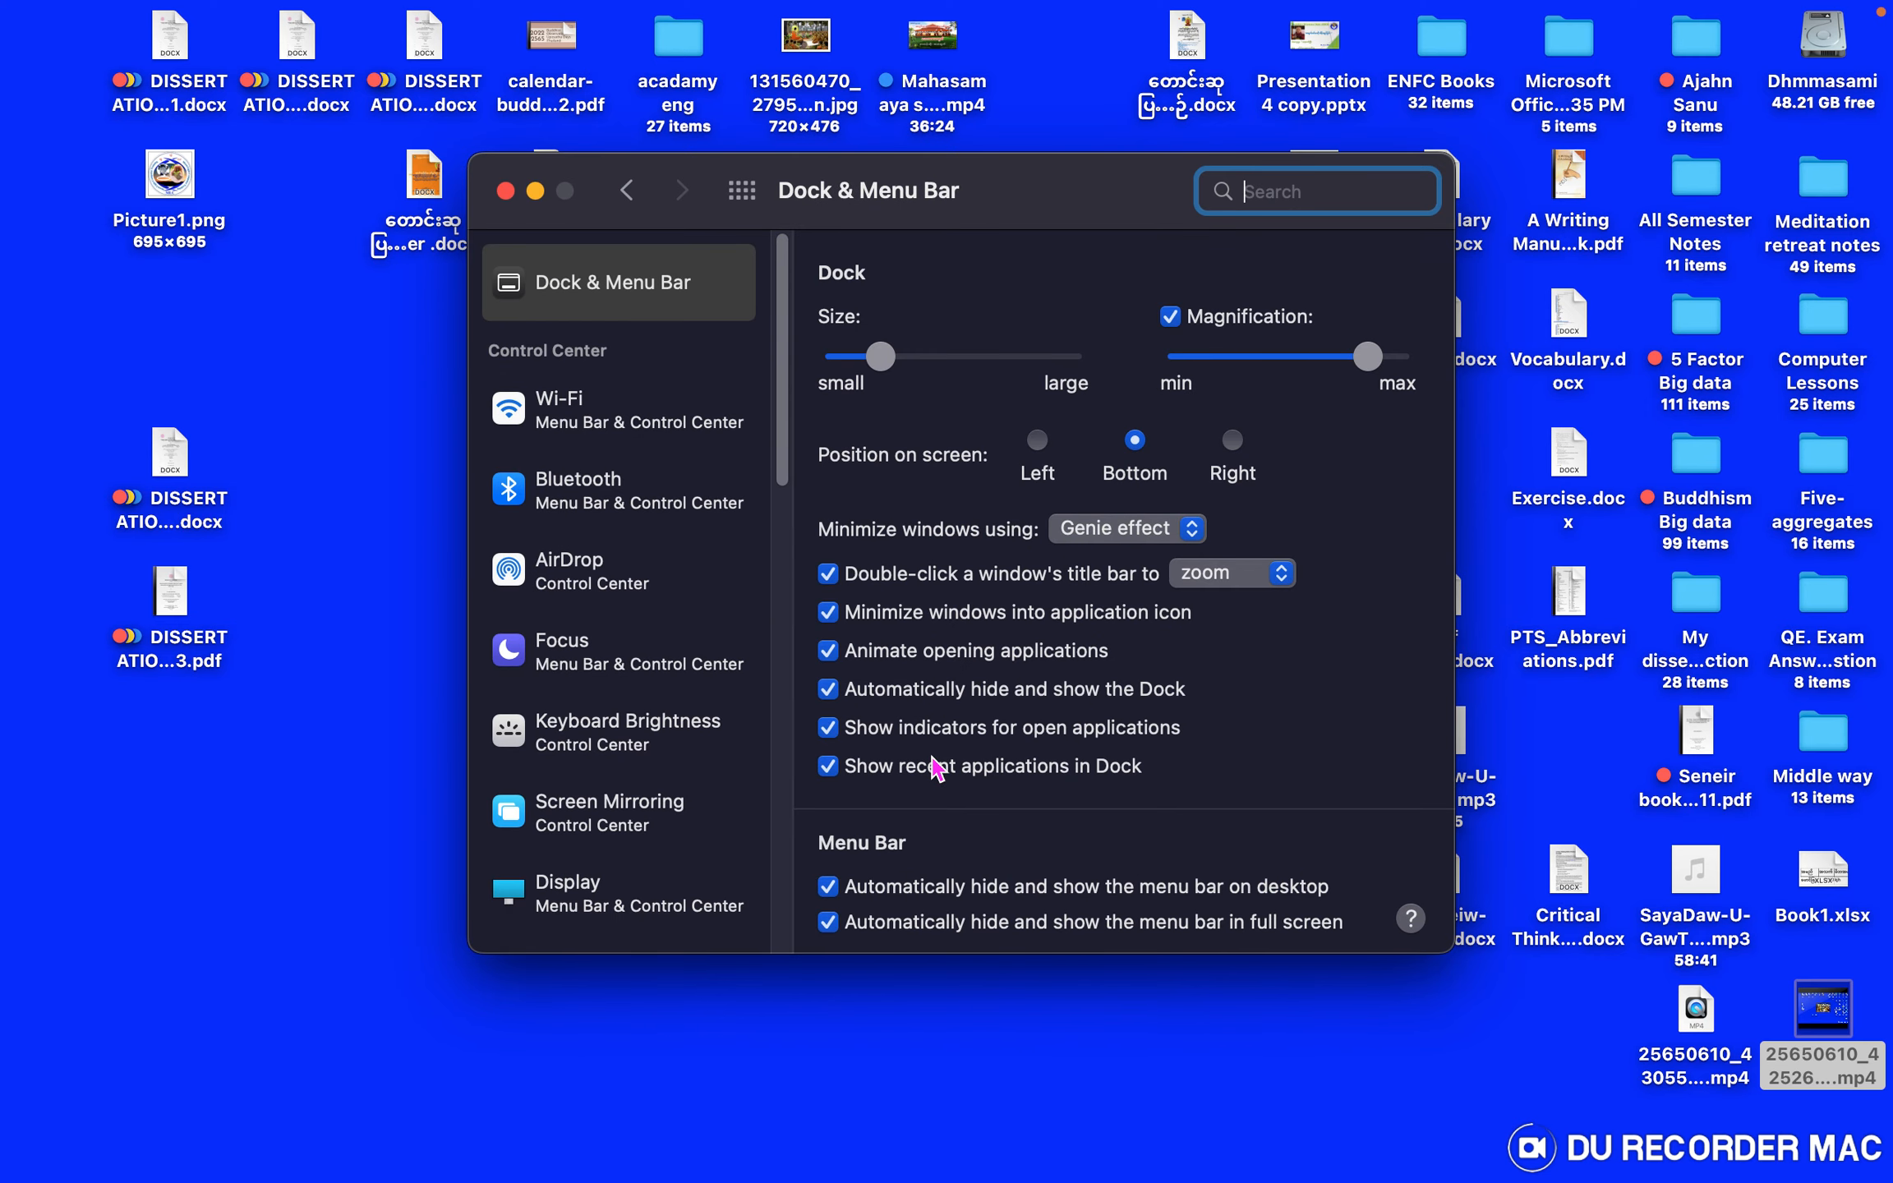
{"action": "mouse_move", "coordinate": [1020, 11]}
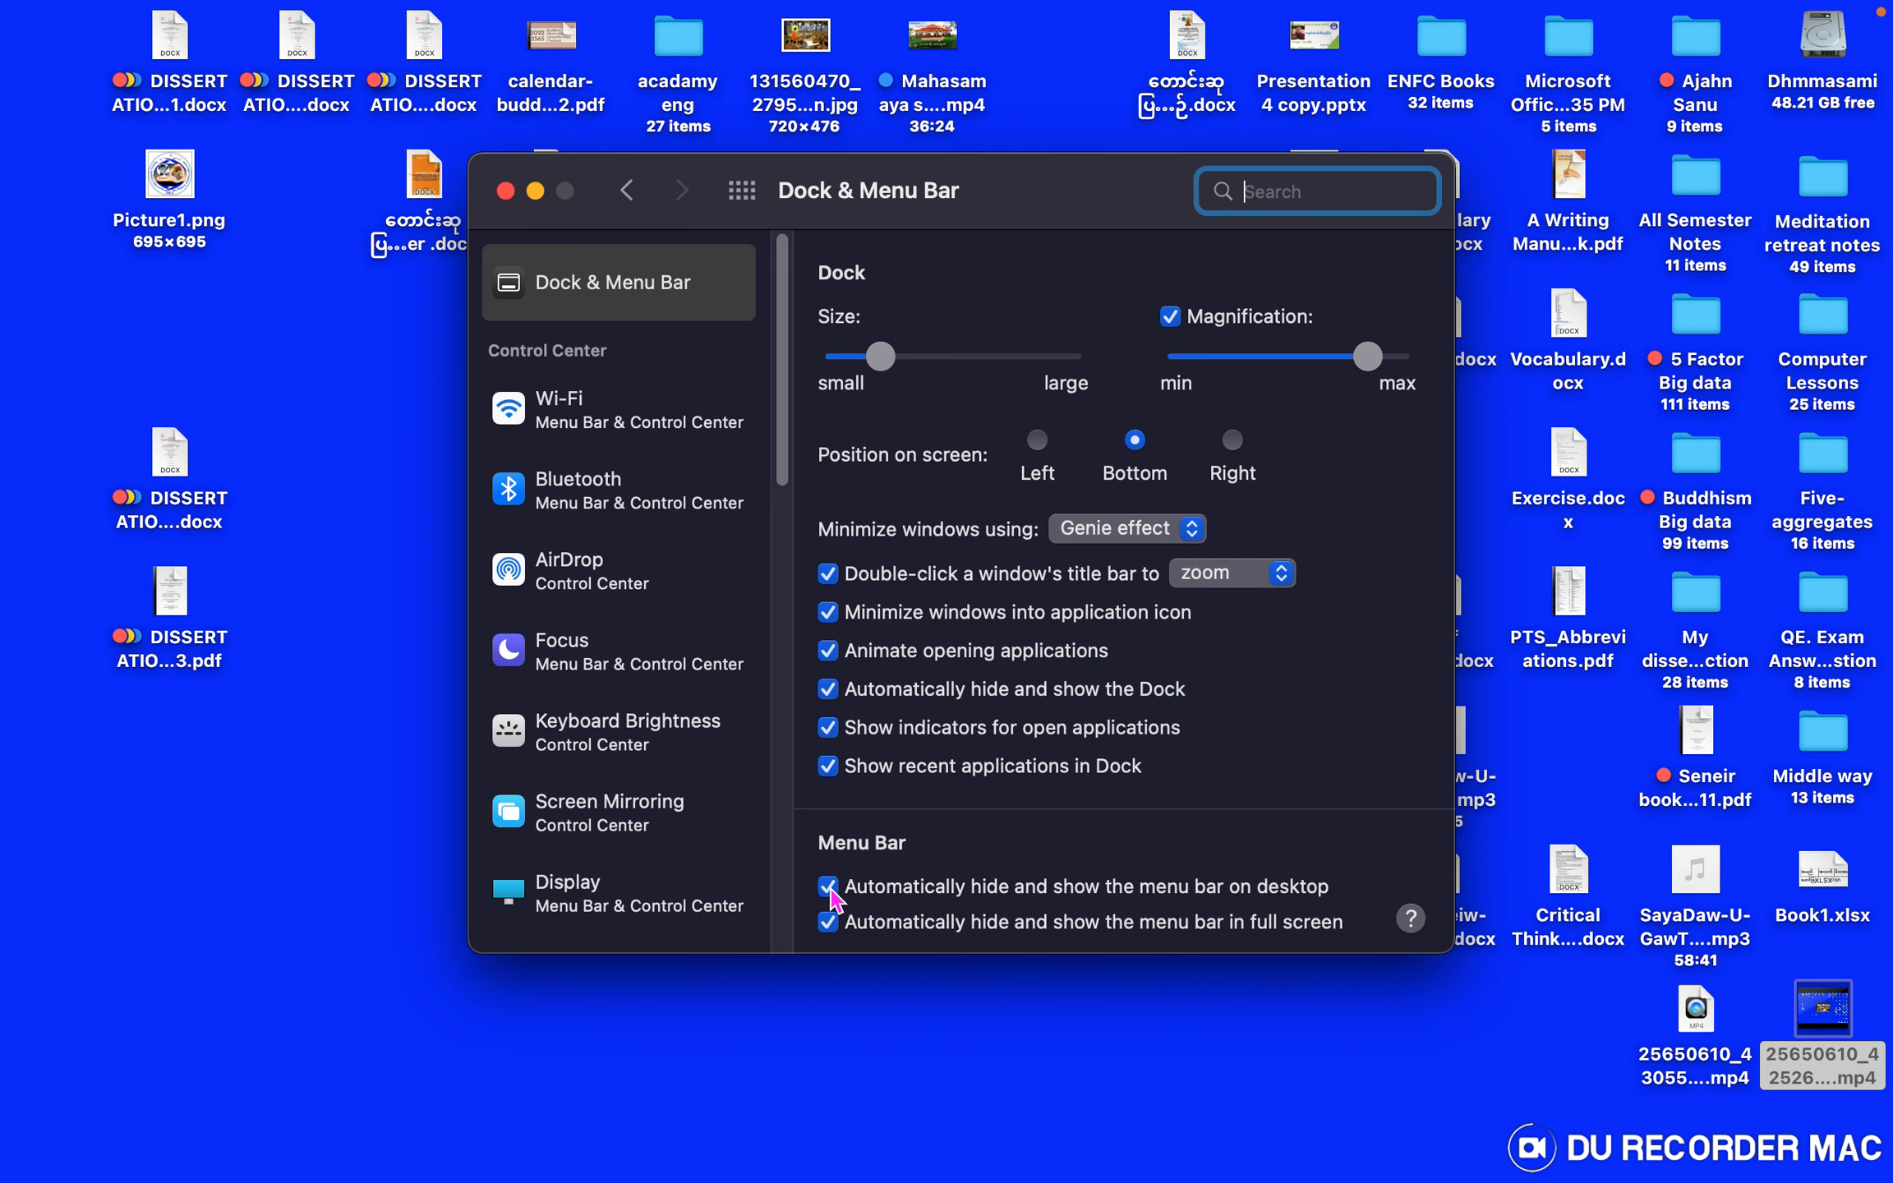
{"action": "mouse_move", "coordinate": [1017, 913]}
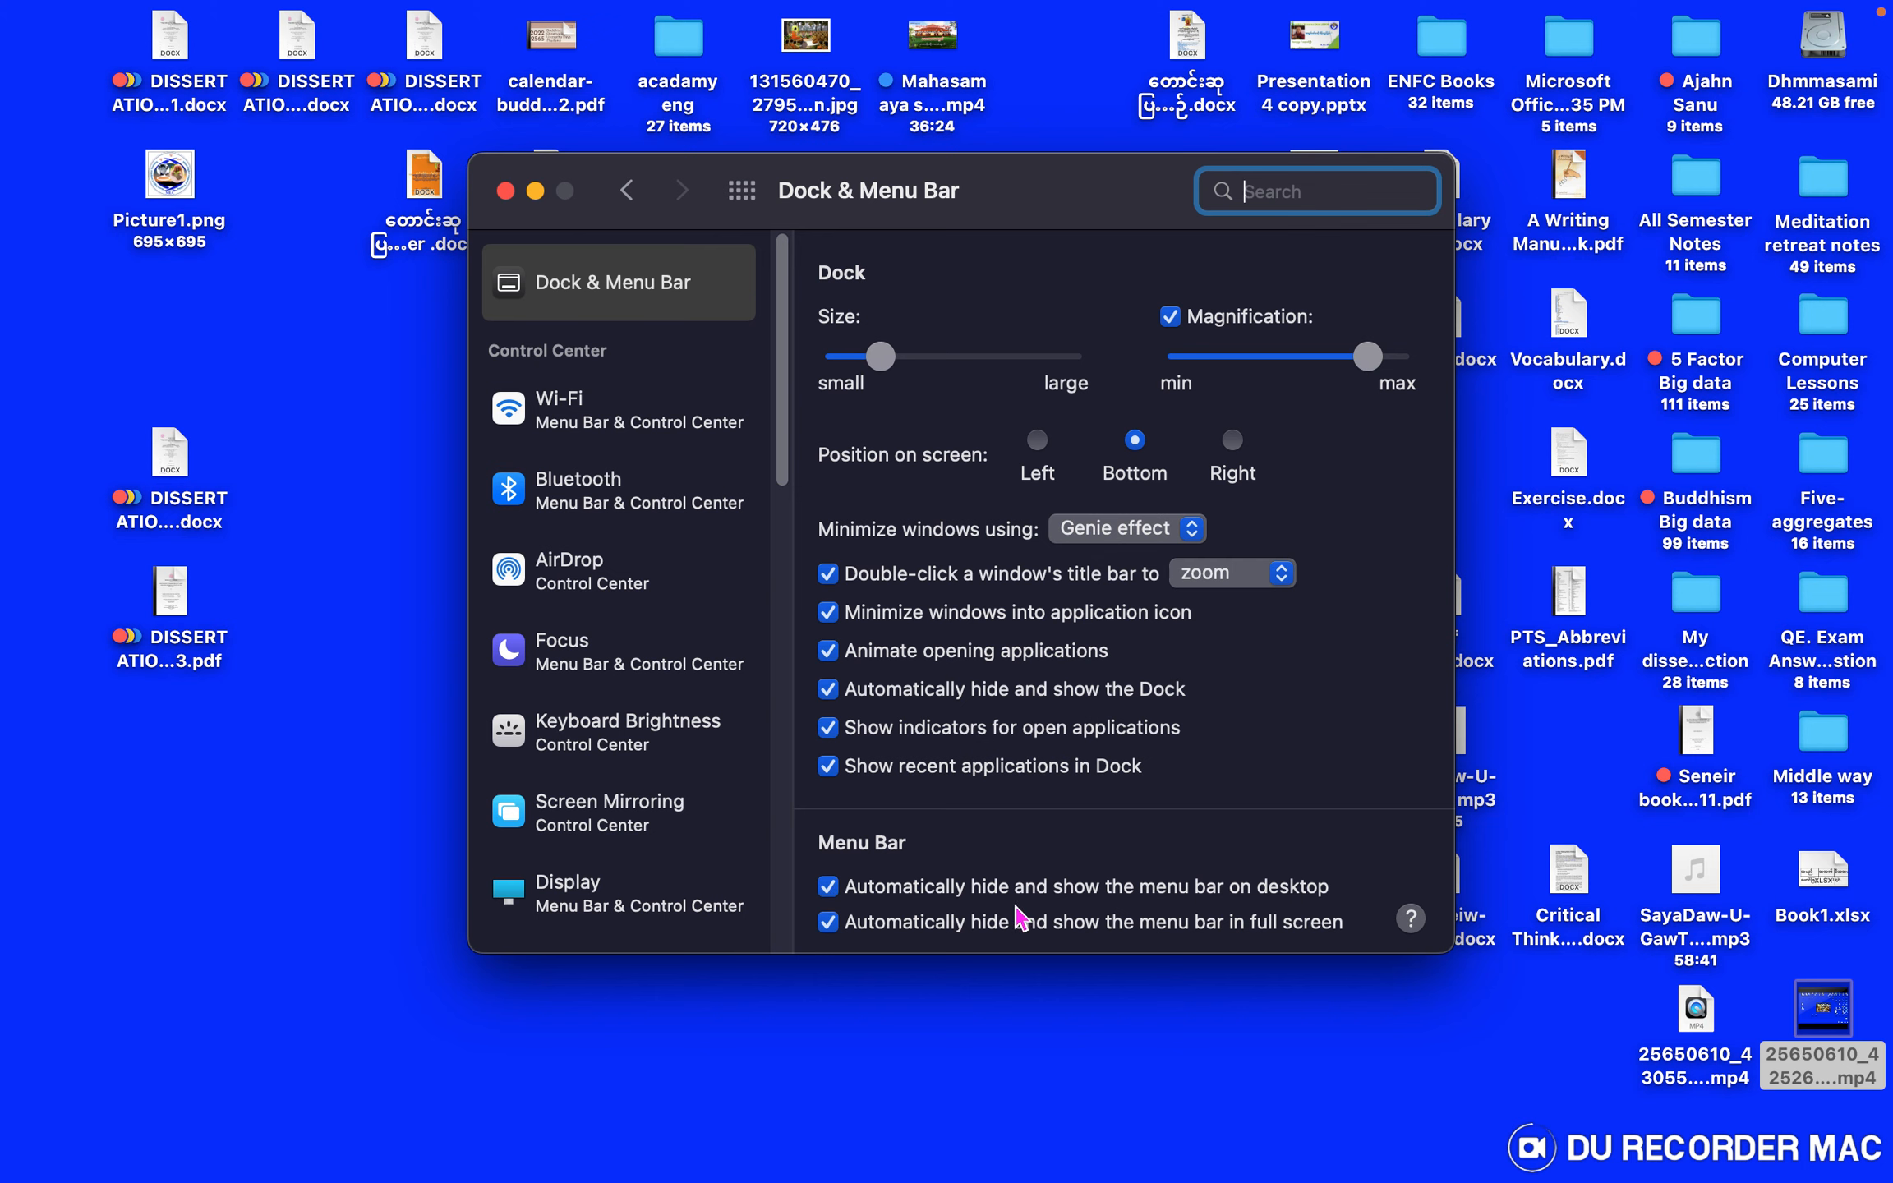
{"action": "mouse_move", "coordinate": [1225, 914]}
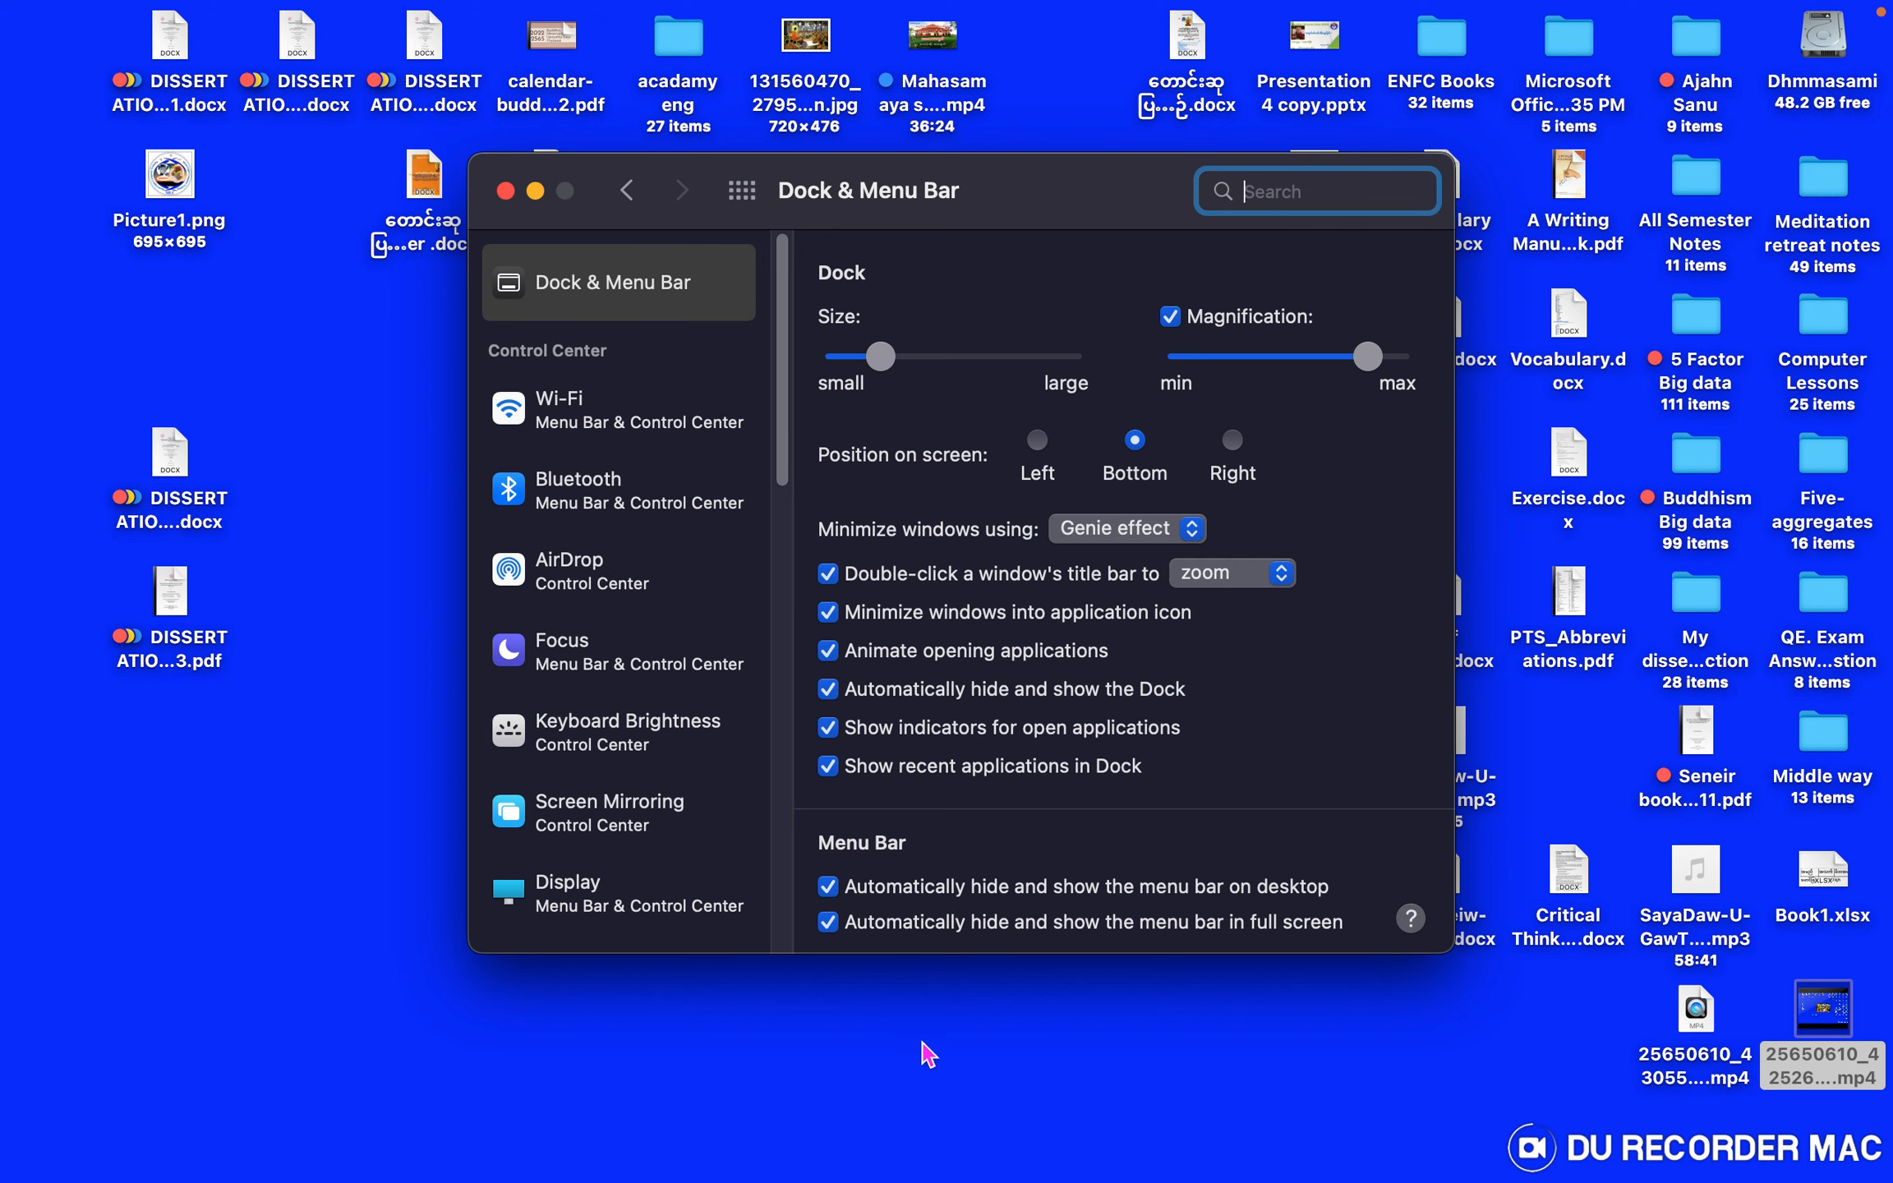
{"action": "mouse_move", "coordinate": [1077, 13]}
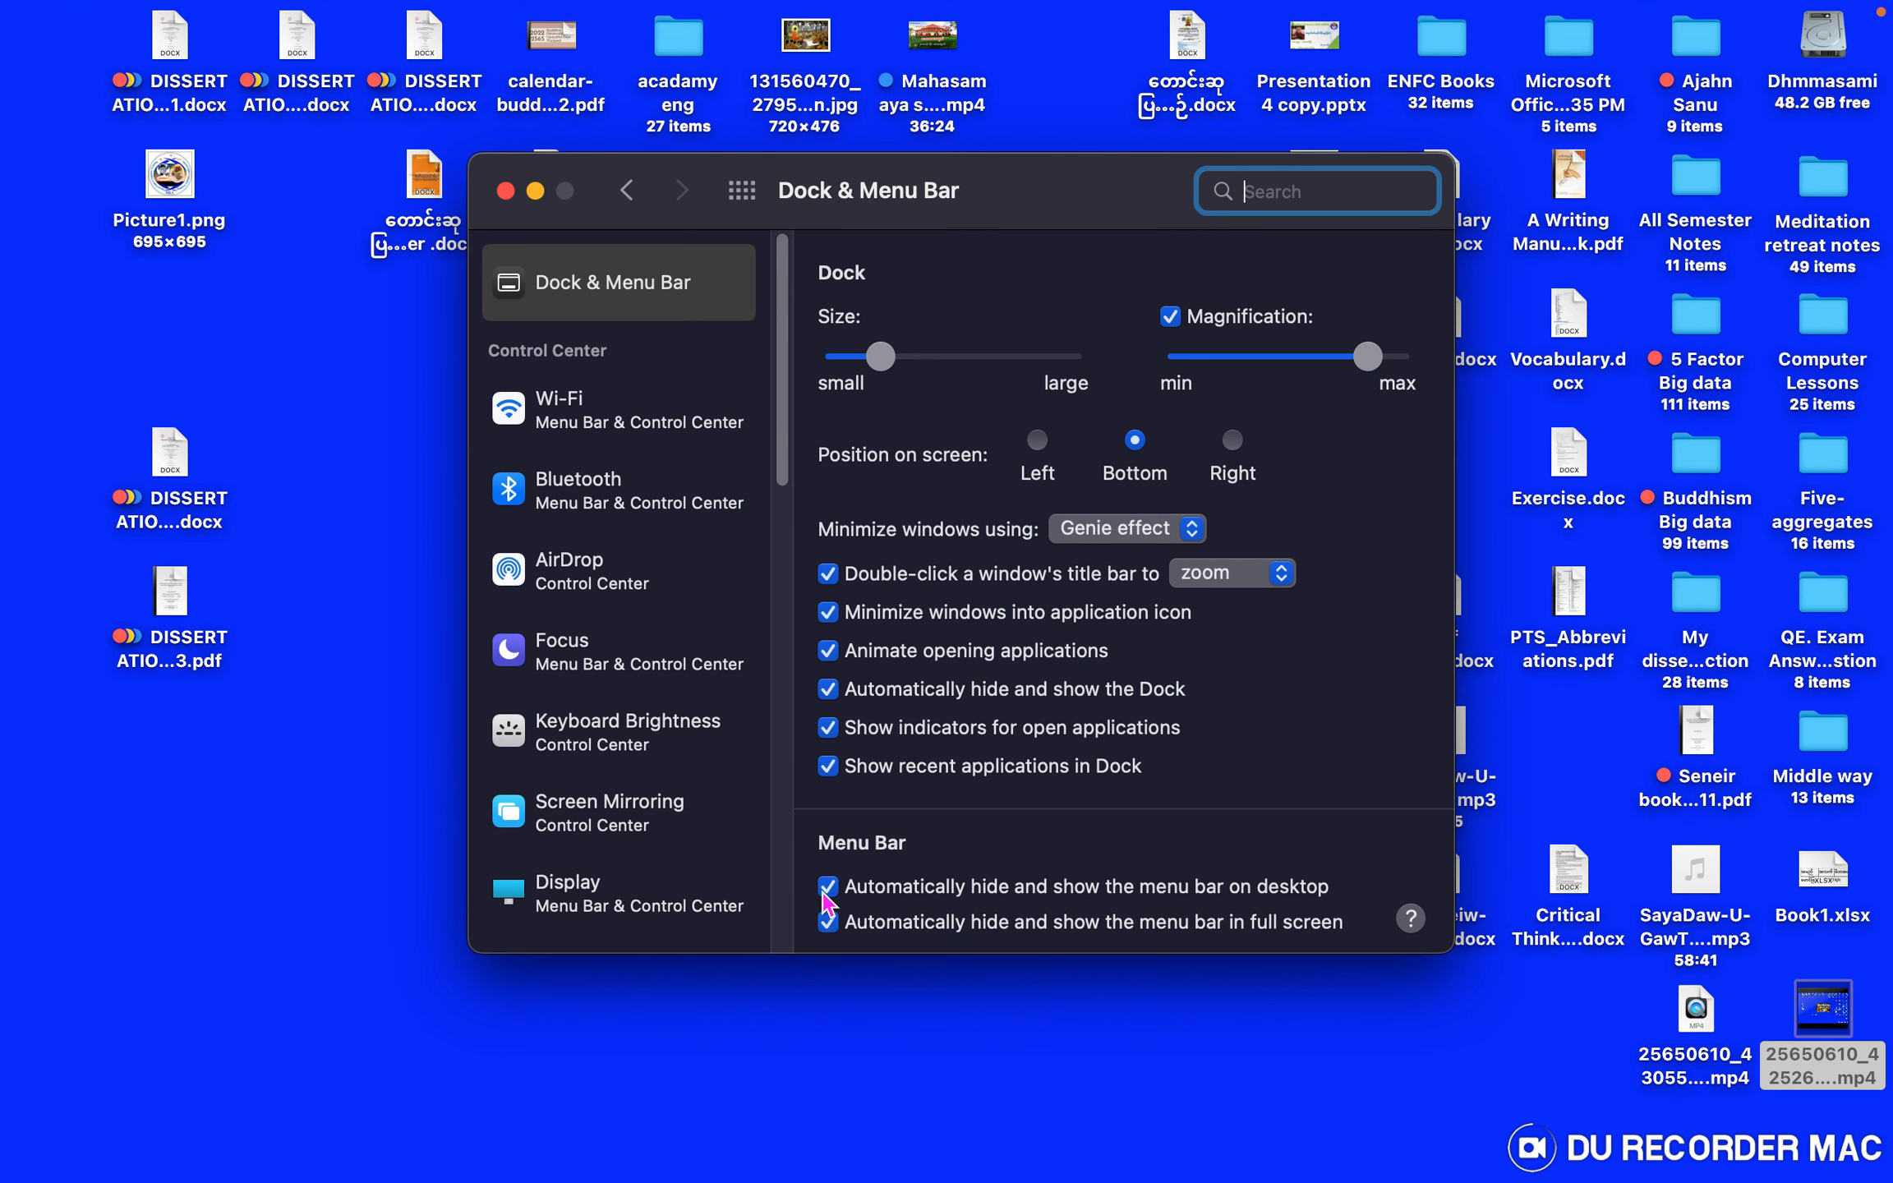
{"action": "left_click", "coordinate": [826, 886]}
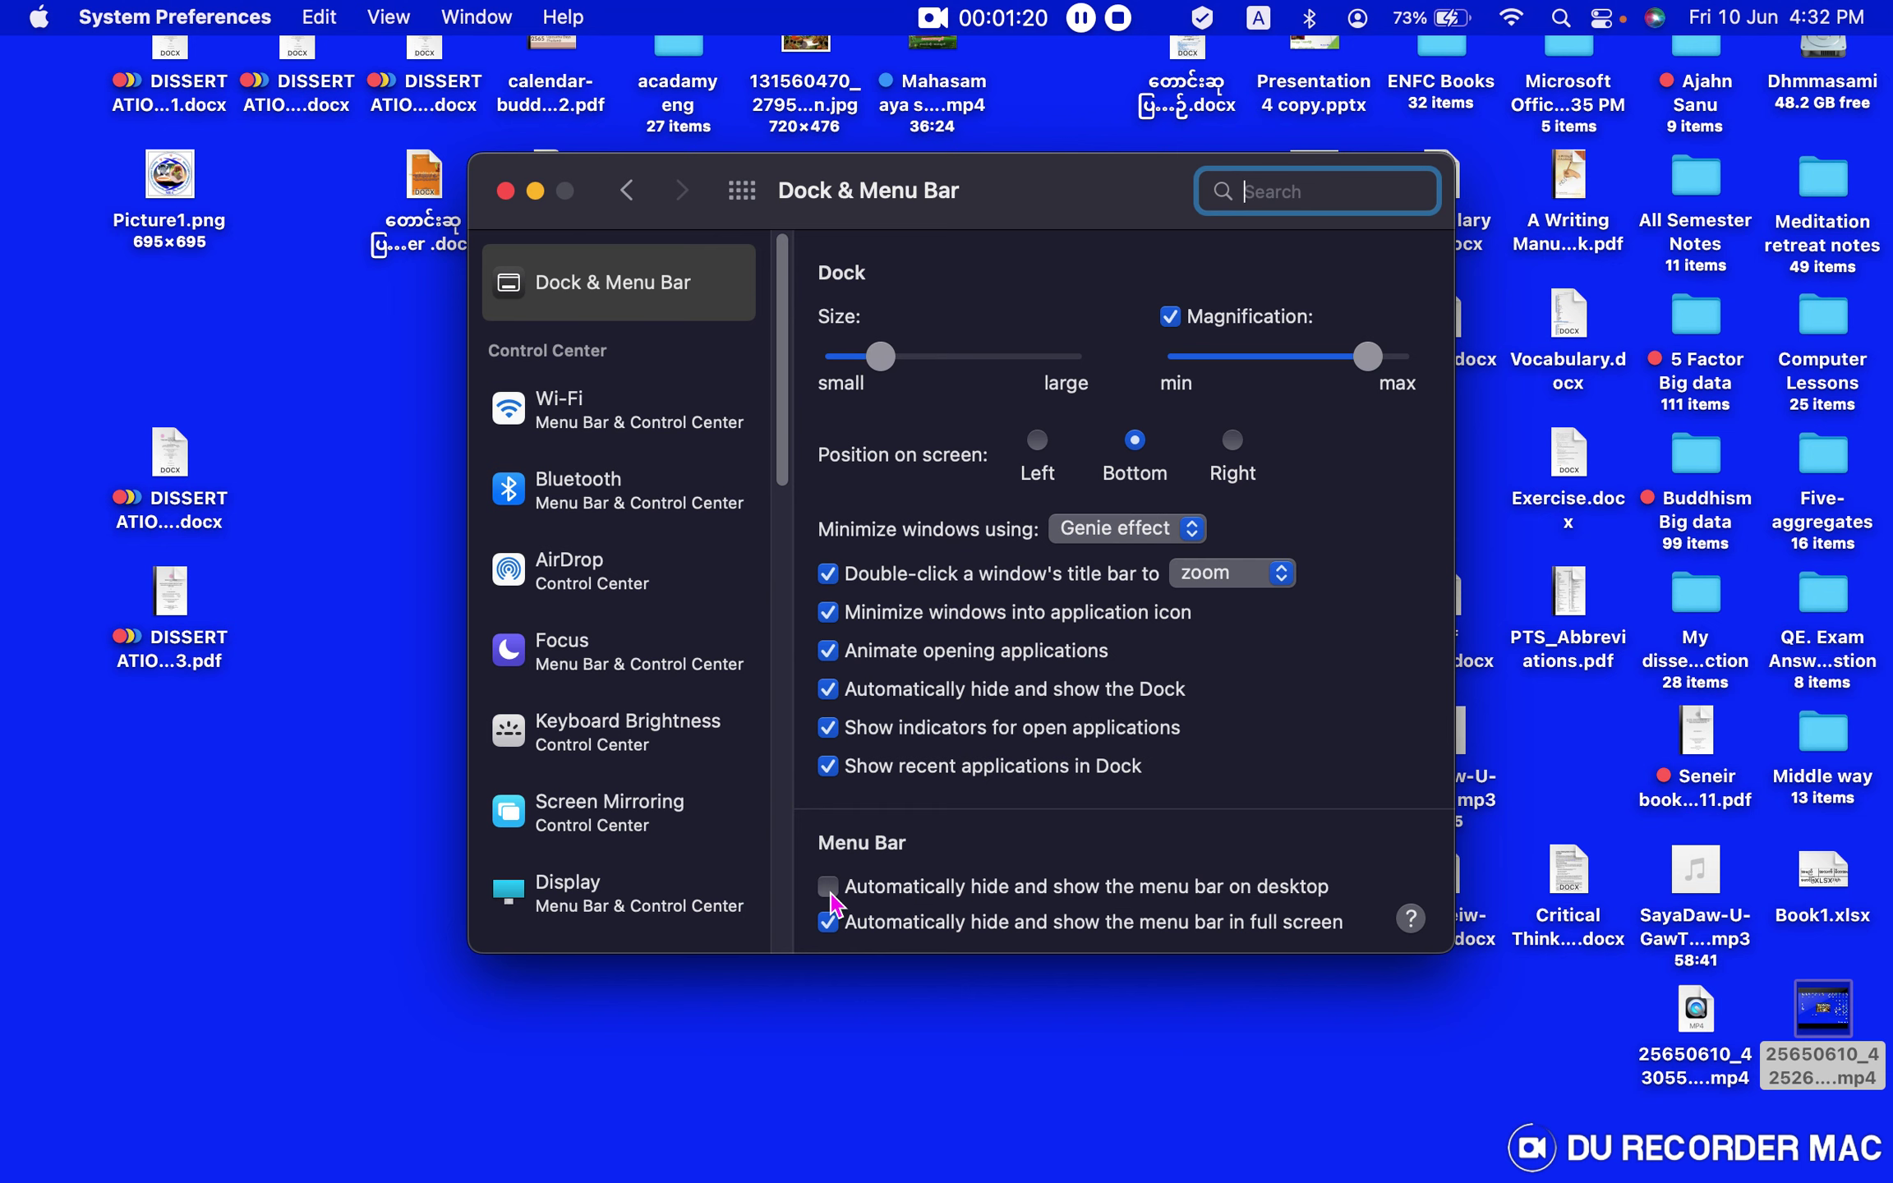
{"action": "left_click", "coordinate": [828, 885]}
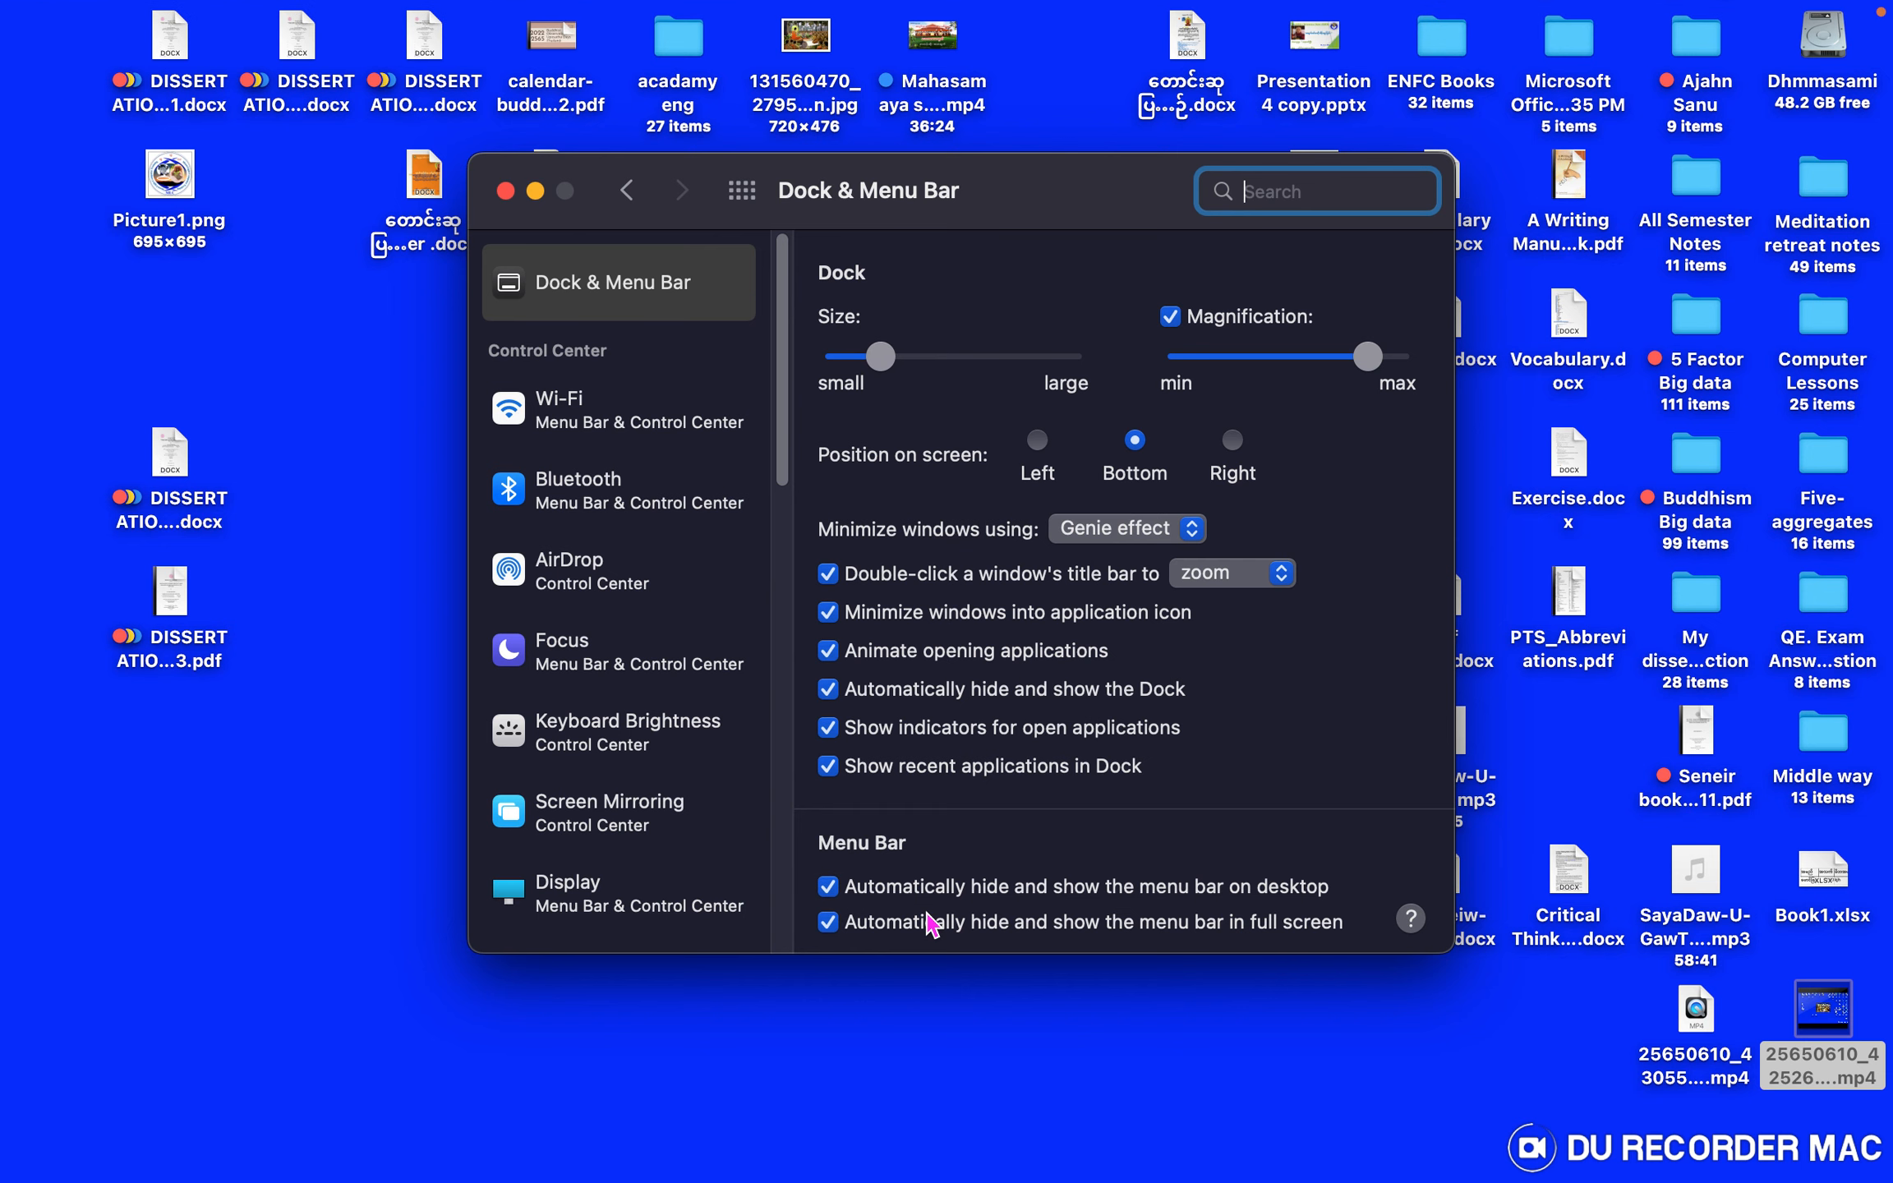
{"action": "left_click", "coordinate": [826, 886]}
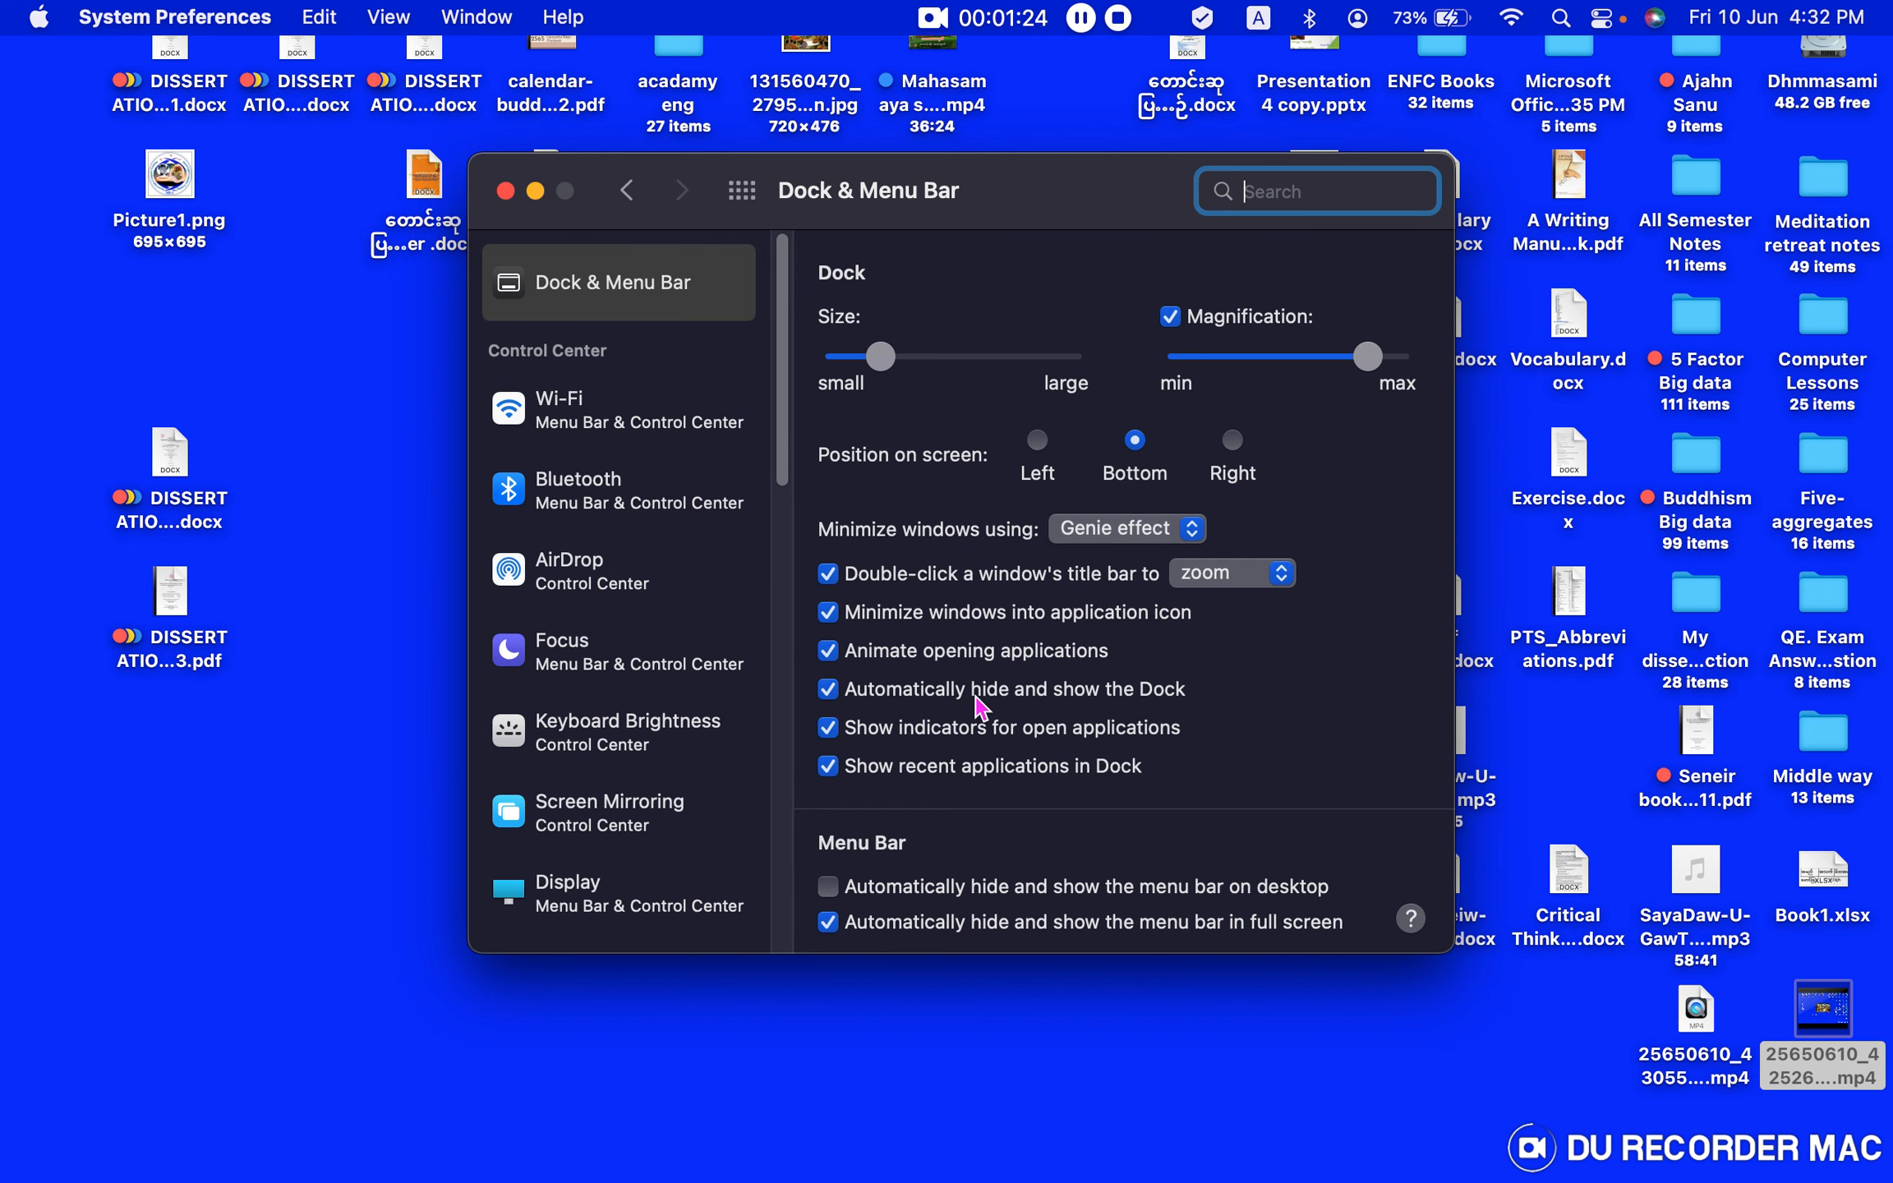
{"action": "mouse_move", "coordinate": [220, 102]}
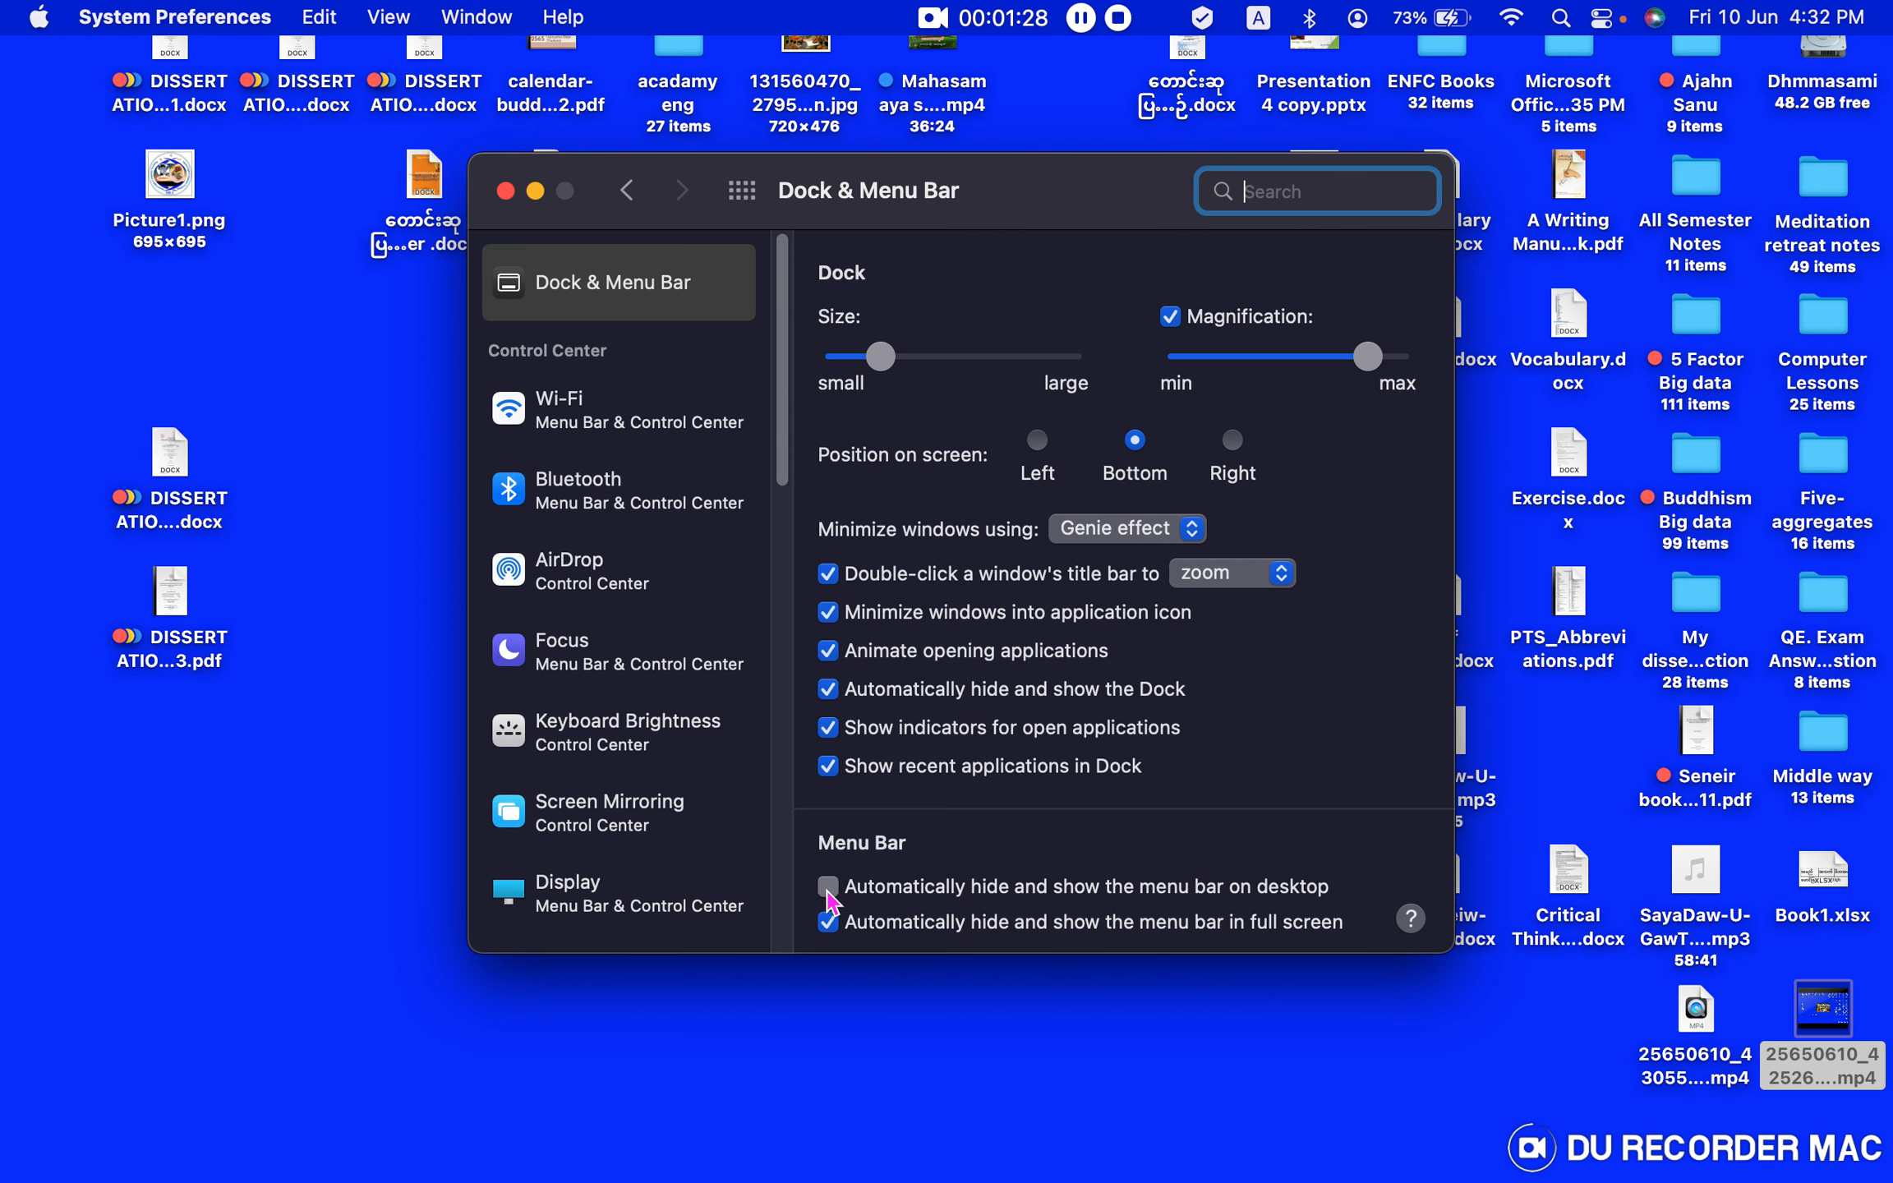
{"action": "left_click", "coordinate": [828, 886]}
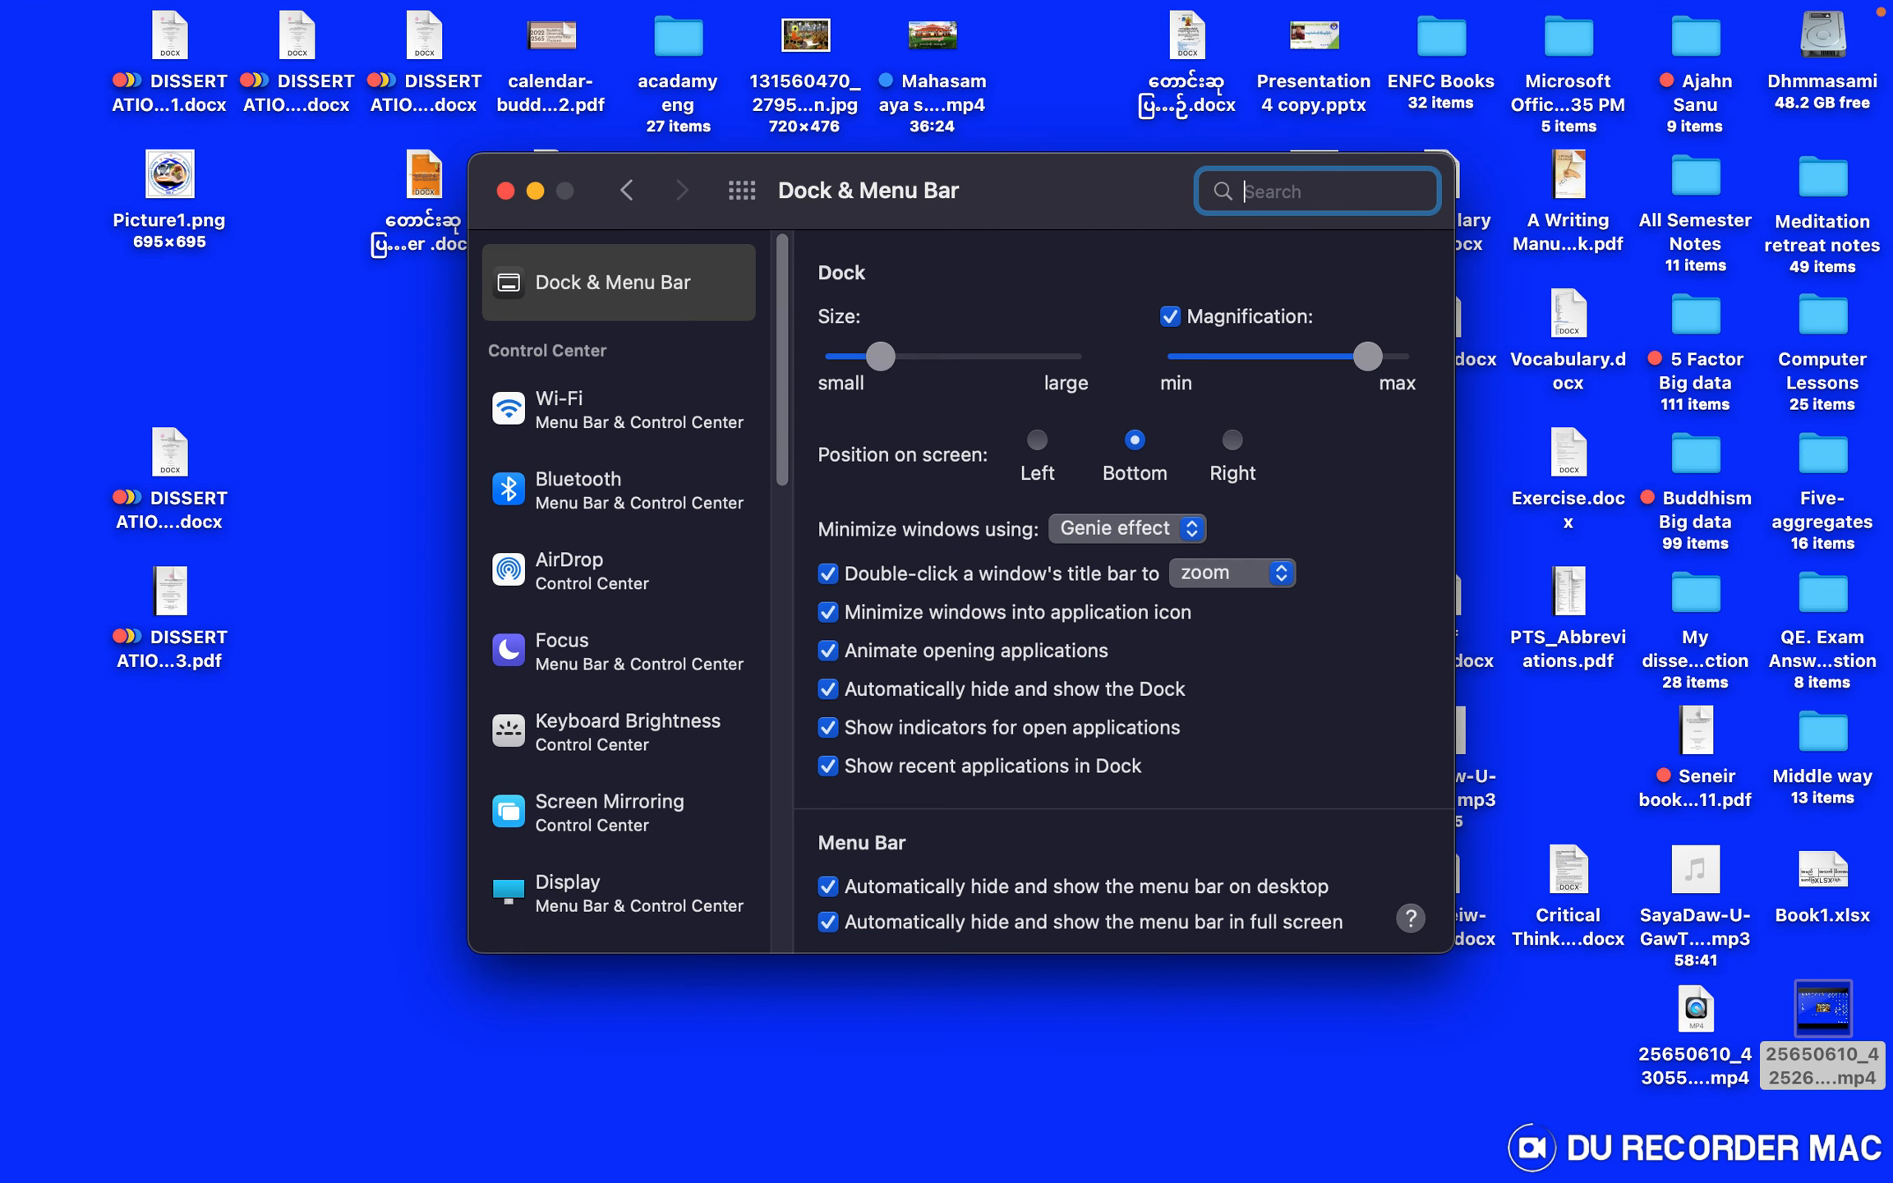
{"action": "mouse_move", "coordinate": [938, 1082]}
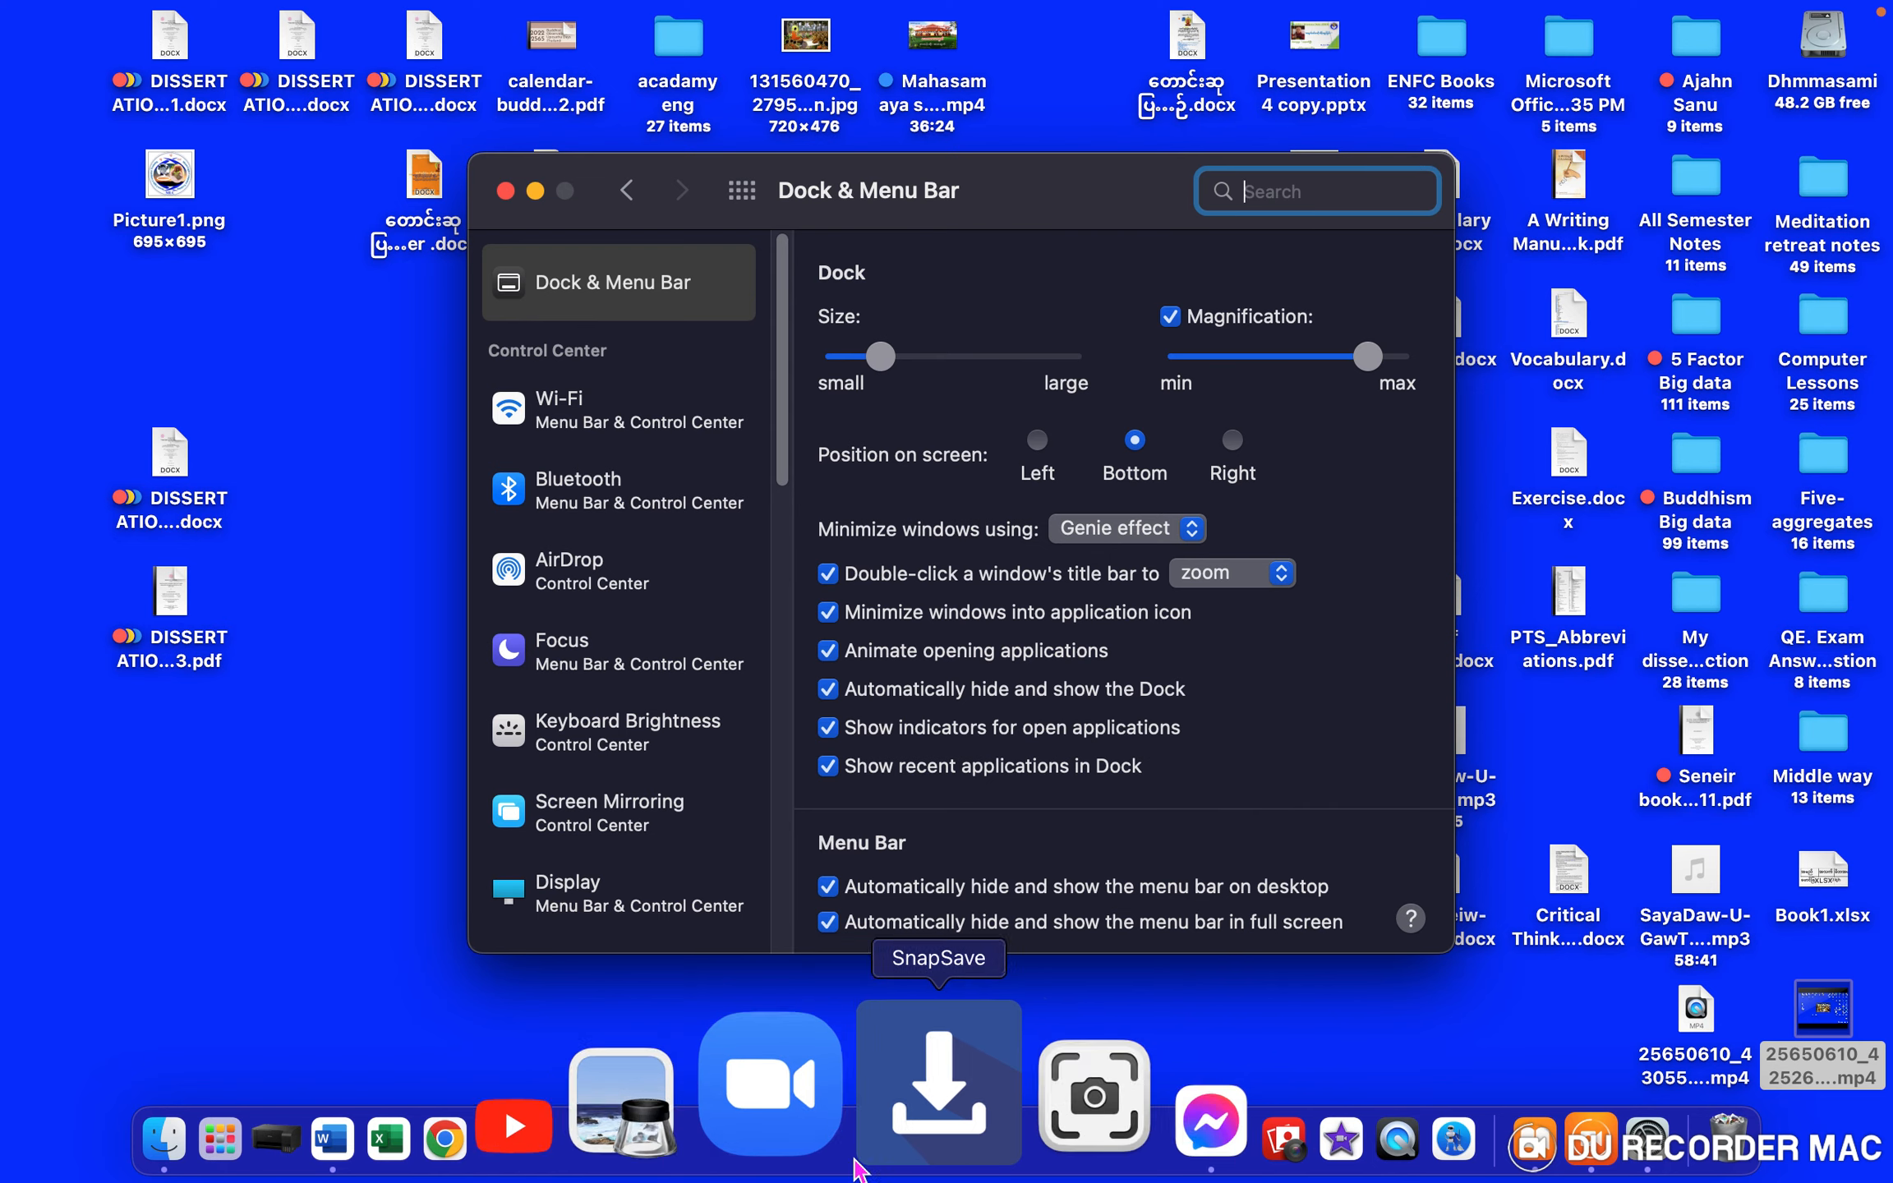
{"action": "mouse_move", "coordinate": [1376, 1086]}
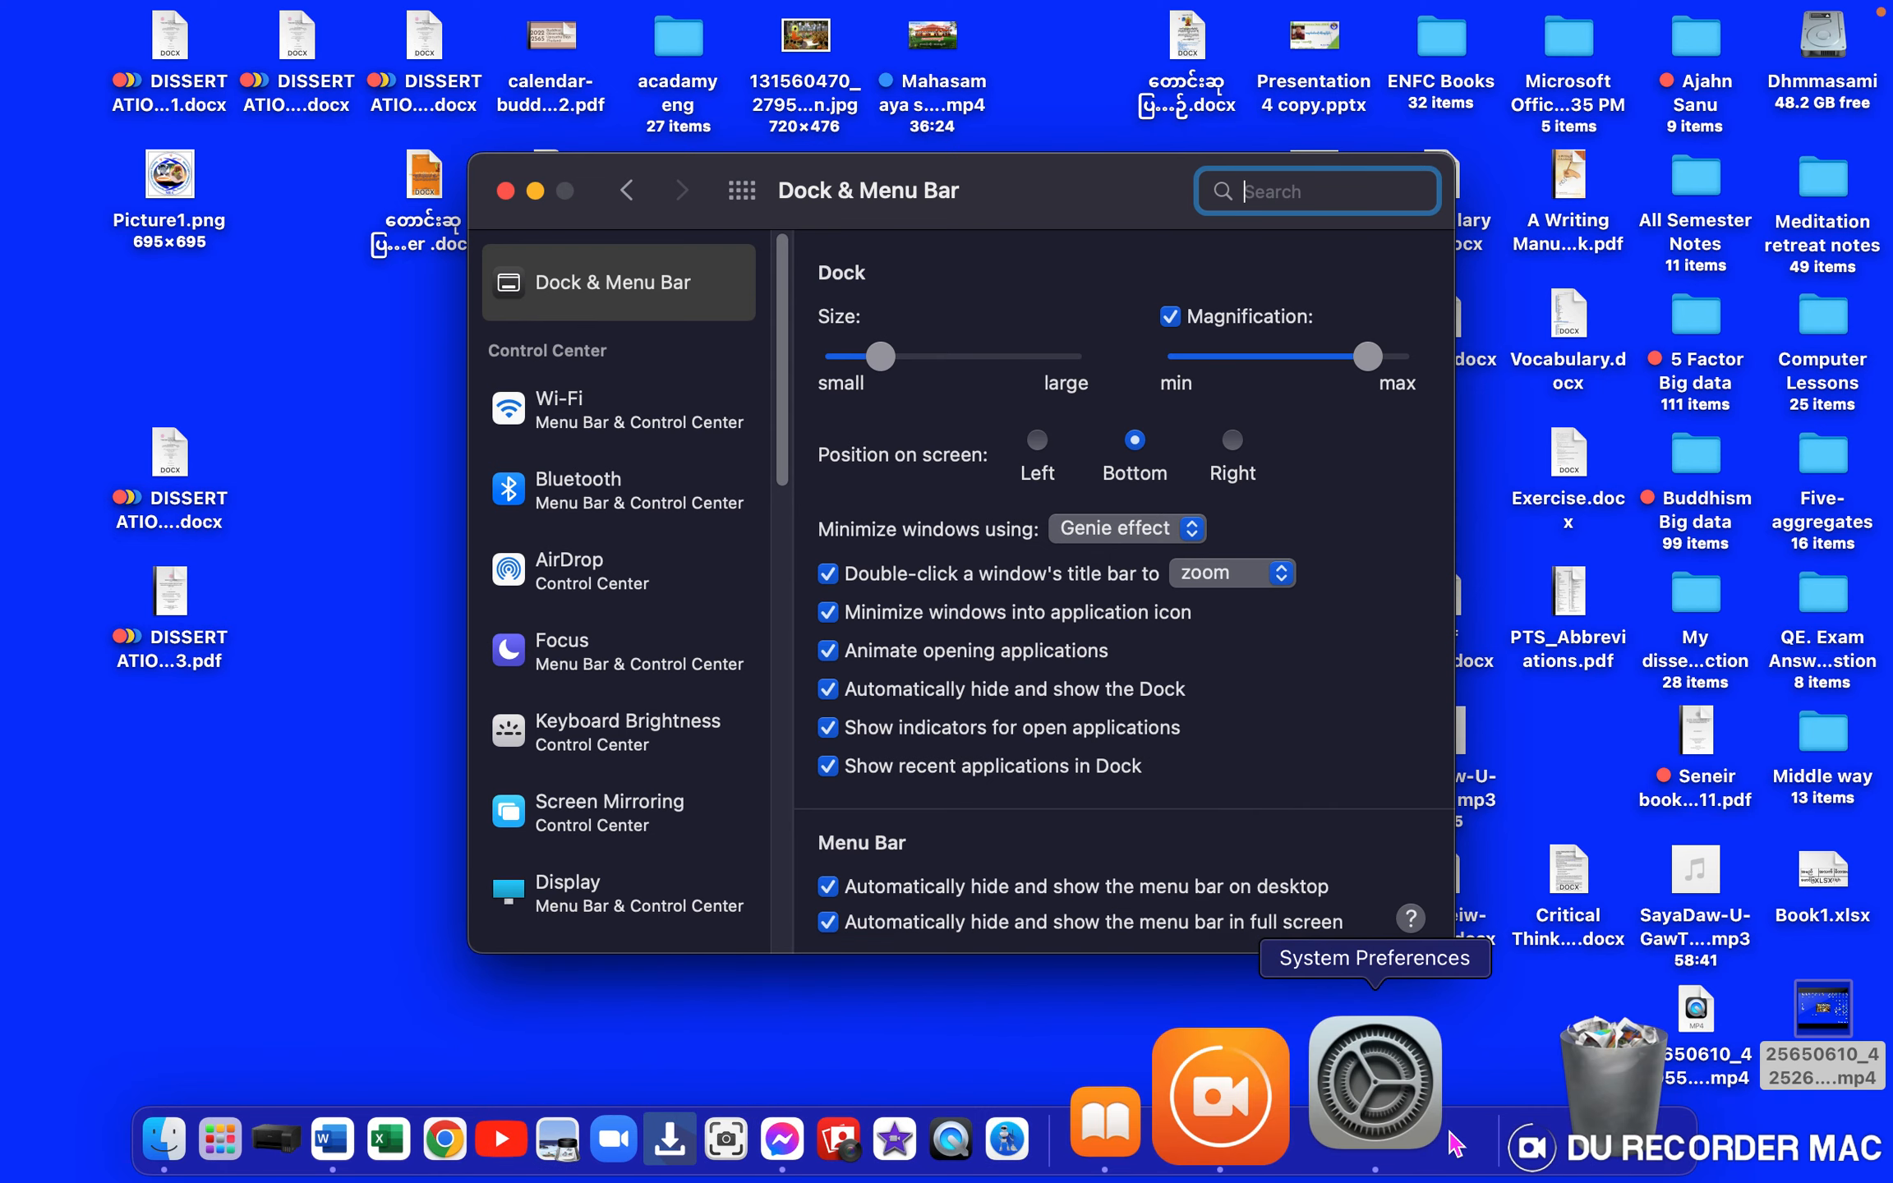
{"action": "mouse_move", "coordinate": [876, 851]}
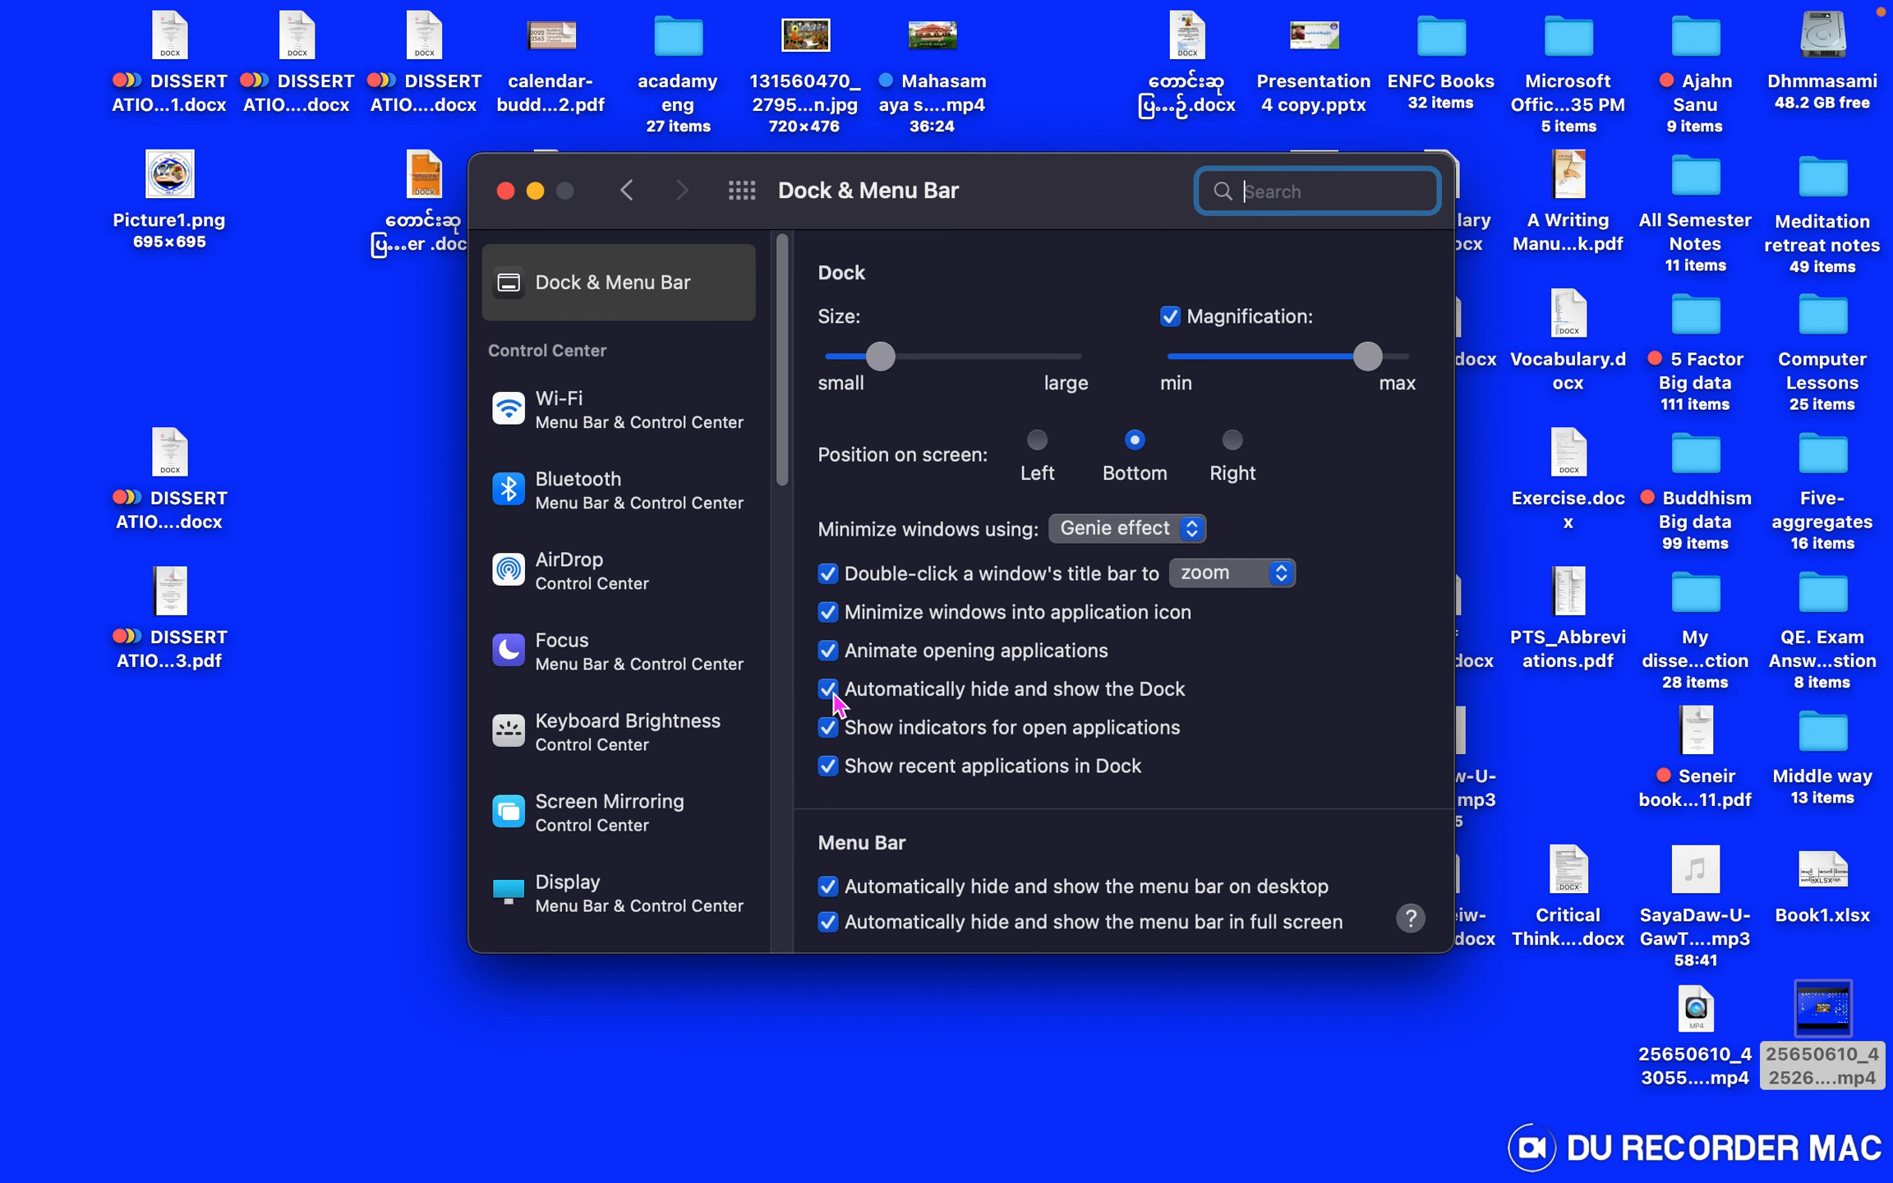
{"action": "mouse_move", "coordinate": [1004, 709]}
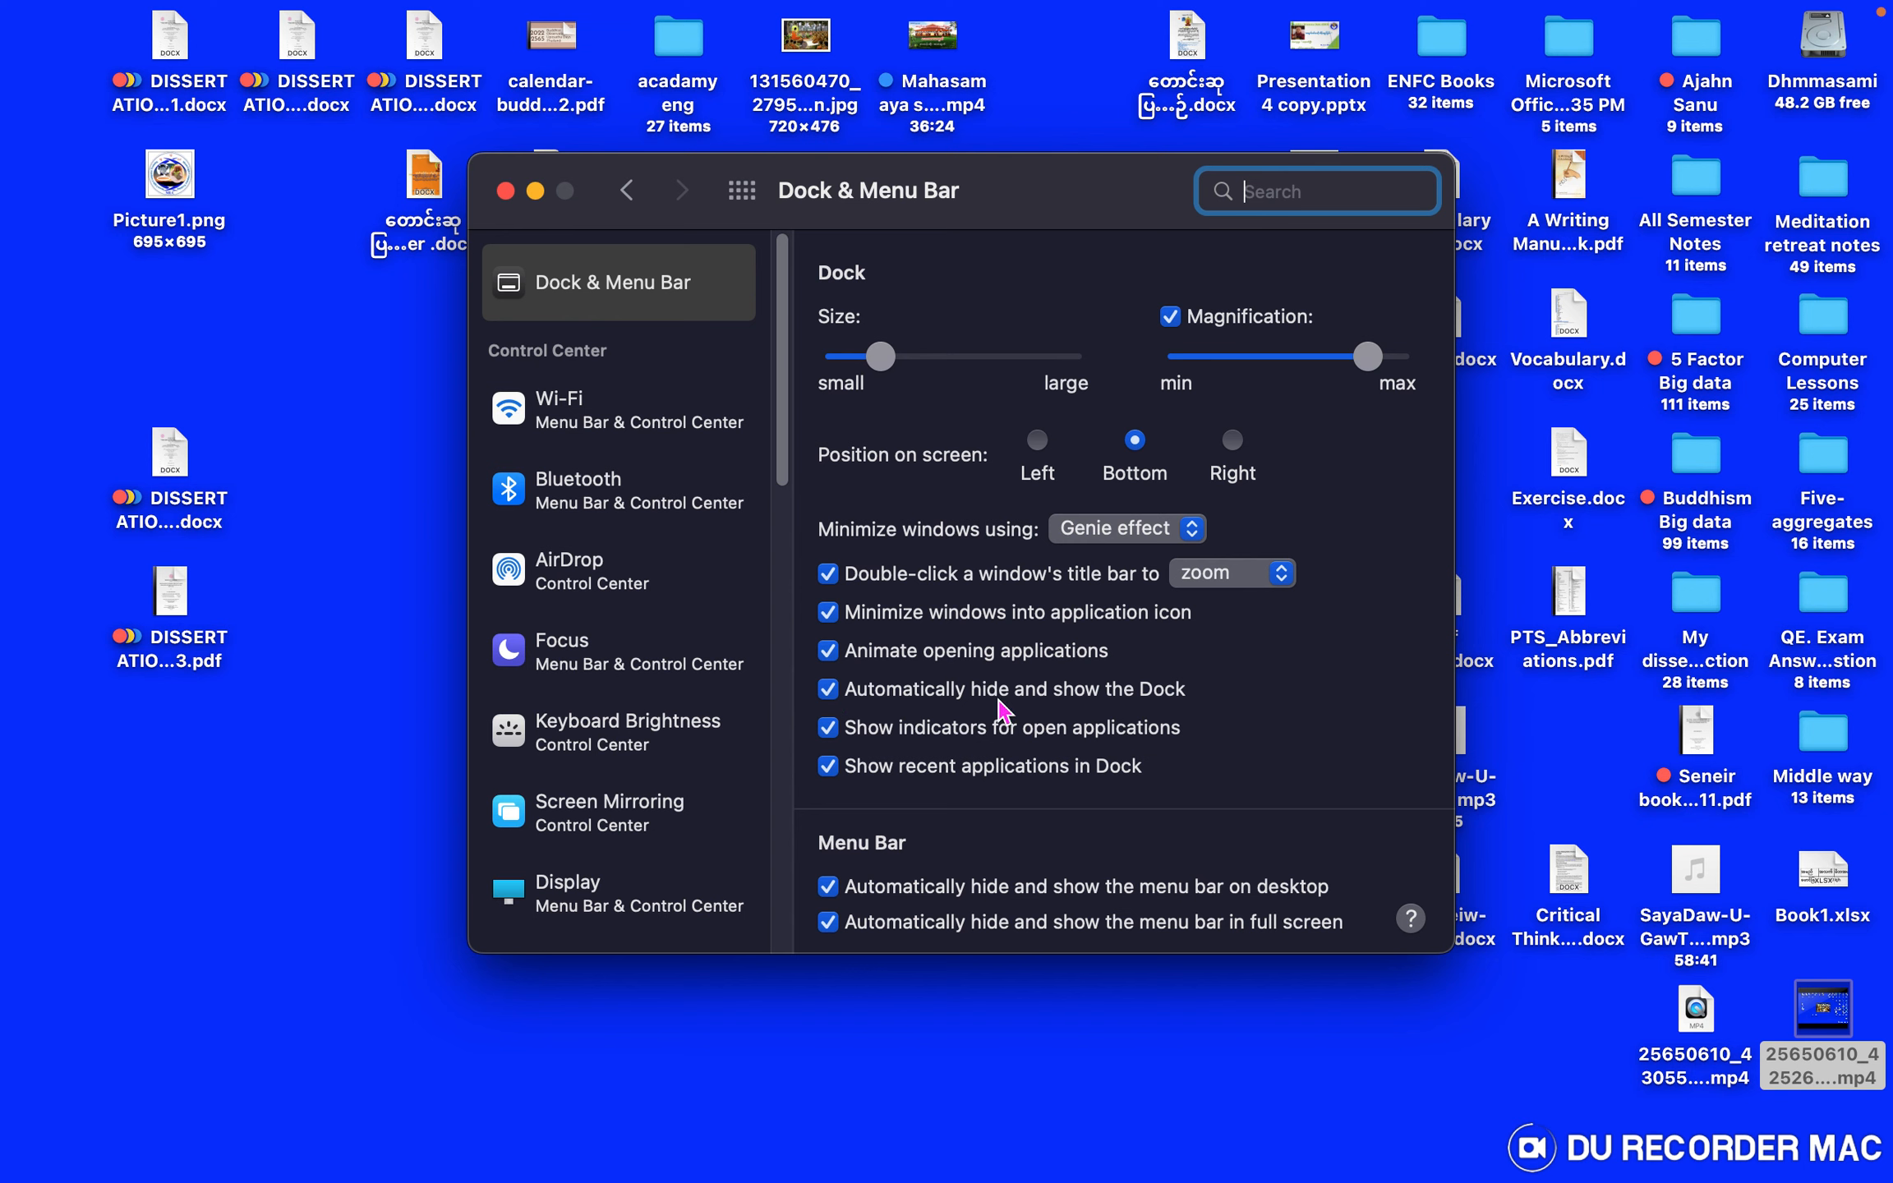
{"action": "mouse_move", "coordinate": [1162, 708]}
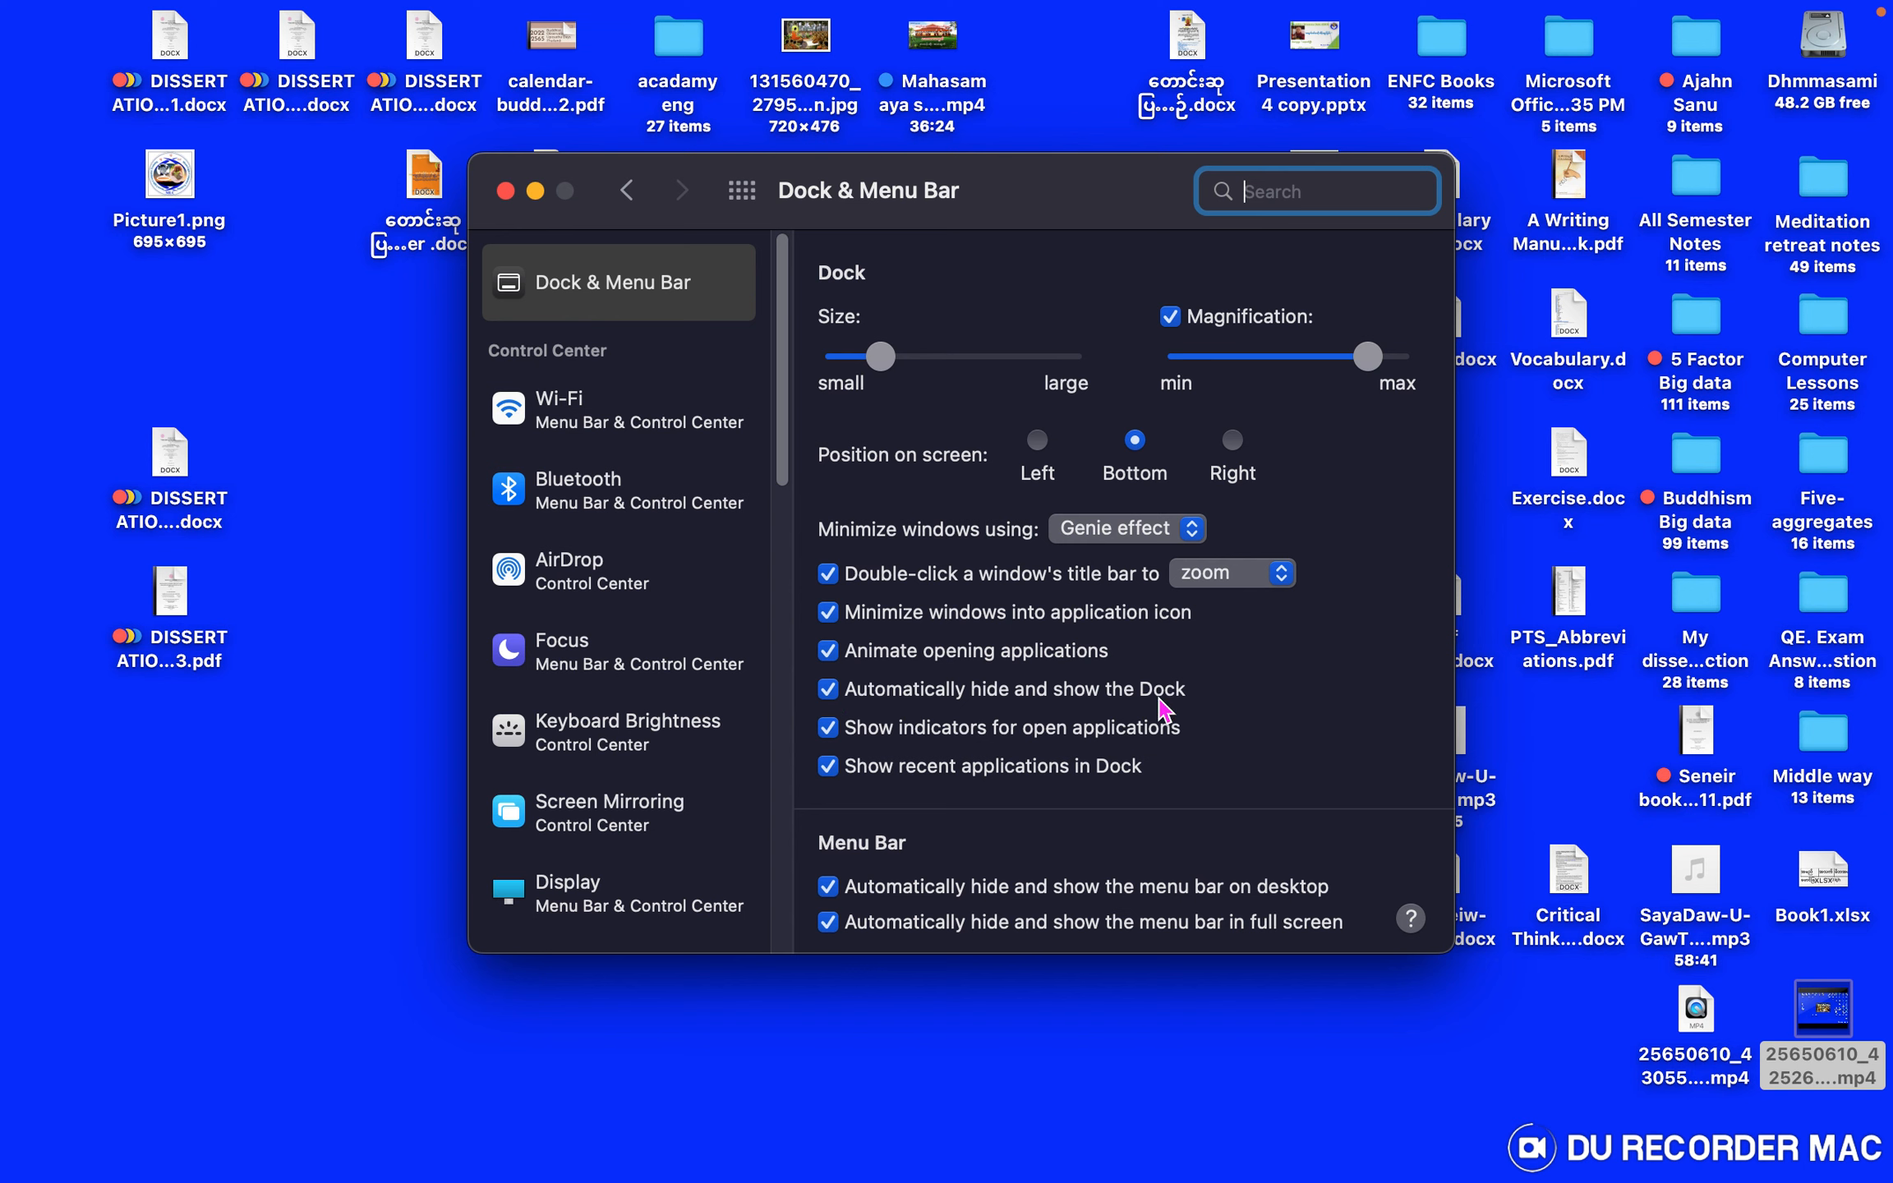
Toggle 'Automatically hide and show the Dock' off and back on, then close System Preferences
{"action": "left_click", "coordinate": [826, 688]}
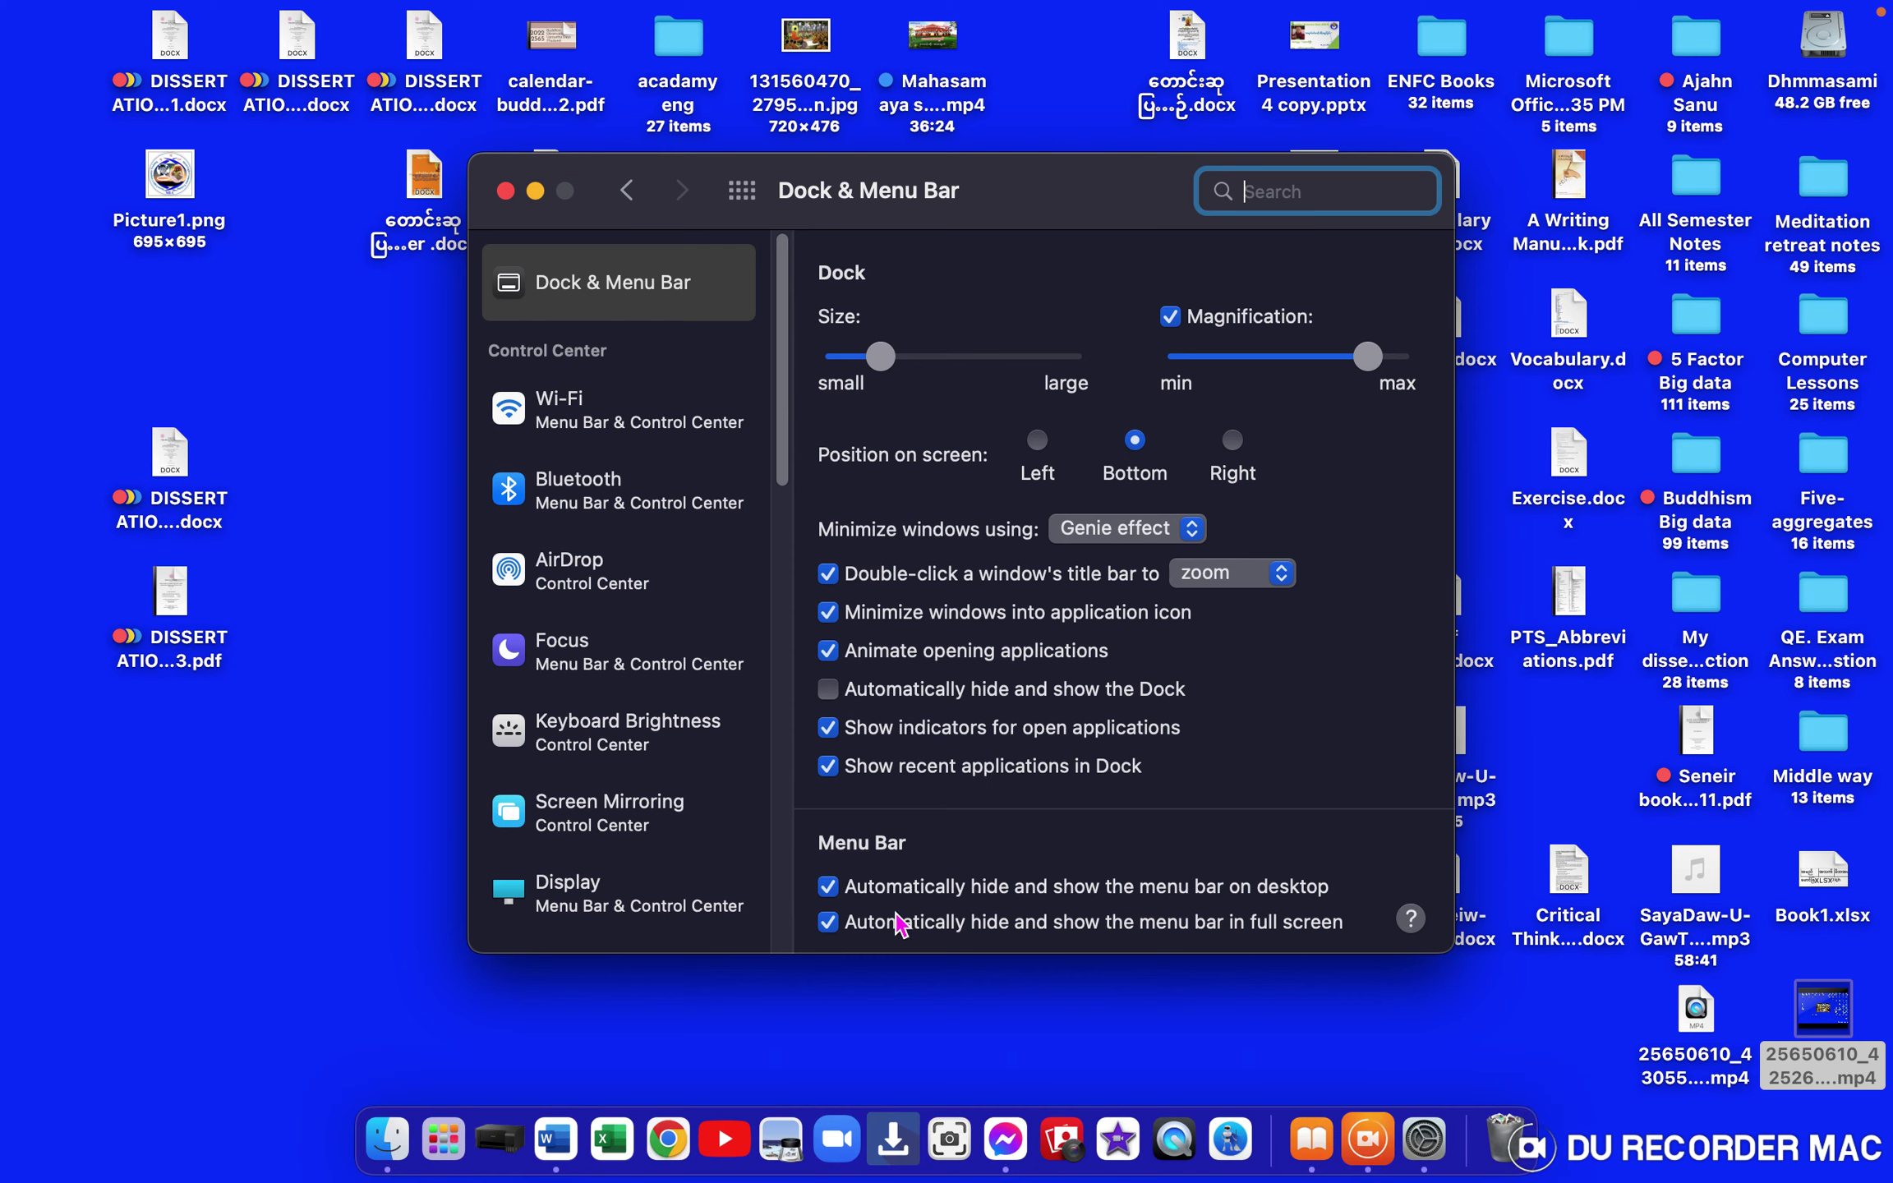
{"action": "mouse_move", "coordinate": [1266, 1074]}
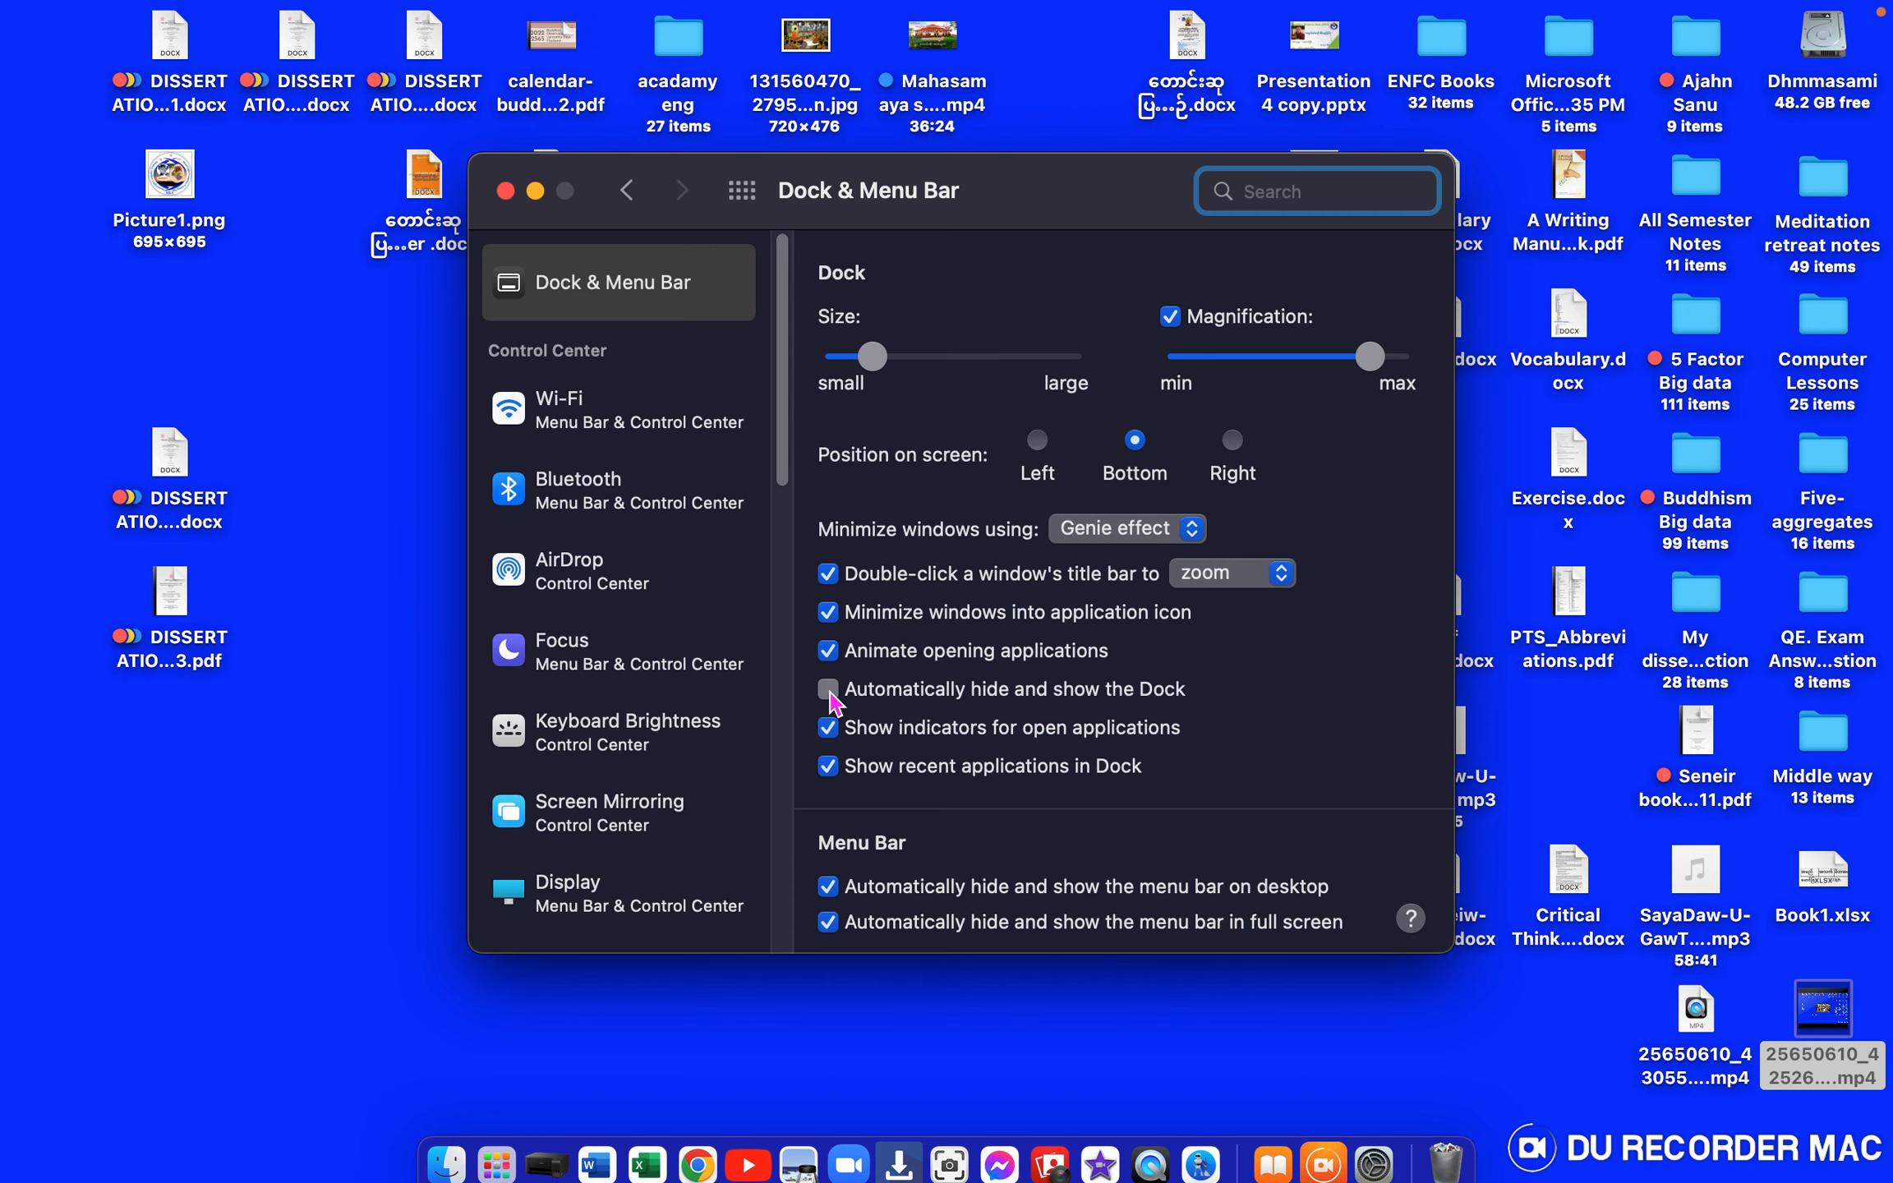
{"action": "left_click", "coordinate": [826, 690]}
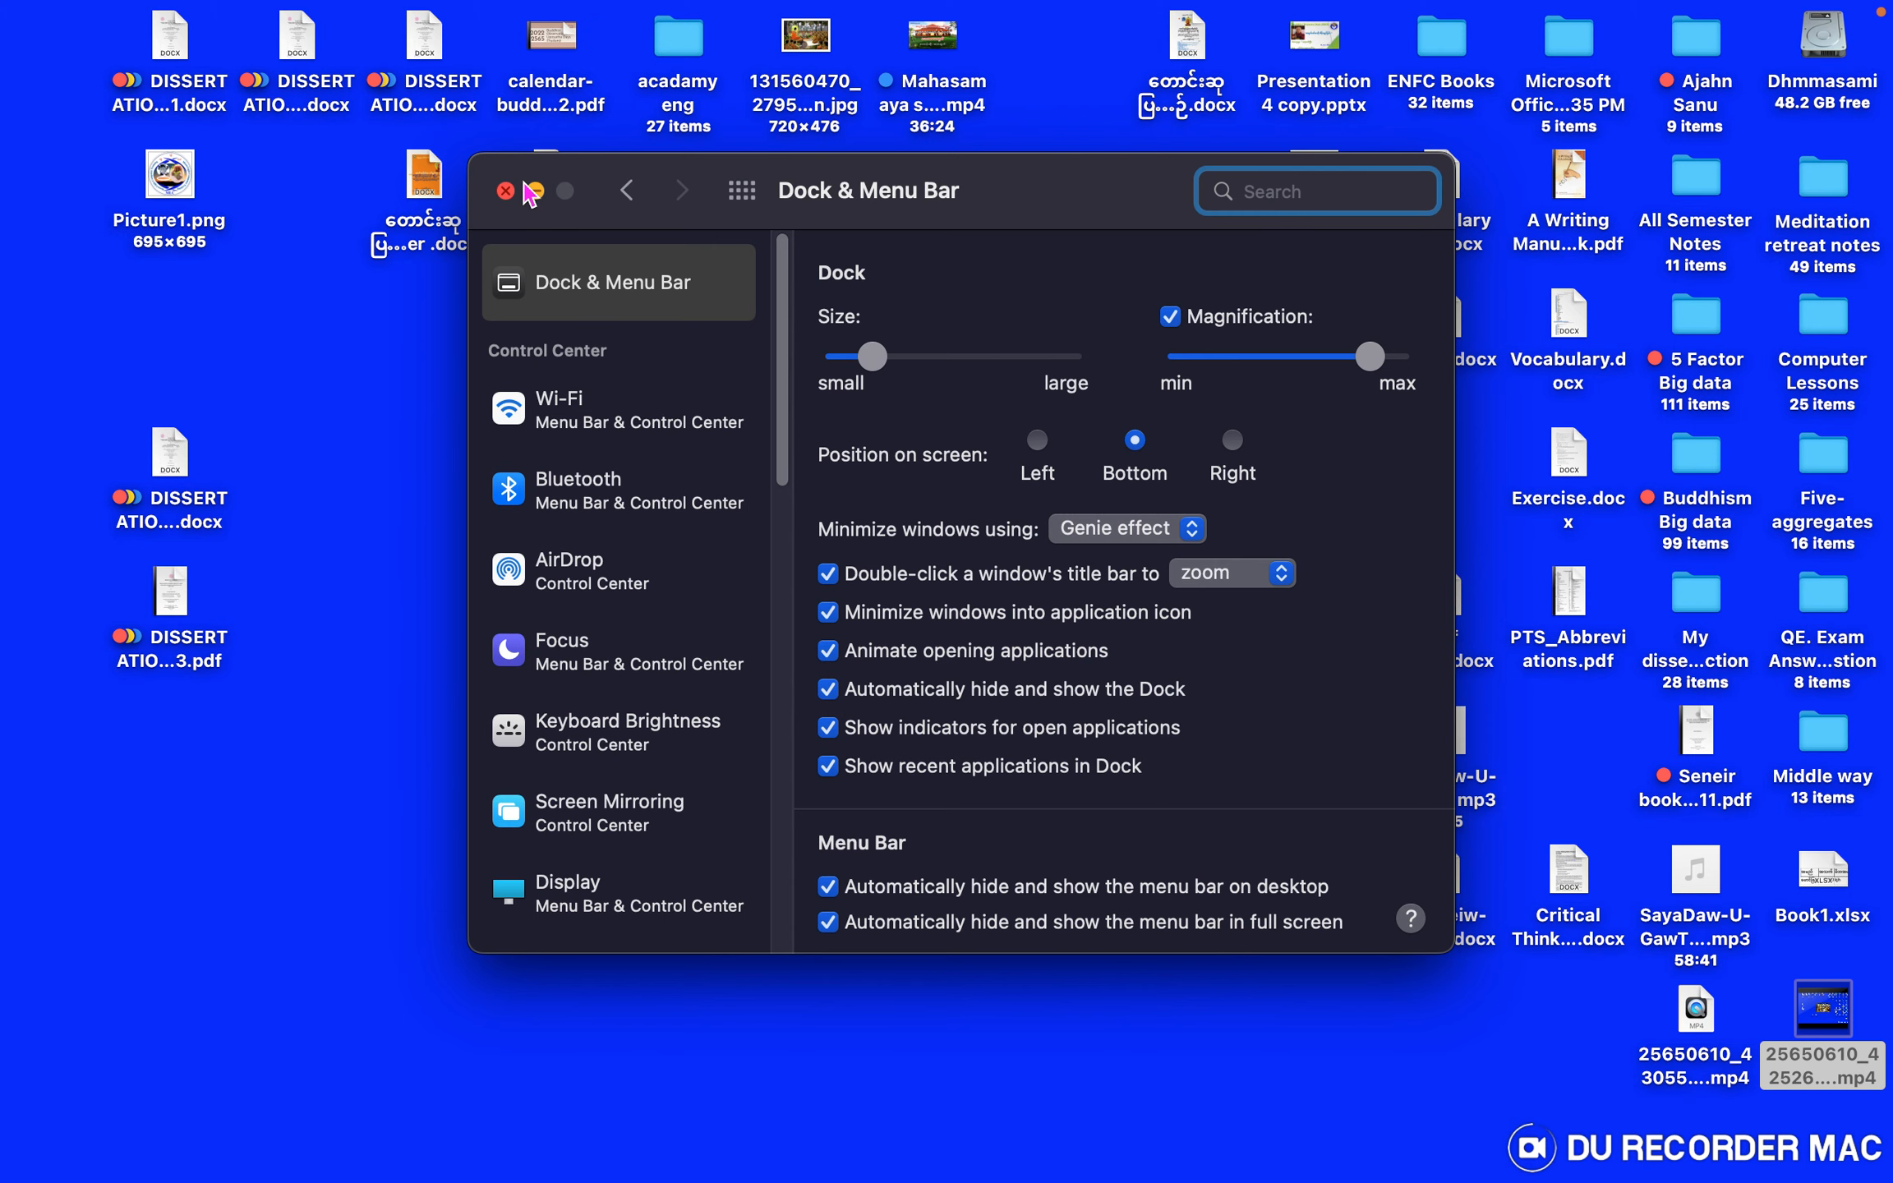
{"action": "left_click", "coordinate": [504, 191]}
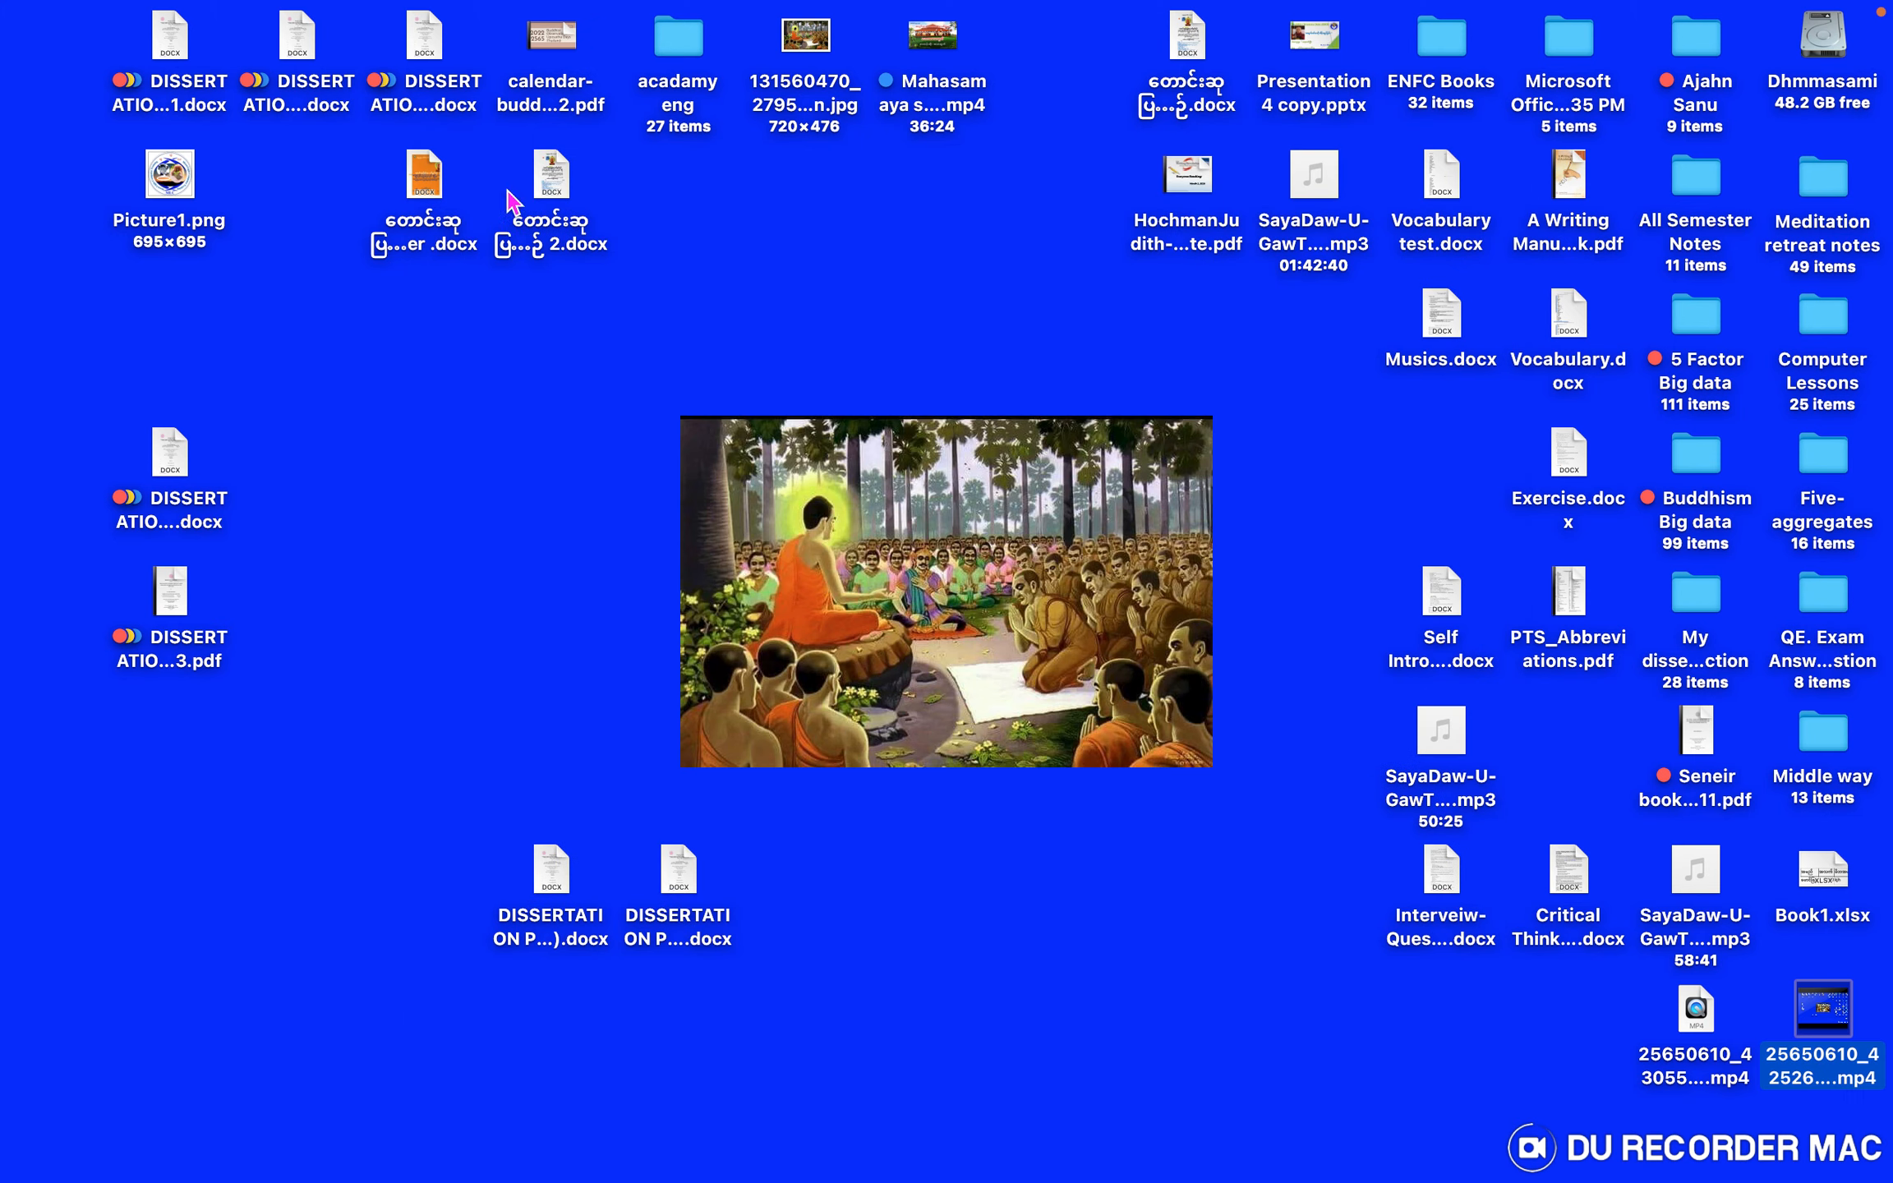